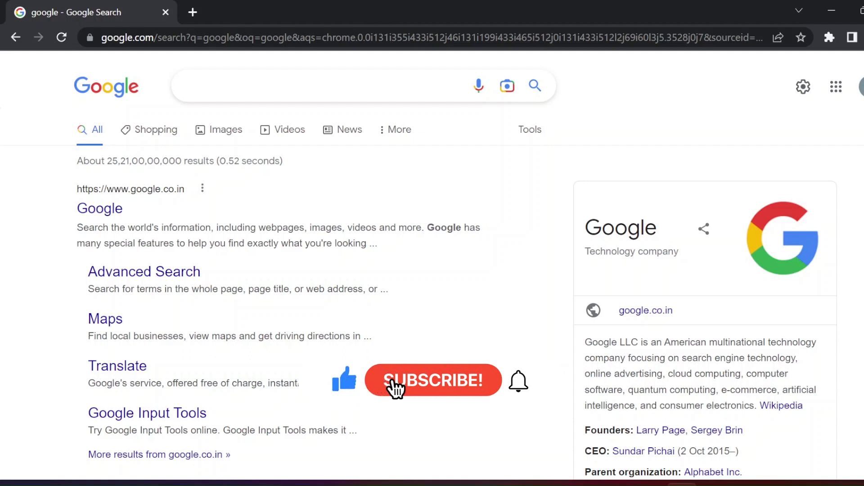
Check the installed Docker version (20.10.22) with docker --version.
{"action": "left_click", "coordinate": [432, 380]}
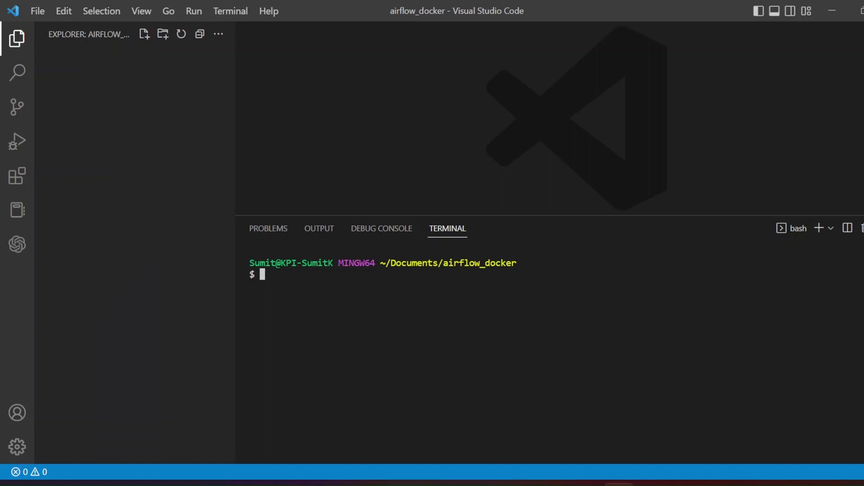
{"action": "mouse_move", "coordinate": [479, 204]}
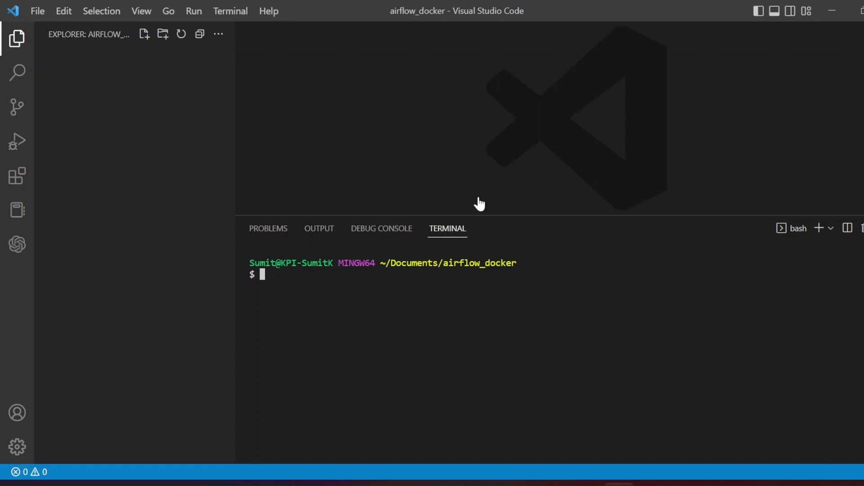
{"action": "mouse_move", "coordinate": [124, 36]}
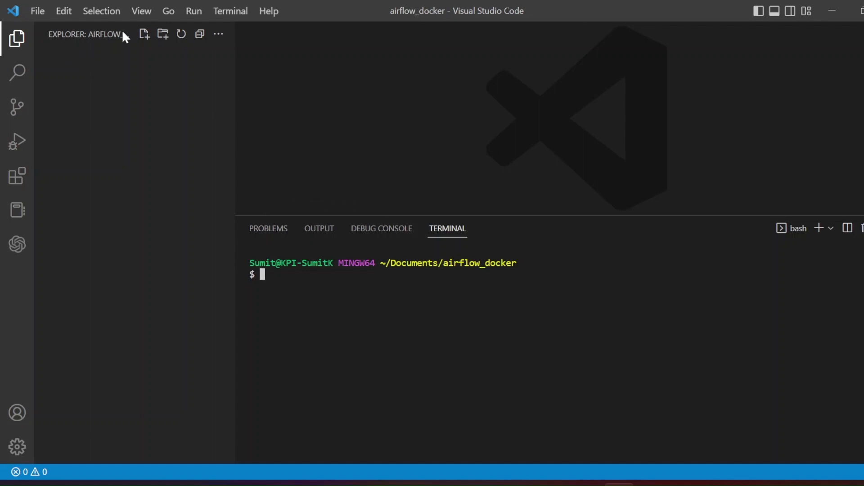
{"action": "mouse_move", "coordinate": [396, 15]}
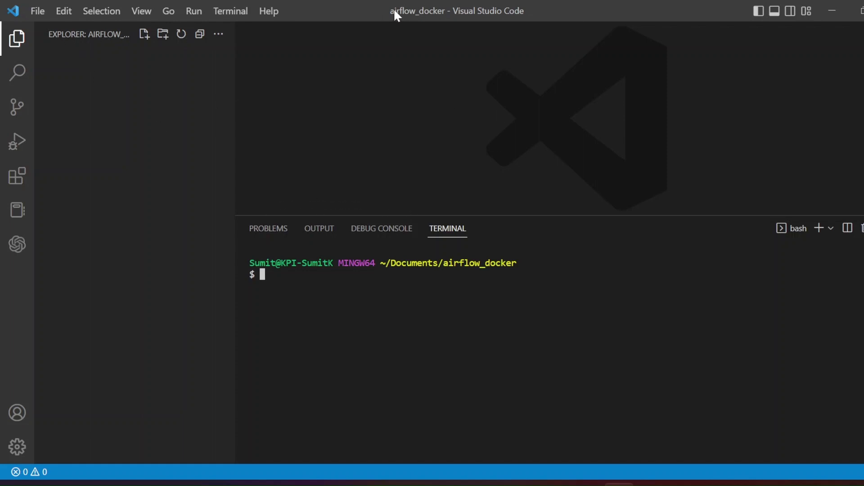
{"action": "mouse_move", "coordinate": [400, 35]}
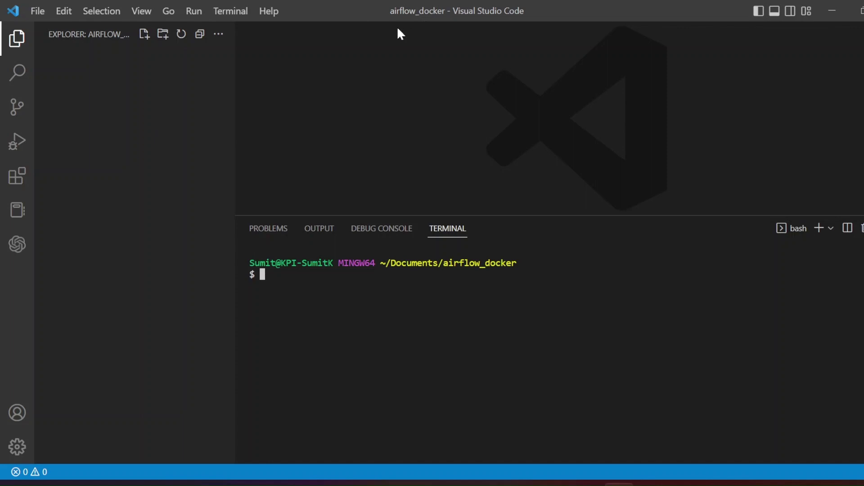
{"action": "mouse_move", "coordinate": [400, 20]}
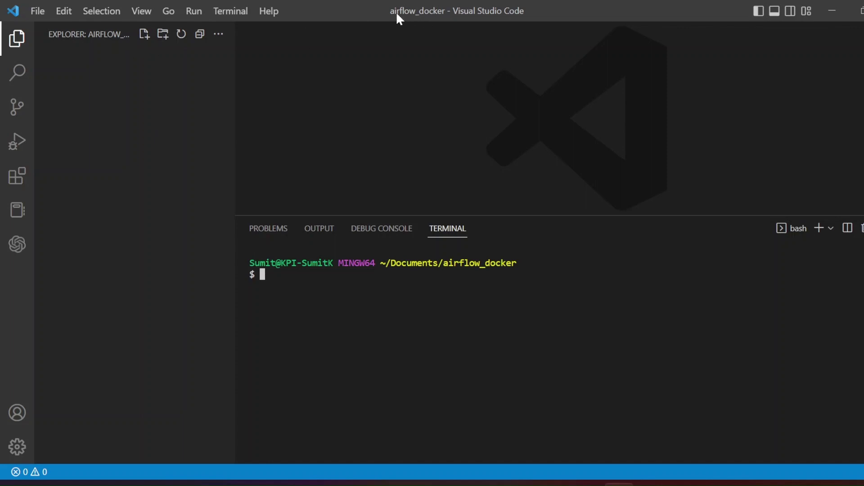
{"action": "mouse_move", "coordinate": [99, 191]}
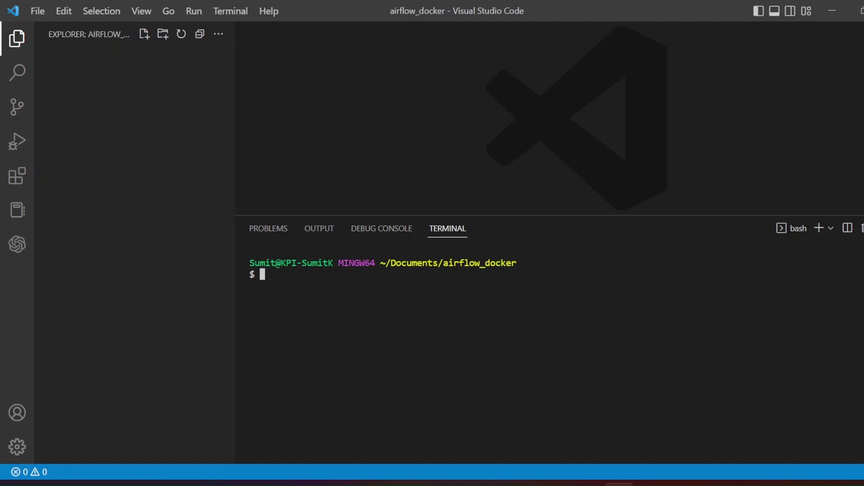
{"action": "type", "text": "do"}
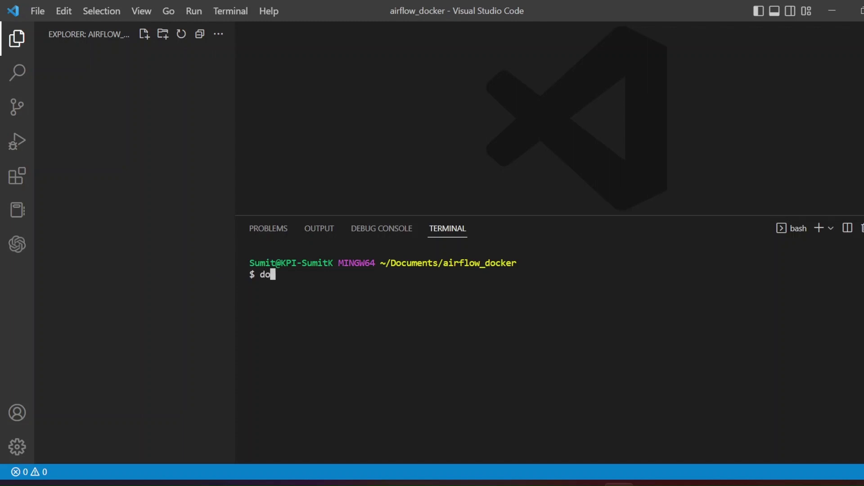
{"action": "type", "text": "cker"}
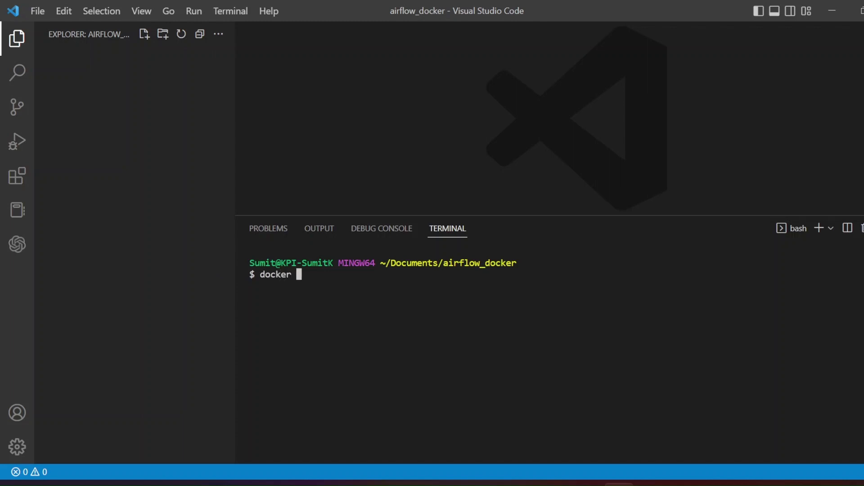
{"action": "type", "text": "--"}
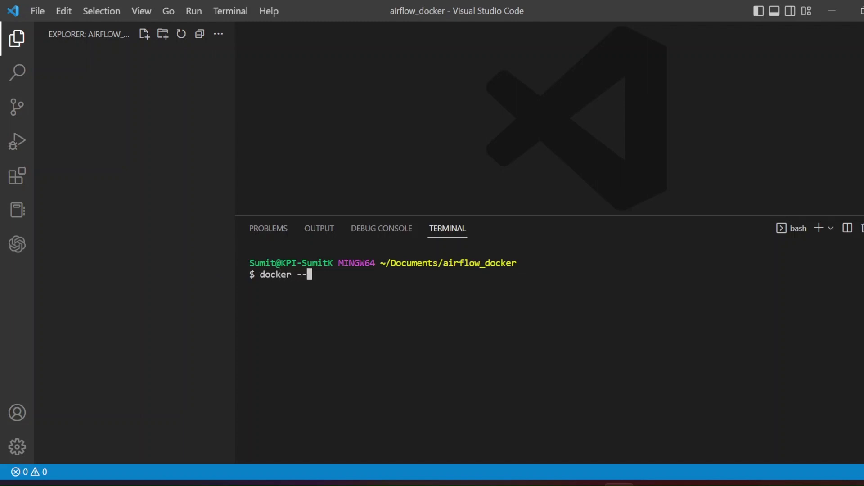
{"action": "type", "text": "version"}
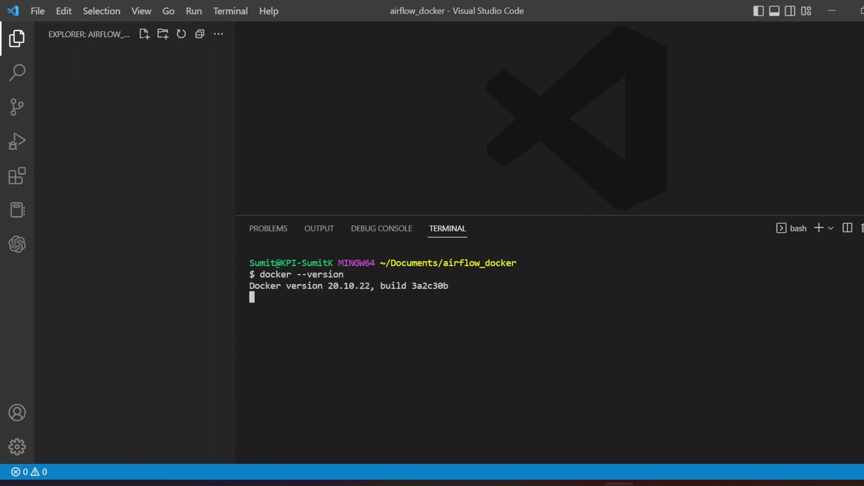
Confirm Docker Compose v2.15.1, retrying after the mistyped -version flag fails.
{"action": "type", "text": "doc"}
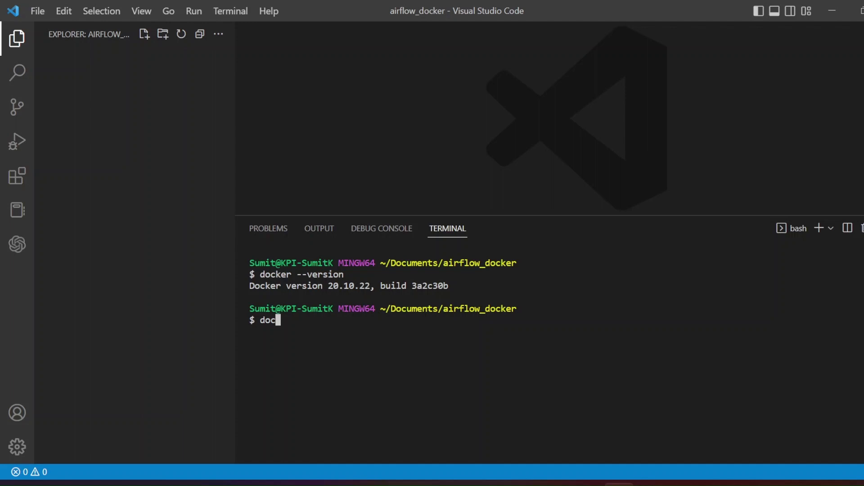
{"action": "type", "text": "ker"}
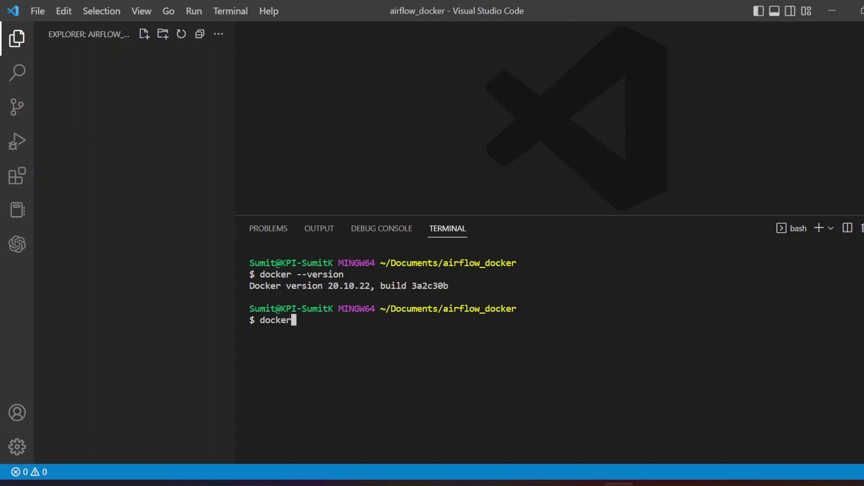
{"action": "type", "text": "-compos"}
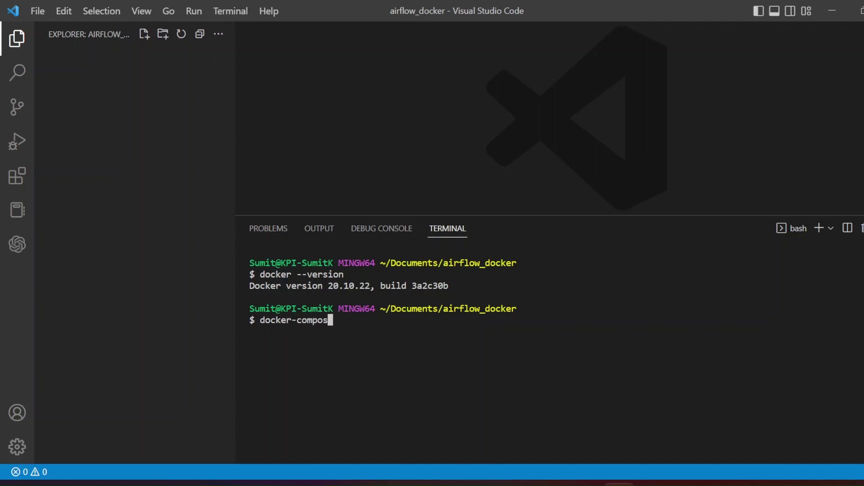
{"action": "type", "text": "e -version"}
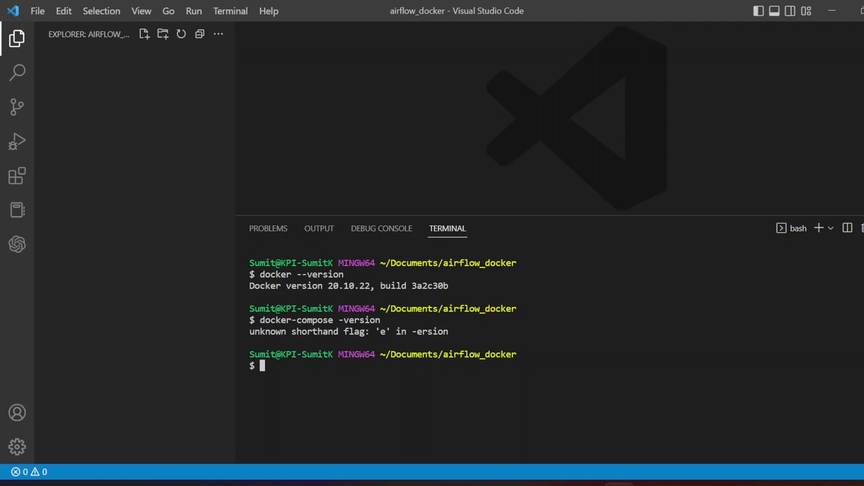
{"action": "type", "text": "docker-compose -version"}
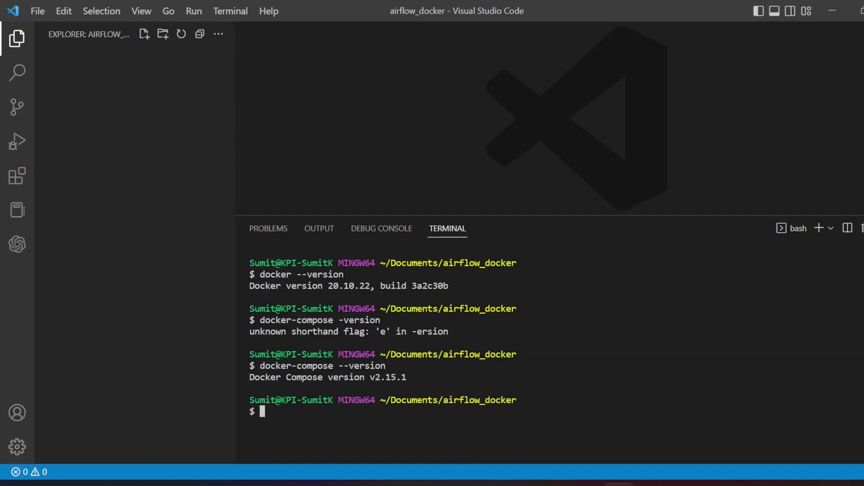
{"action": "double_click", "coordinate": [328, 377]}
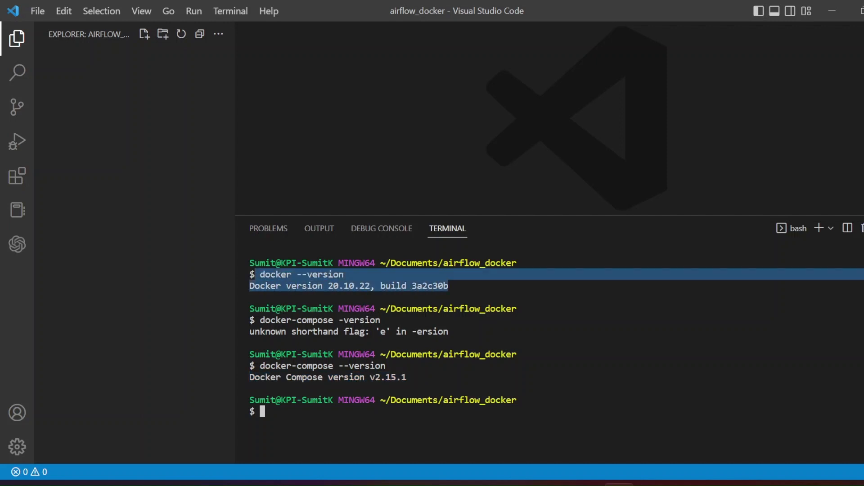
Confirm the working folder is the empty airflow_docker with pwd and ls, then clear the terminal.
{"action": "type", "text": "pwd"}
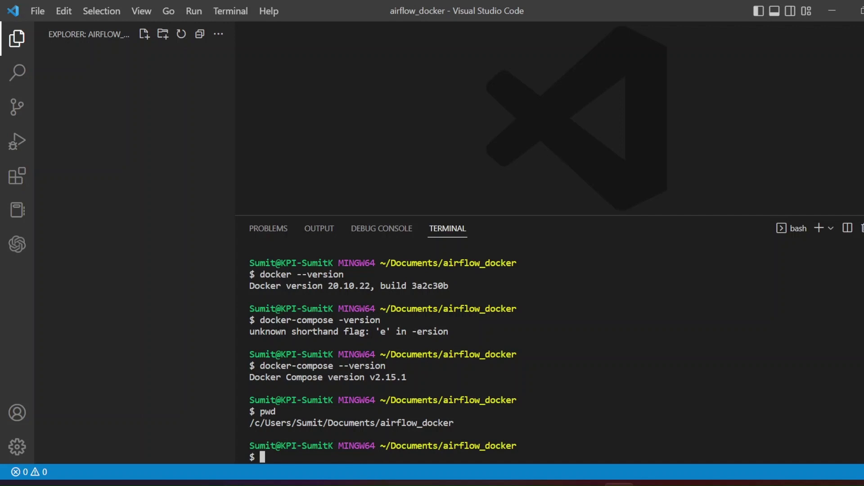
{"action": "type", "text": "ls -ltr"}
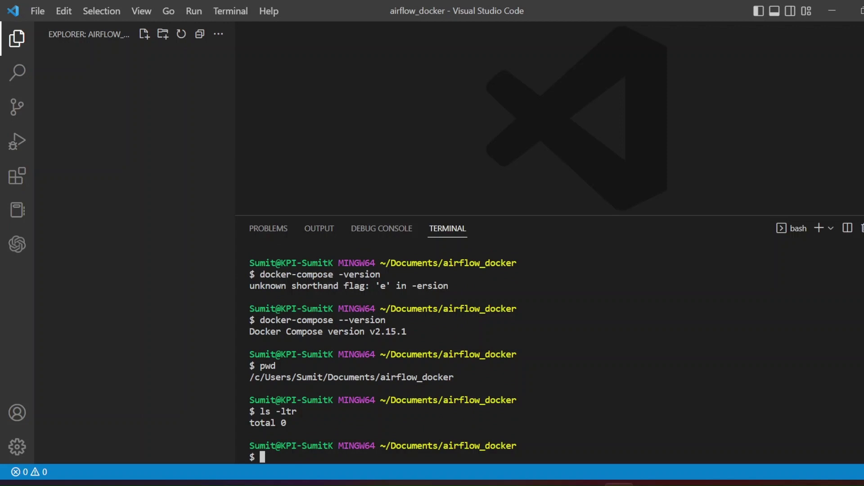
{"action": "type", "text": "clear"}
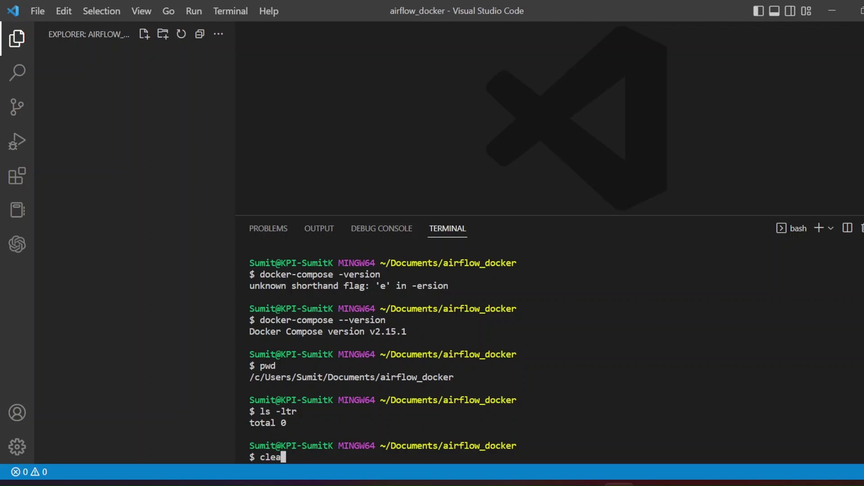
{"action": "key", "text": "Enter"}
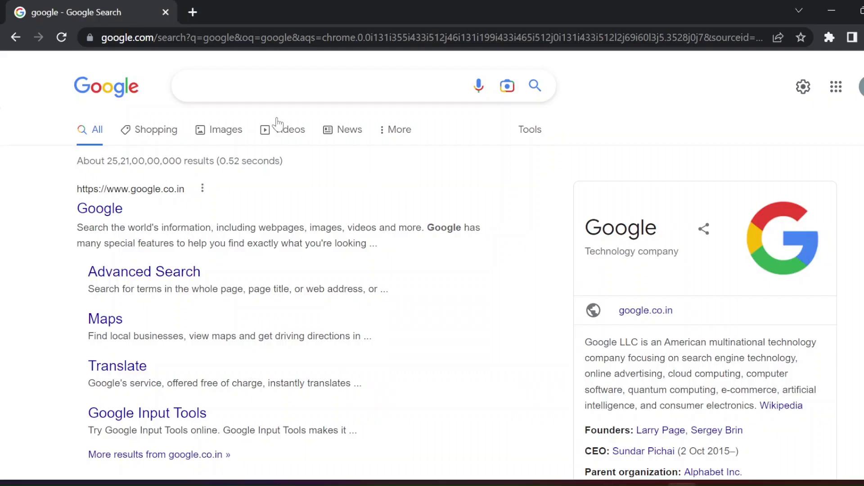
Search 'install apache airflow on windows' and open the Installation documentation in a new tab.
{"action": "type", "text": "ins"}
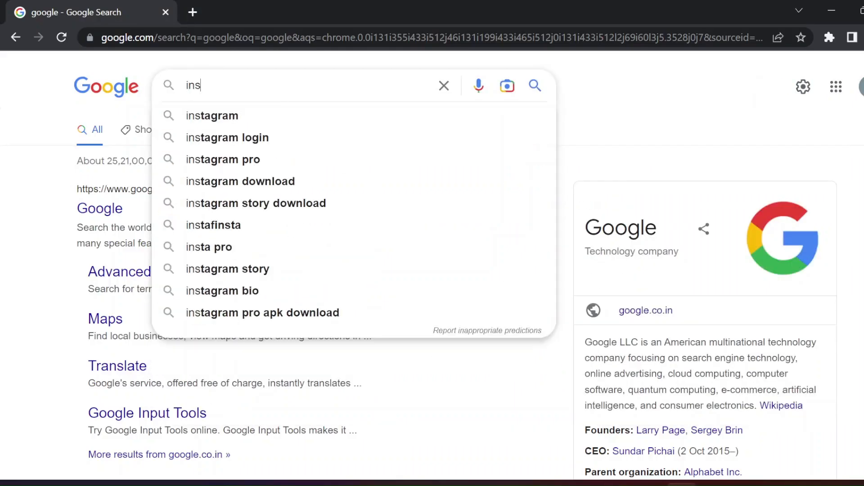
{"action": "type", "text": "install apa"}
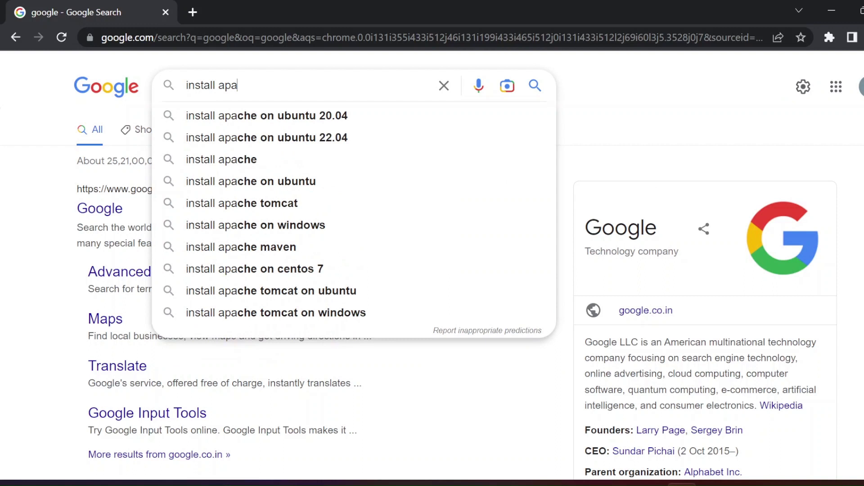
{"action": "type", "text": "che airflow"}
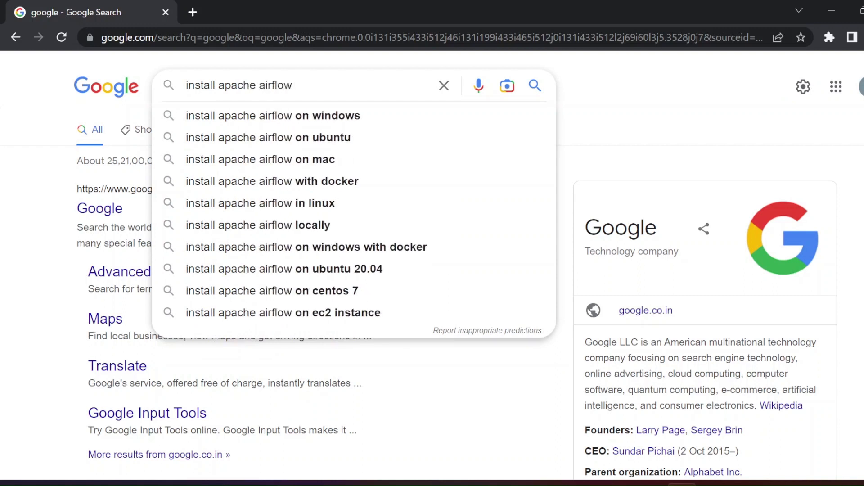
{"action": "left_click", "coordinate": [272, 115]}
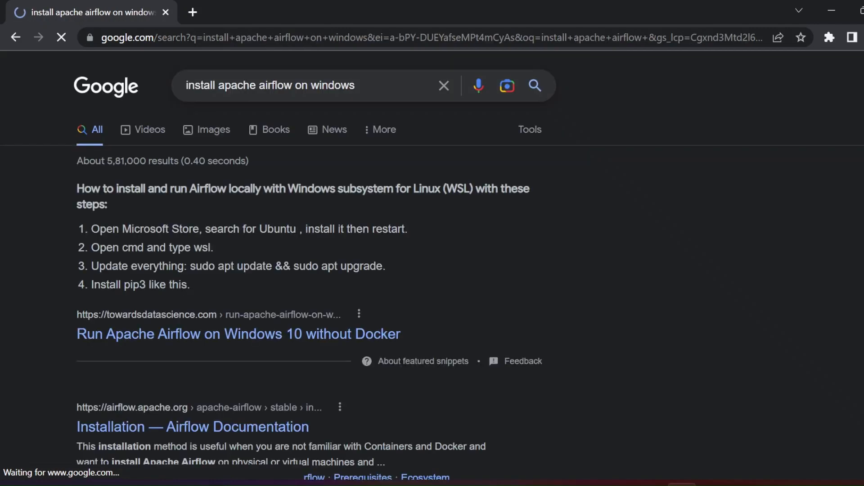
{"action": "mouse_move", "coordinate": [515, 289]}
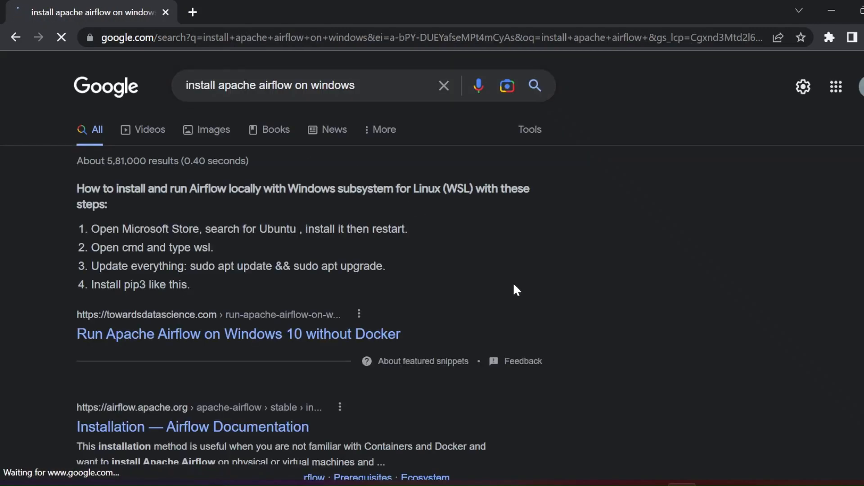
{"action": "scroll", "scroll_direction": "down", "scroll_amount": 3}
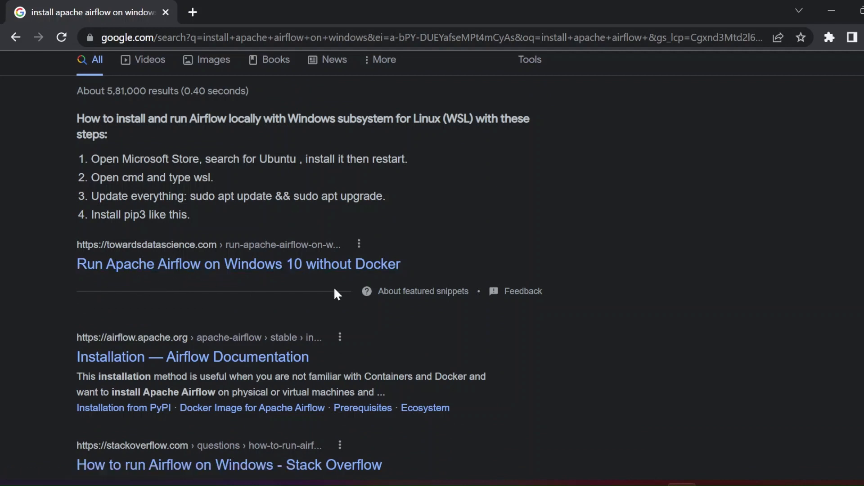
{"action": "mouse_move", "coordinate": [191, 357]}
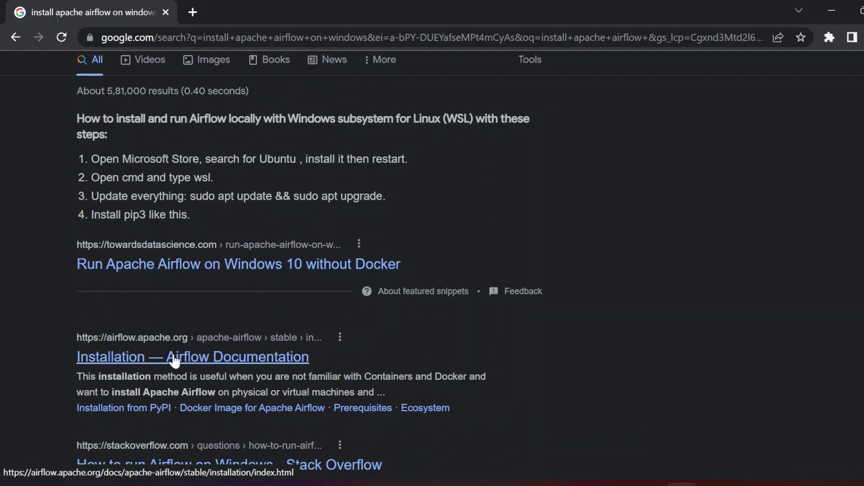
{"action": "left_click", "coordinate": [192, 357]}
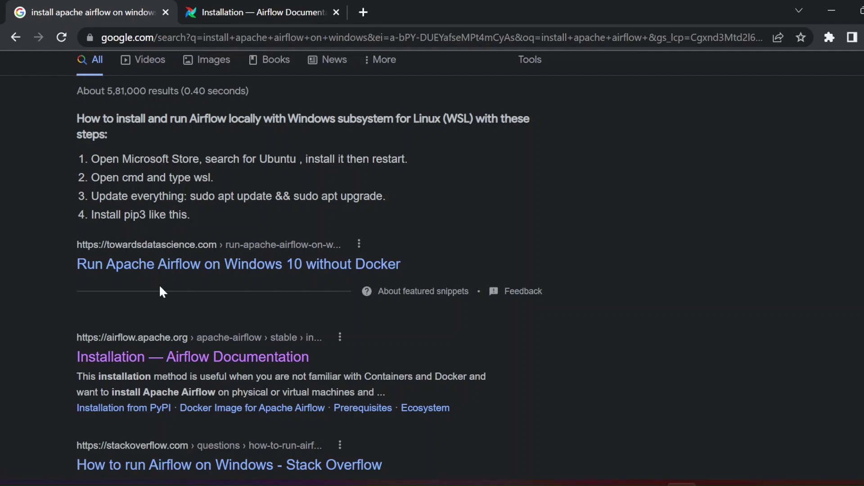
Read the Installation page from Using PyPI down to Using Production Docker Images.
{"action": "left_click", "coordinate": [259, 12]}
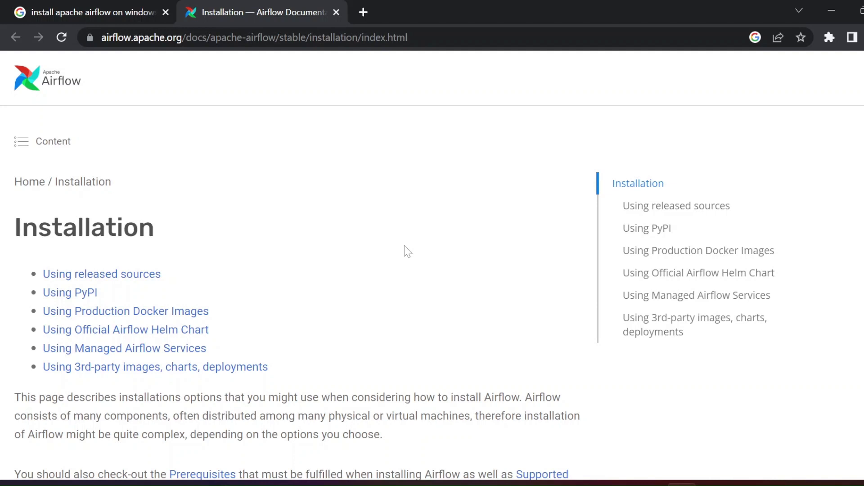
{"action": "scroll", "scroll_direction": "down", "scroll_amount": 3}
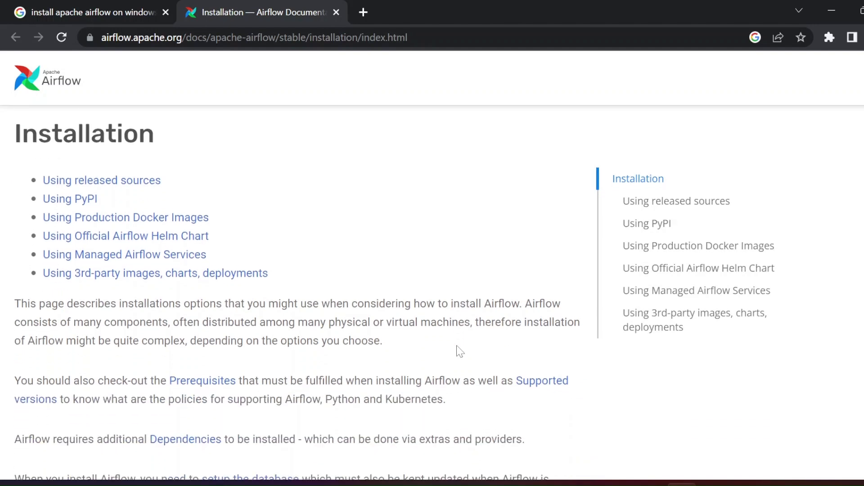
{"action": "scroll", "scroll_direction": "down", "scroll_amount": 3}
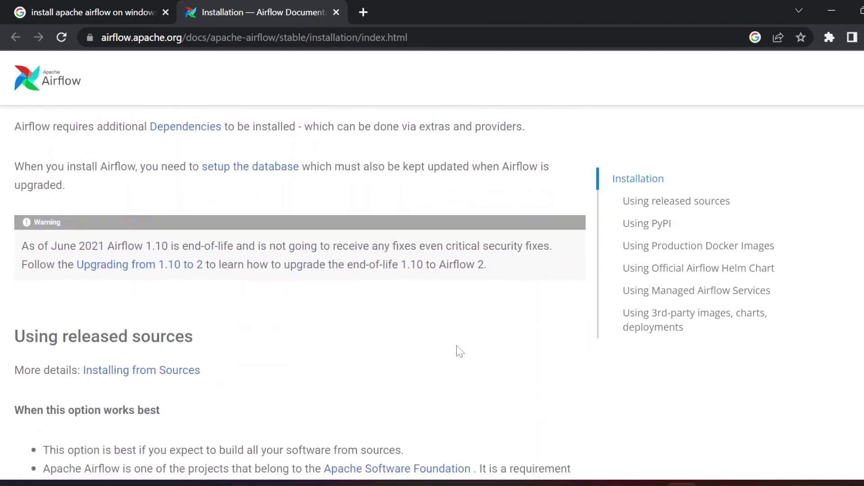
{"action": "scroll", "scroll_direction": "down", "scroll_amount": 3}
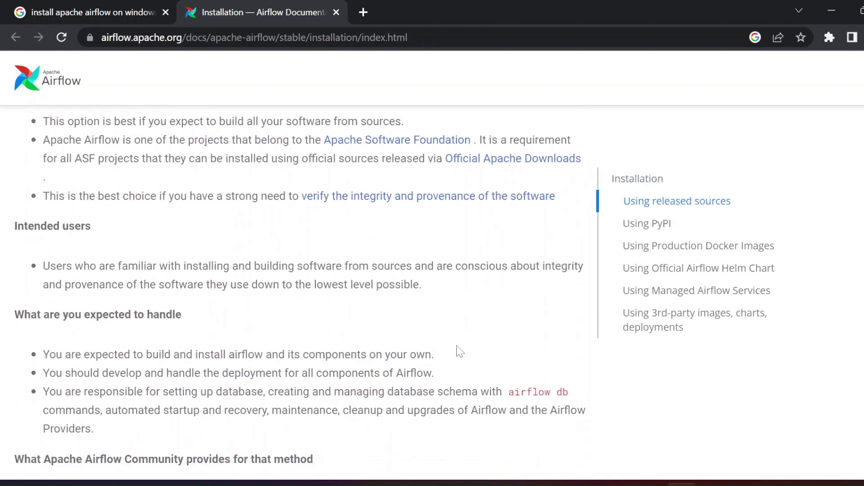
{"action": "left_click", "coordinate": [647, 223]}
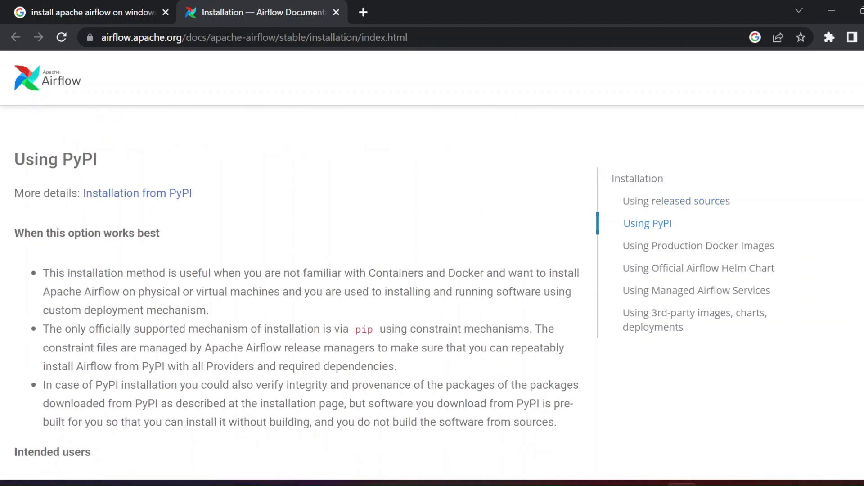
{"action": "scroll", "scroll_direction": "down", "scroll_amount": 3}
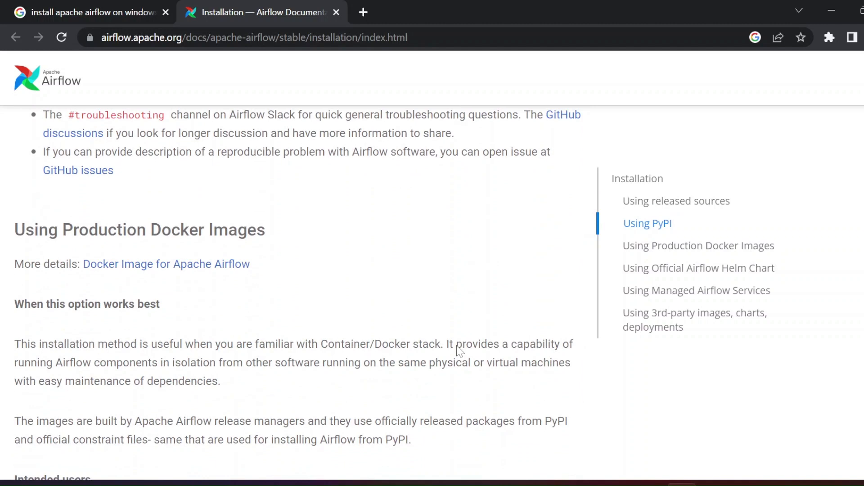
{"action": "scroll", "scroll_direction": "down", "scroll_amount": 3}
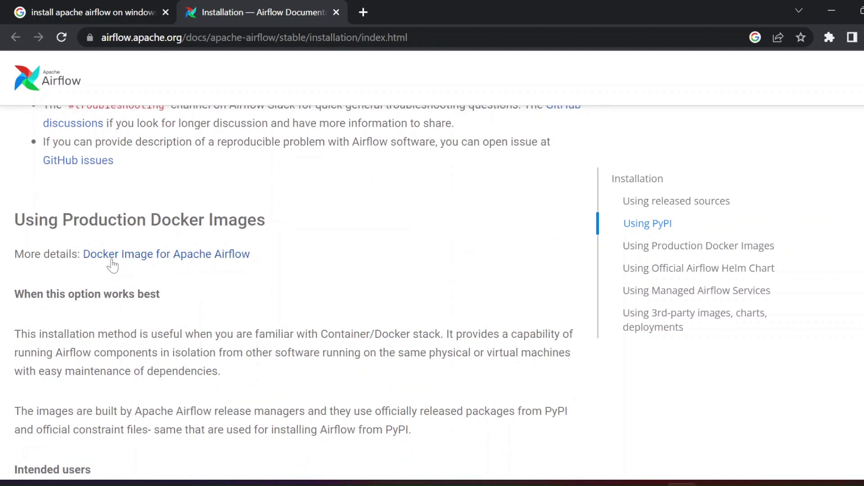
Open and skim the Docker Image for Apache Airflow page, then return to Google results.
{"action": "left_click", "coordinate": [165, 254]}
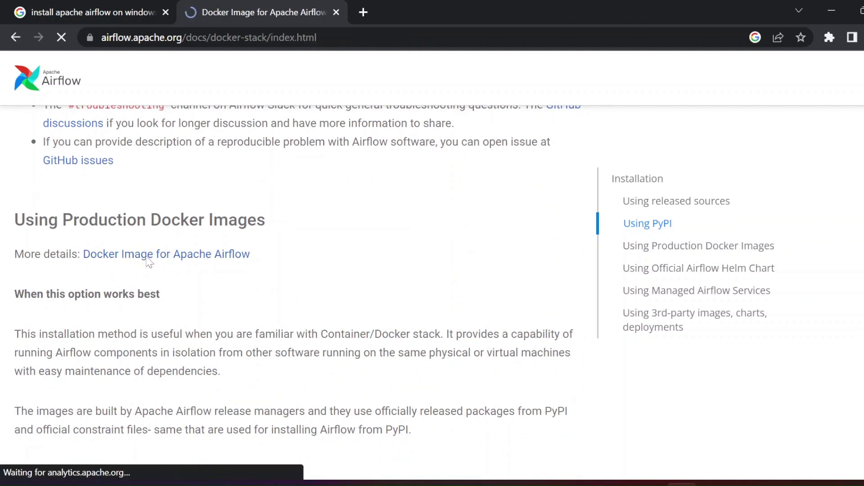
{"action": "left_click", "coordinate": [166, 254]}
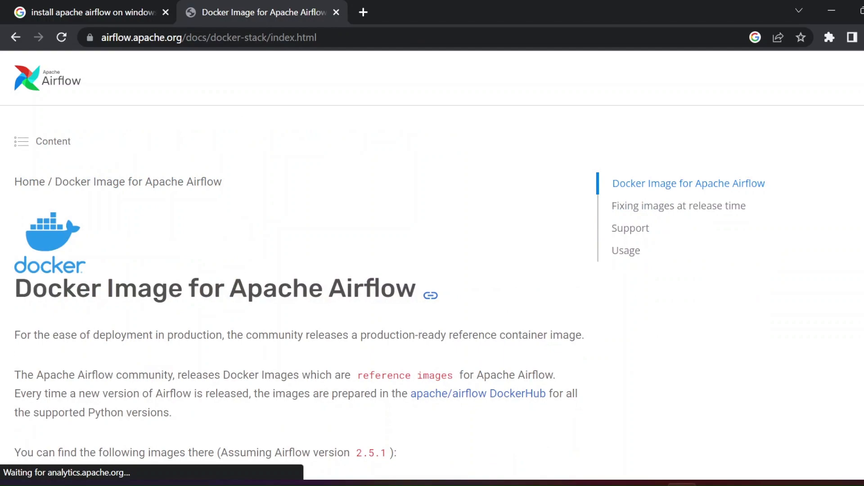
{"action": "scroll", "scroll_direction": "down", "scroll_amount": 3}
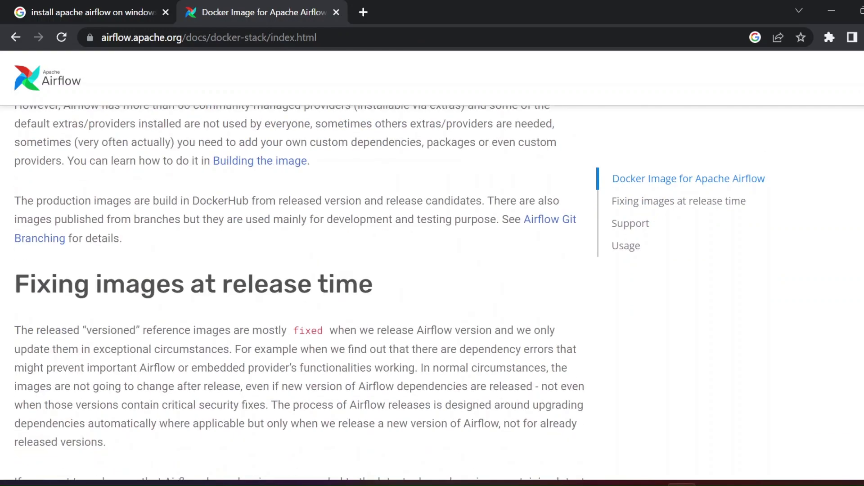
{"action": "left_click", "coordinate": [89, 12]}
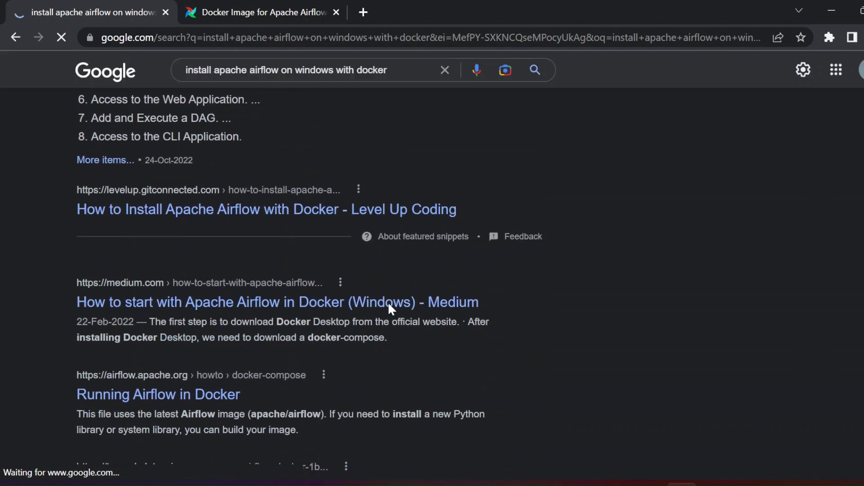
Open the Running Airflow in Docker guide and copy its docker-compose.yaml curl command.
{"action": "scroll", "scroll_direction": "down", "scroll_amount": 3}
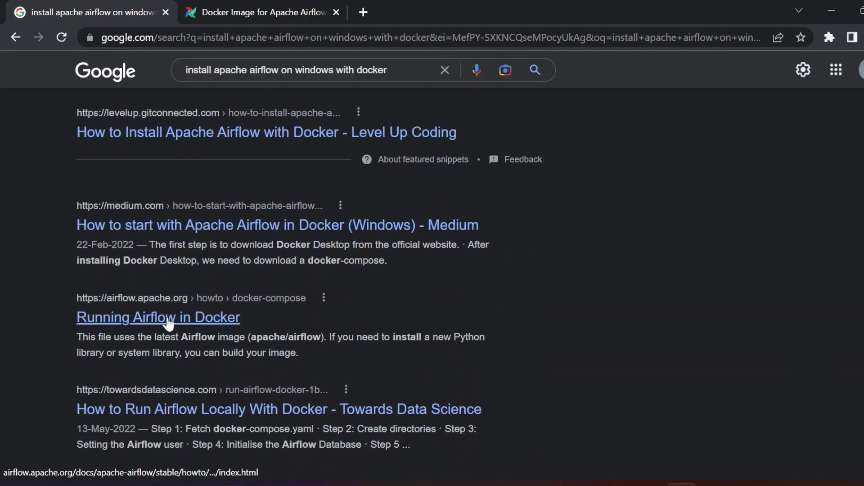
{"action": "left_click", "coordinate": [157, 316]}
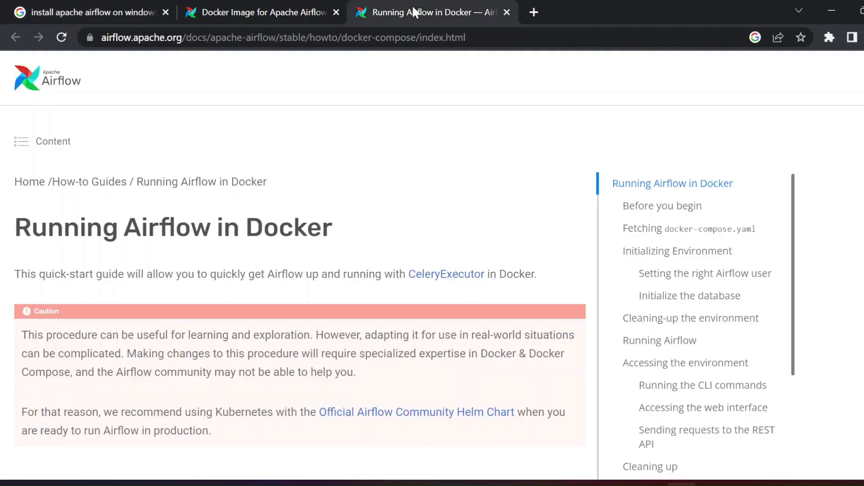
{"action": "scroll", "scroll_direction": "down", "scroll_amount": 3}
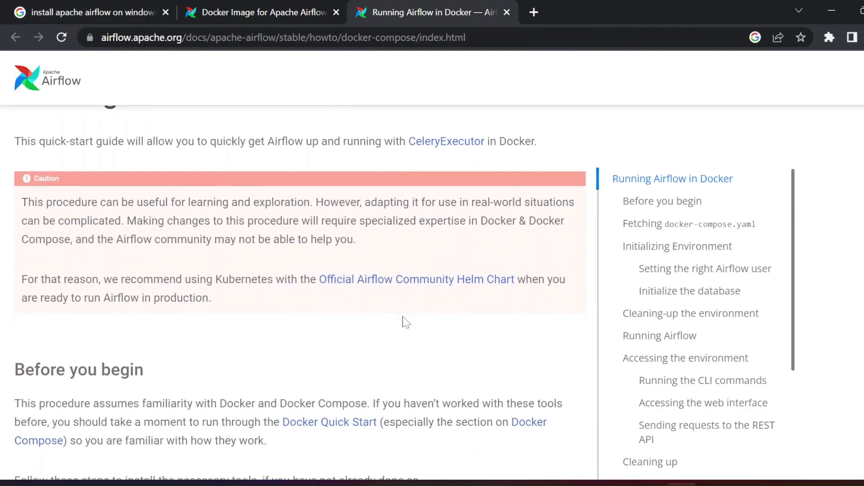
{"action": "scroll", "scroll_direction": "down", "scroll_amount": 3}
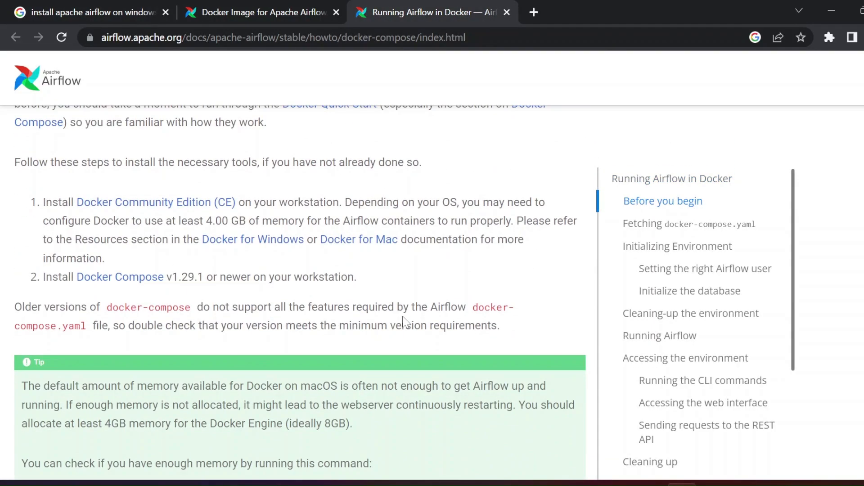
{"action": "scroll", "scroll_direction": "down", "scroll_amount": 3}
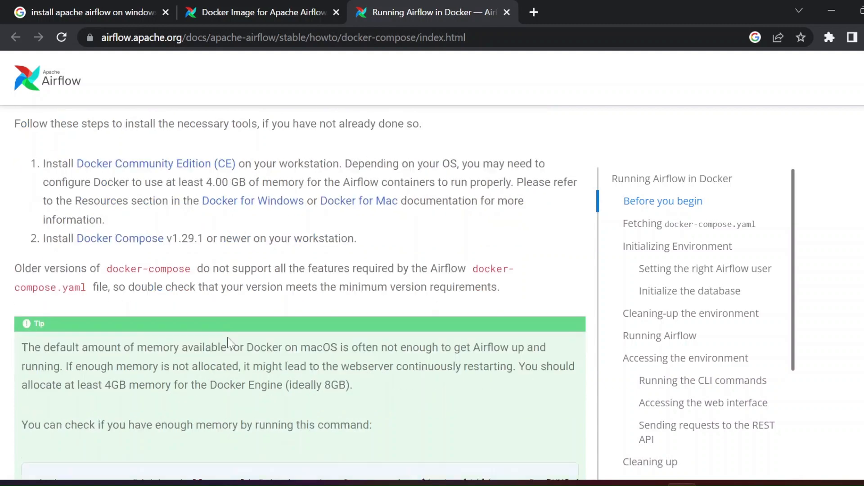
{"action": "scroll", "scroll_direction": "down", "scroll_amount": 3}
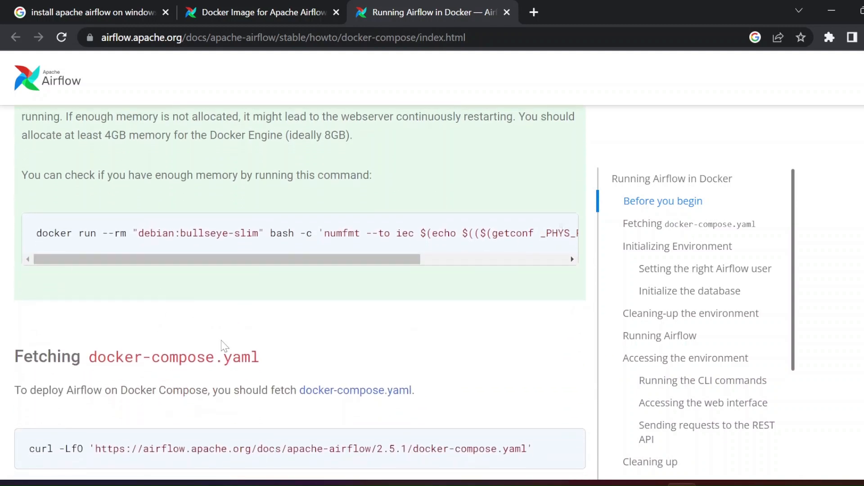
{"action": "scroll", "scroll_direction": "down", "scroll_amount": 3}
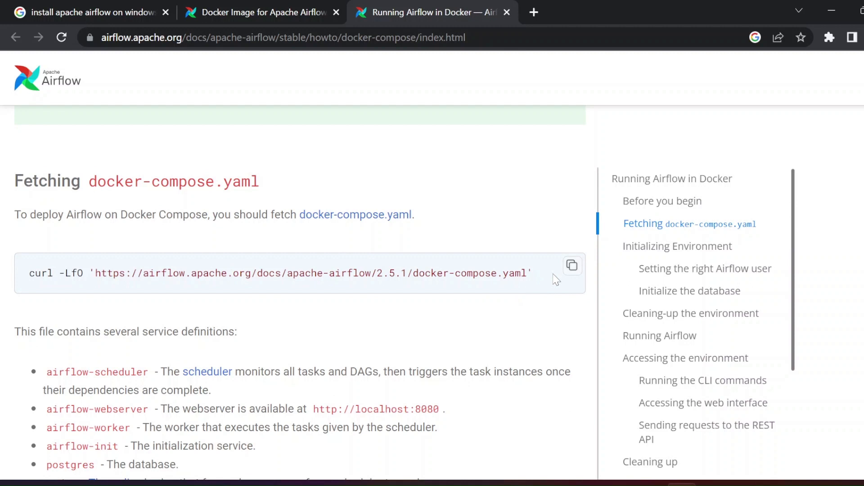
{"action": "mouse_move", "coordinate": [572, 265]}
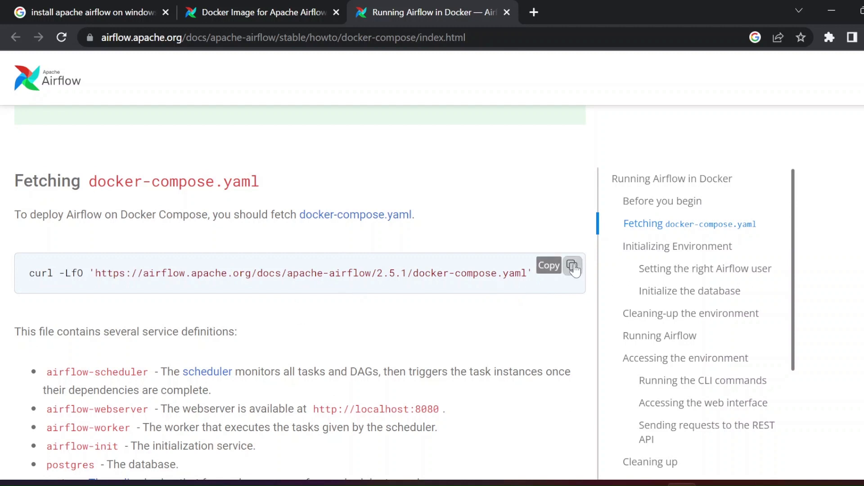
{"action": "left_click", "coordinate": [573, 265]}
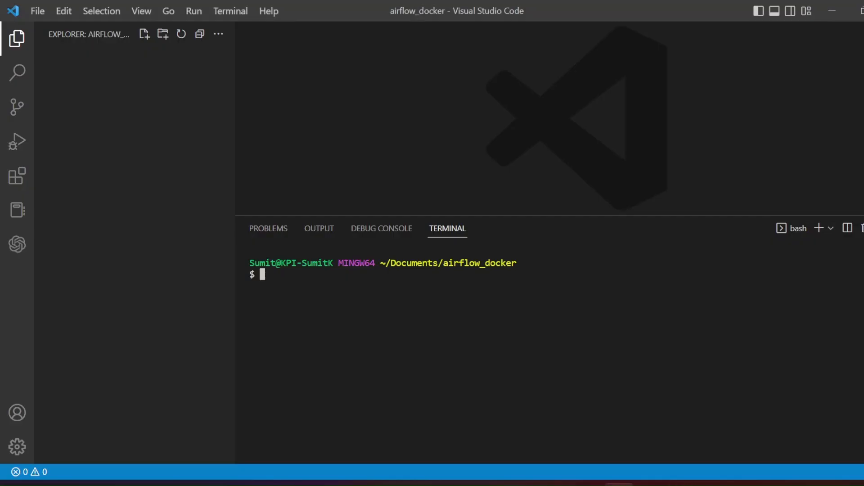
Download the Airflow 2.5.1 docker-compose.yaml into airflow_docker with curl.
{"action": "type", "text": "curl -LfO 'https://airflow.apache.org/docs/apache-airflow/2.5.1/docker-compose.yaml'"}
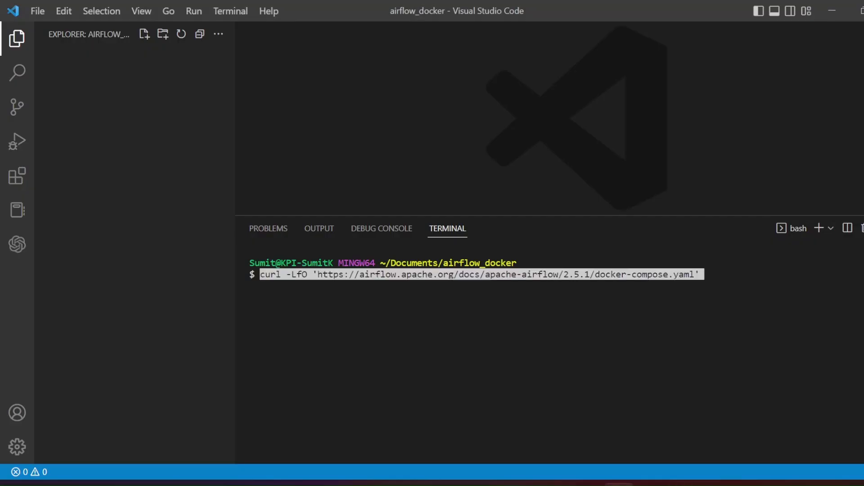
{"action": "key", "text": "Enter"}
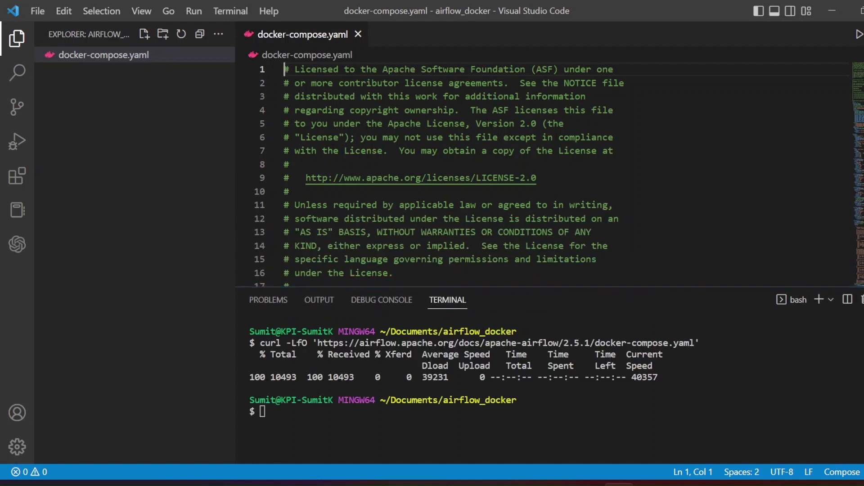
Replace CeleryExecutor with LocalExecutor for AIRFLOW__CORE__EXECUTOR in docker-compose.yaml.
{"action": "scroll", "scroll_direction": "down", "scroll_amount": 3}
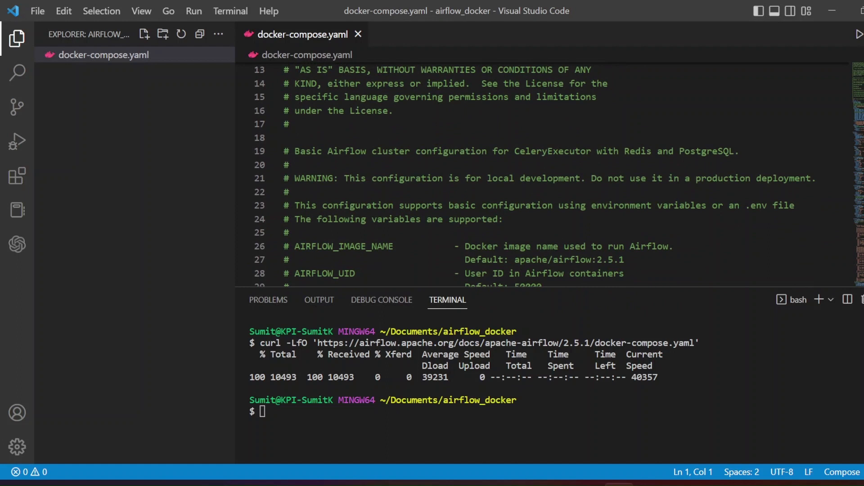
{"action": "scroll", "scroll_direction": "down", "scroll_amount": 3}
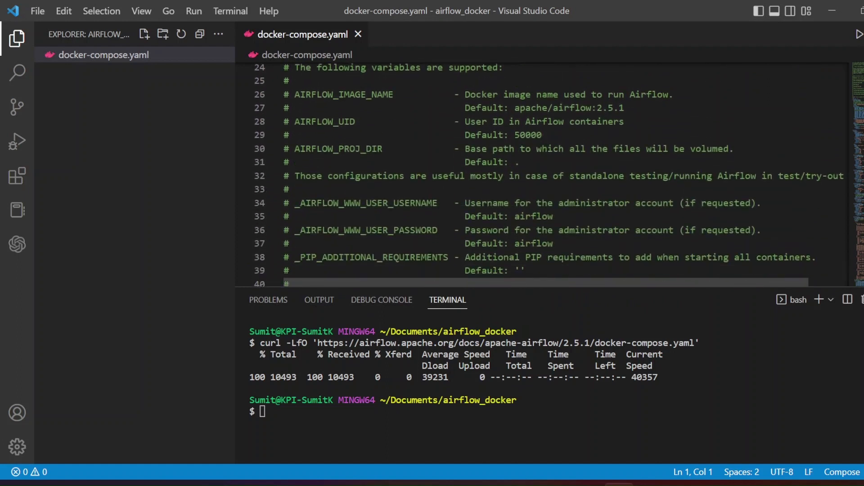
{"action": "scroll", "scroll_direction": "down", "scroll_amount": 3}
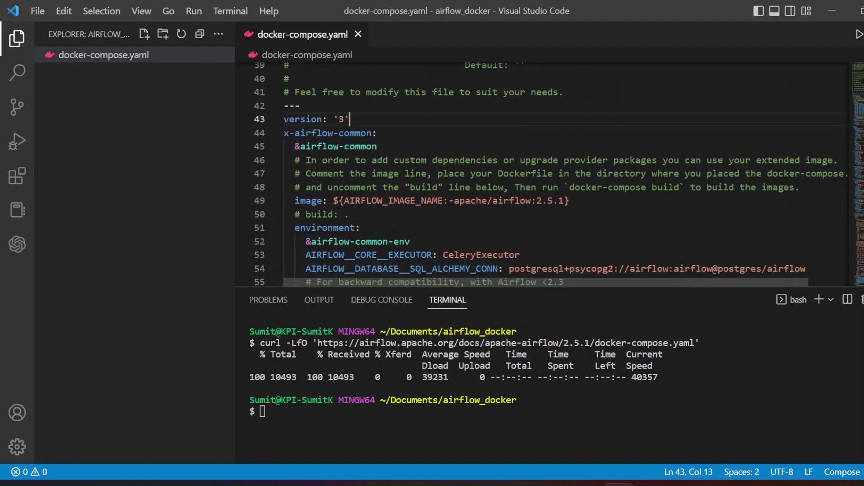
{"action": "left_click_drag", "start_coordinate": [349, 119], "coordinate": [283, 119]}
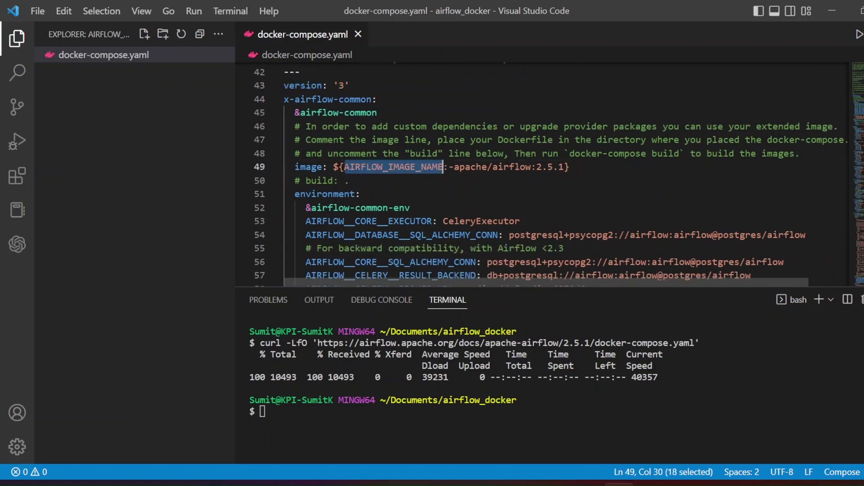
{"action": "double_click", "coordinate": [512, 167]}
{"action": "type", "text": "Loca"}
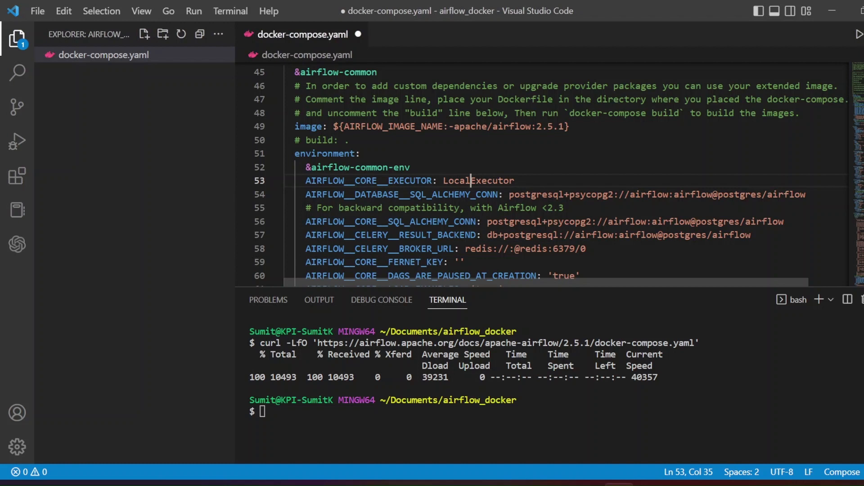
Delete the AIRFLOW__CELERY__RESULT_BACKEND and AIRFLOW__CELERY__BROKER_URL lines from the environment block.
{"action": "double_click", "coordinate": [477, 180]}
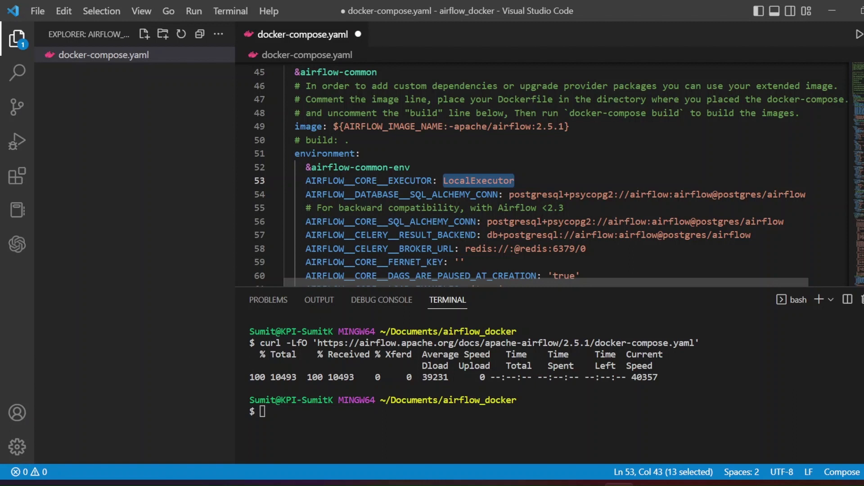
{"action": "scroll", "scroll_direction": "down", "scroll_amount": 3}
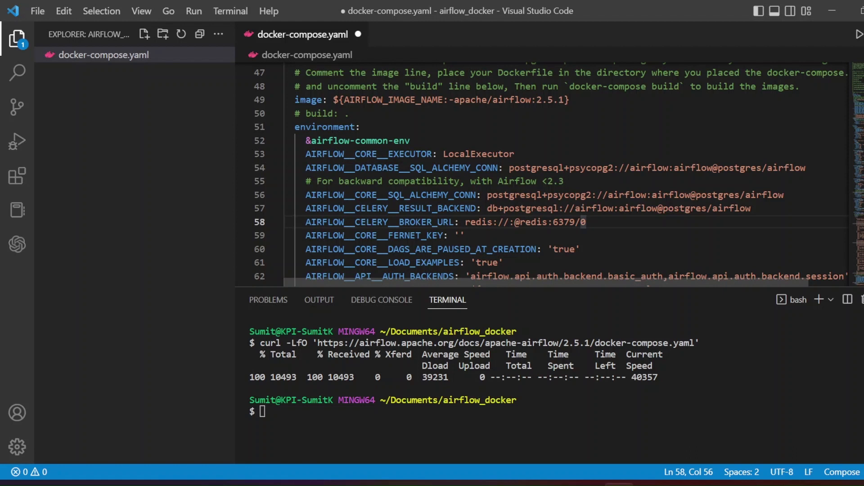
{"action": "left_click_drag", "start_coordinate": [411, 222], "coordinate": [587, 221]}
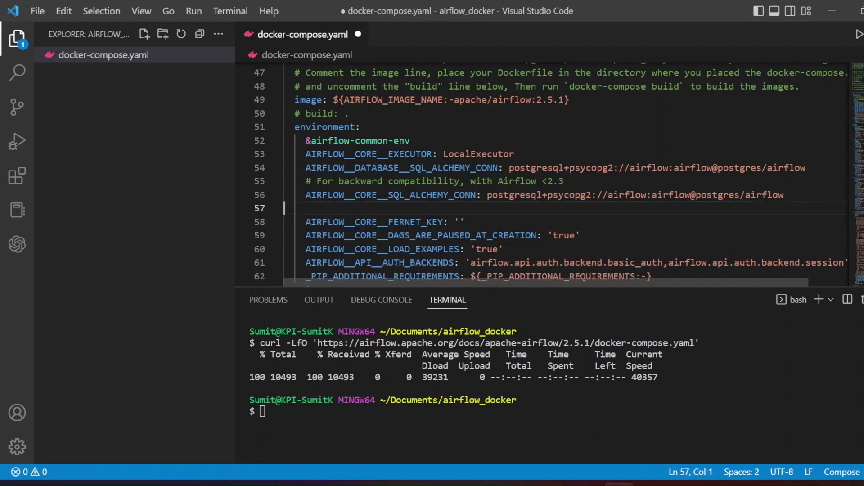
{"action": "double_click", "coordinate": [512, 194]}
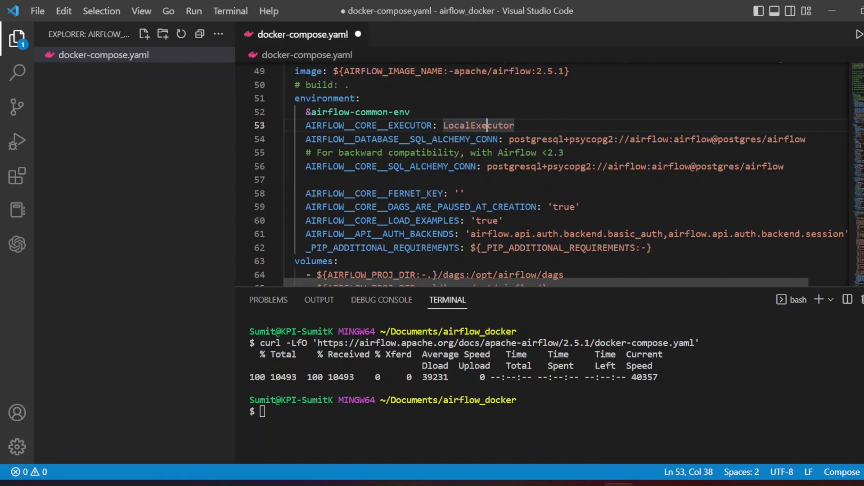
Remove the redis entry from airflow-common-depends-on, leaving only postgres.
{"action": "scroll", "scroll_direction": "down", "scroll_amount": 3}
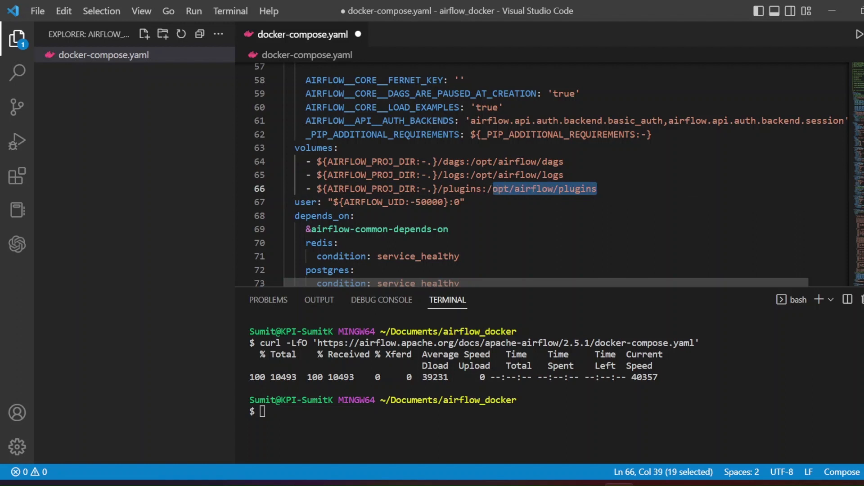
{"action": "scroll", "scroll_direction": "down", "scroll_amount": 3}
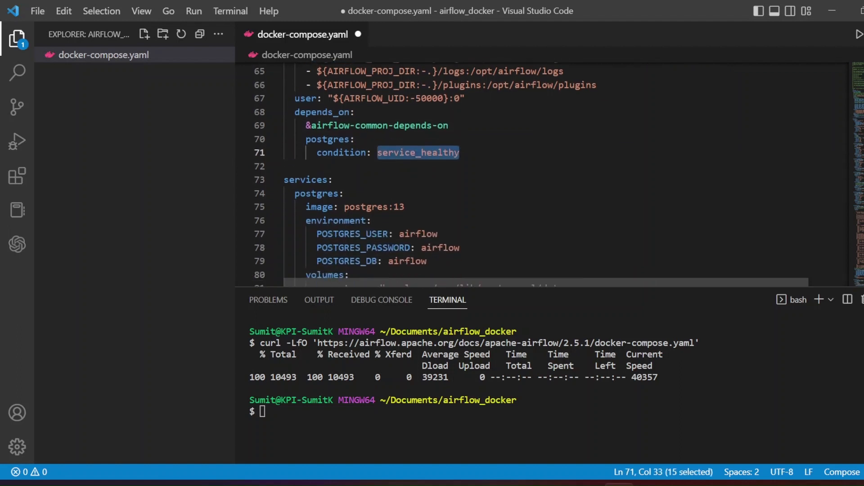
{"action": "scroll", "scroll_direction": "down", "scroll_amount": 3}
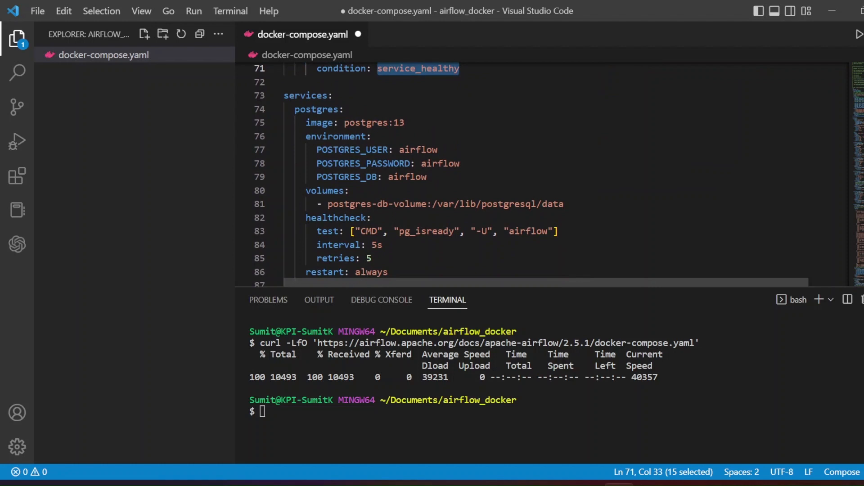
{"action": "scroll", "scroll_direction": "down", "scroll_amount": 3}
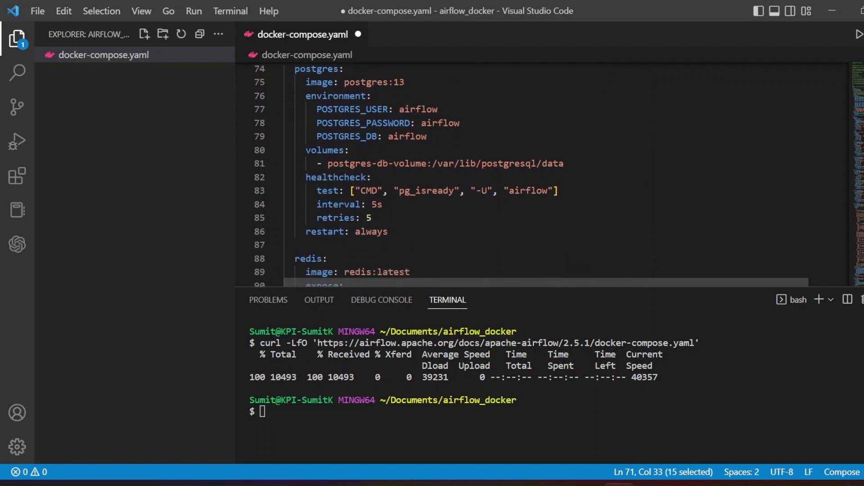
{"action": "scroll", "scroll_direction": "down", "scroll_amount": 3}
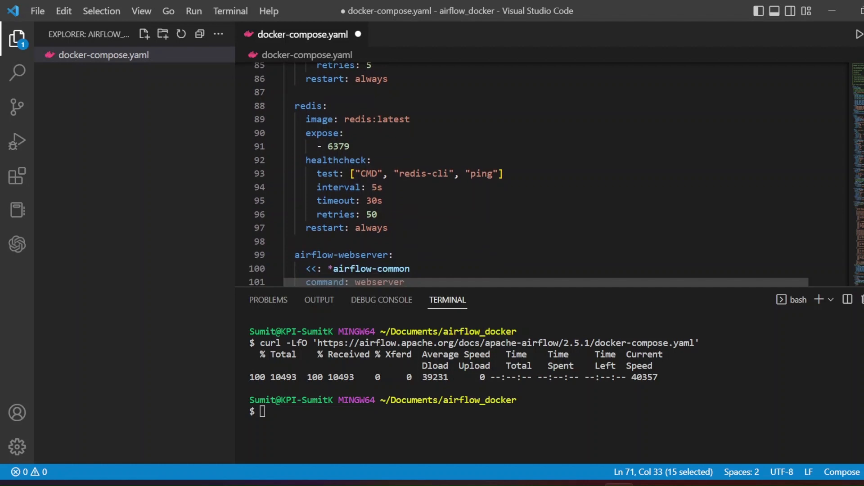
Delete the entire redis service block from docker-compose.yaml, leaving a blank line before airflow-webserver.
{"action": "left_click_drag", "start_coordinate": [295, 105], "coordinate": [387, 228]}
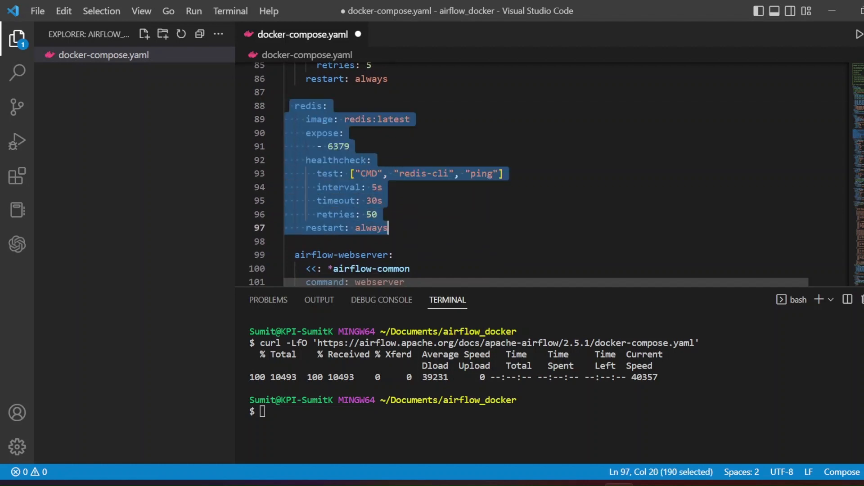
{"action": "key", "text": "Delete"}
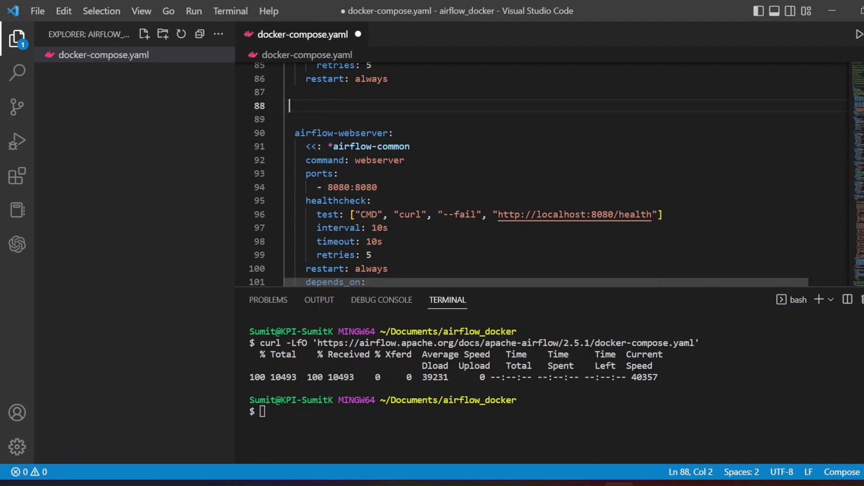
{"action": "scroll", "scroll_direction": "down", "scroll_amount": 3}
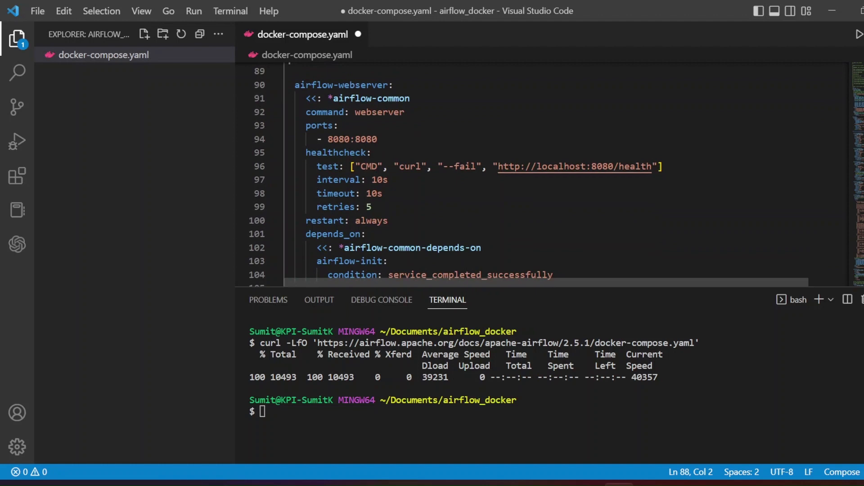
{"action": "double_click", "coordinate": [363, 84]}
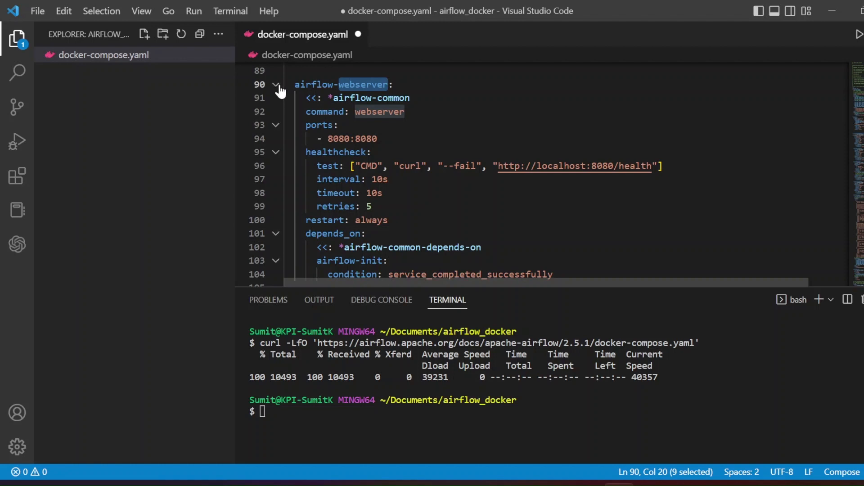
Fold the webserver, scheduler and worker services, remove airflow-worker, and review down to flower.
{"action": "left_click", "coordinate": [276, 84]}
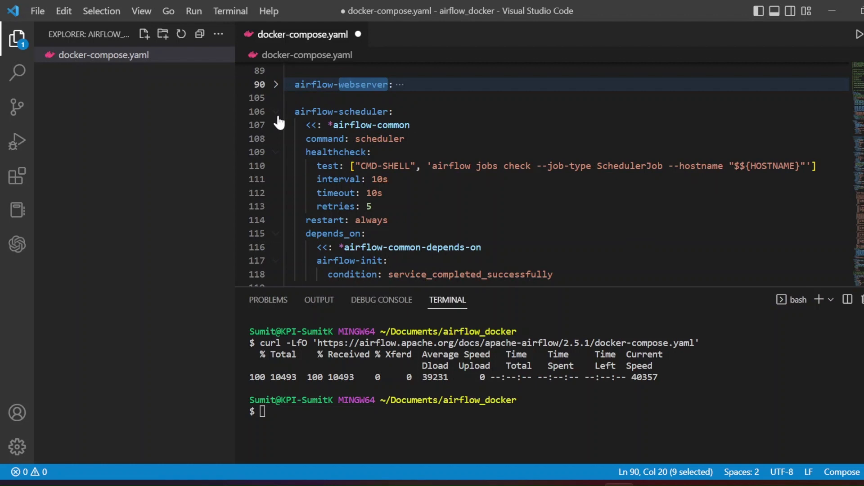
{"action": "left_click", "coordinate": [275, 111]}
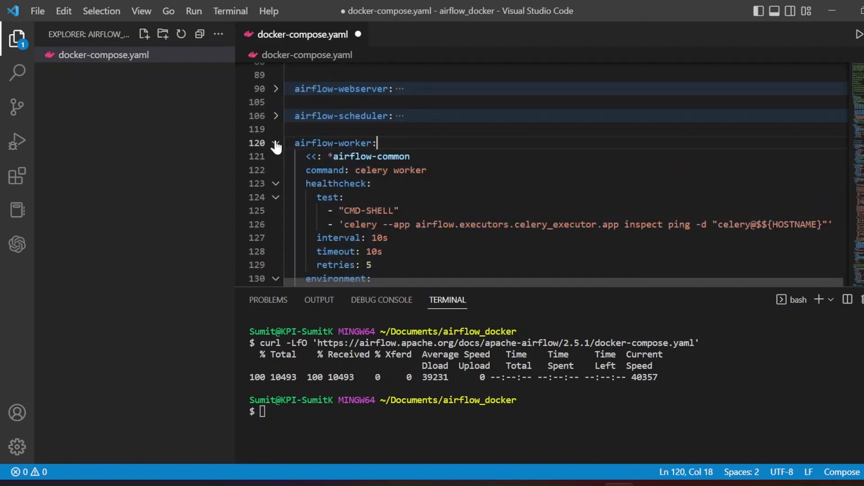
{"action": "left_click", "coordinate": [275, 142]}
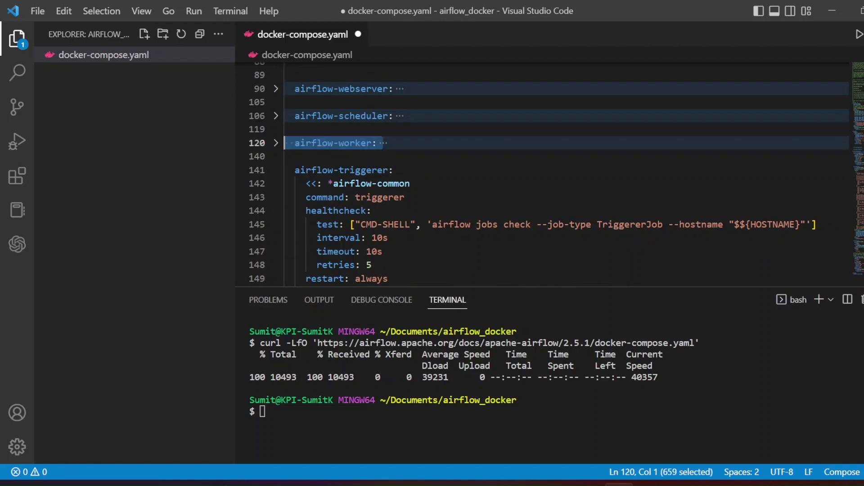
{"action": "left_click", "coordinate": [275, 142]}
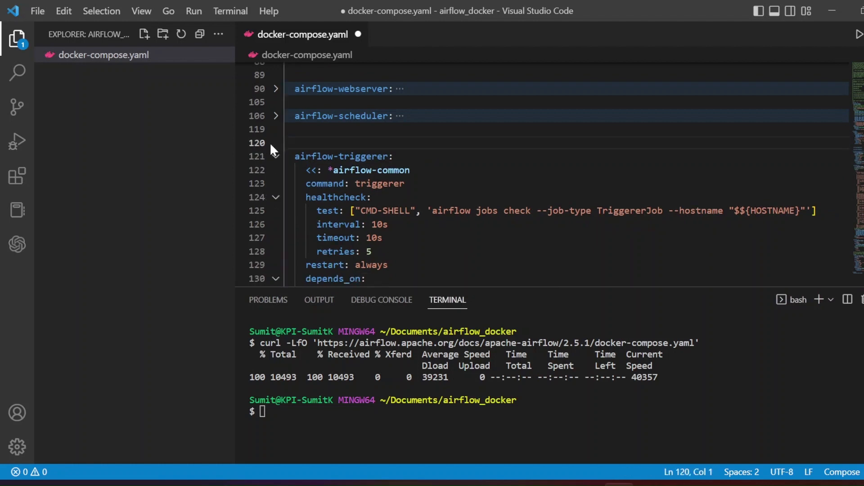
{"action": "scroll", "scroll_direction": "down", "scroll_amount": 3}
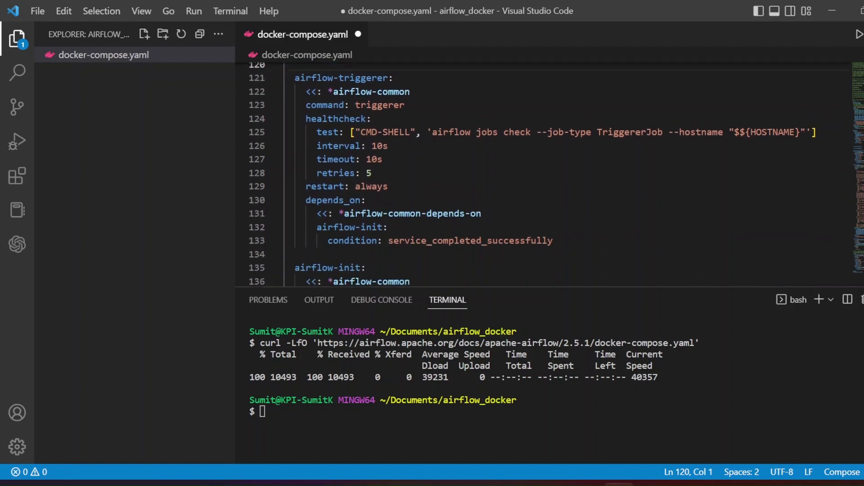
{"action": "scroll", "scroll_direction": "down", "scroll_amount": 3}
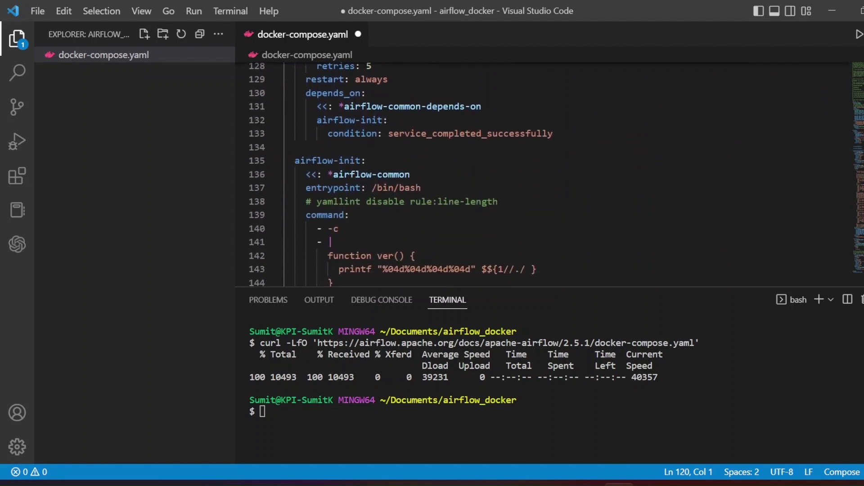
{"action": "scroll", "scroll_direction": "down", "scroll_amount": 3}
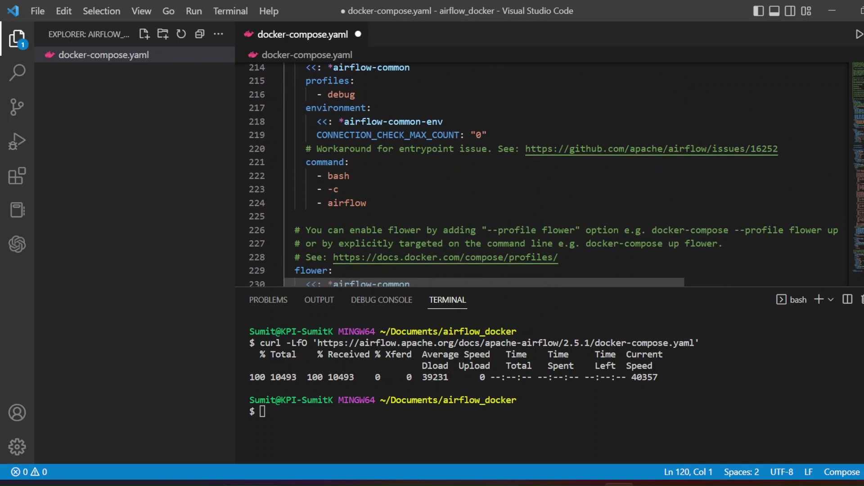
Delete the flower service definition at the end of docker-compose.yaml.
{"action": "scroll", "scroll_direction": "down", "scroll_amount": 3}
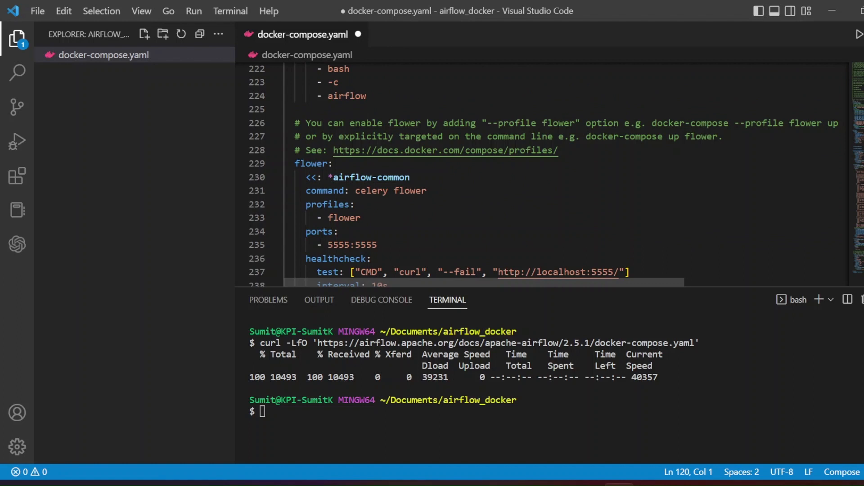
{"action": "scroll", "scroll_direction": "down", "scroll_amount": 3}
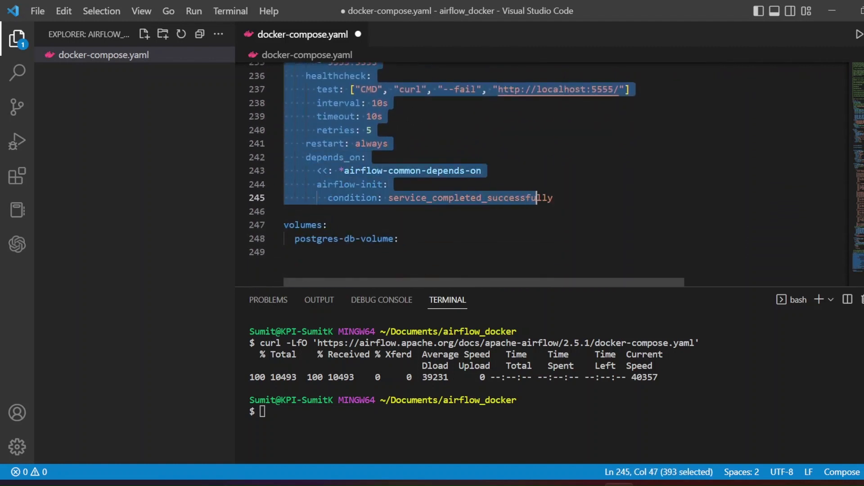
{"action": "key", "text": "Delete"}
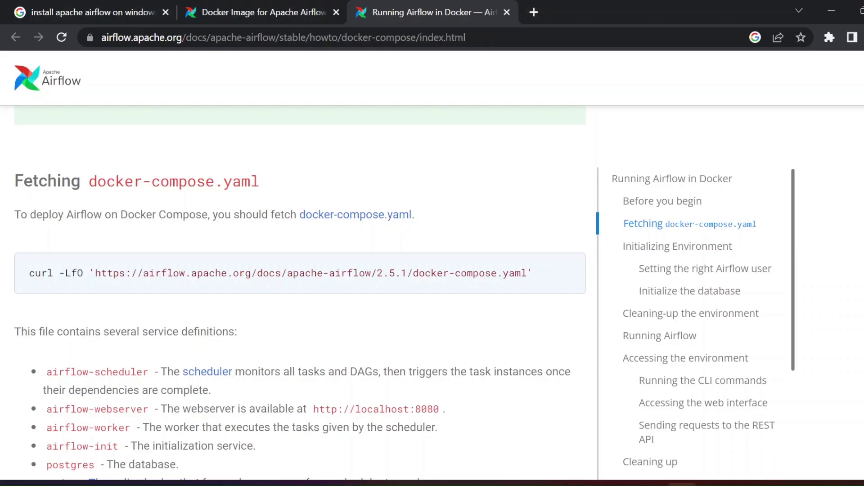
{"action": "mouse_move", "coordinate": [193, 306]}
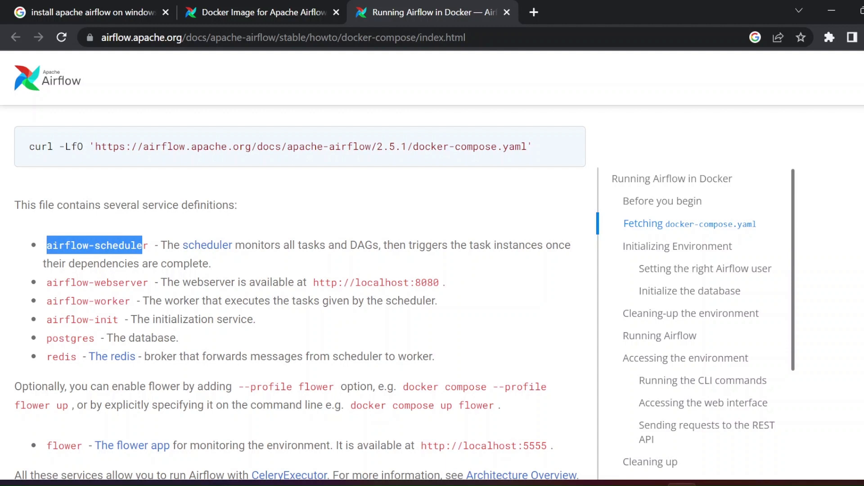
{"action": "double_click", "coordinate": [121, 282]}
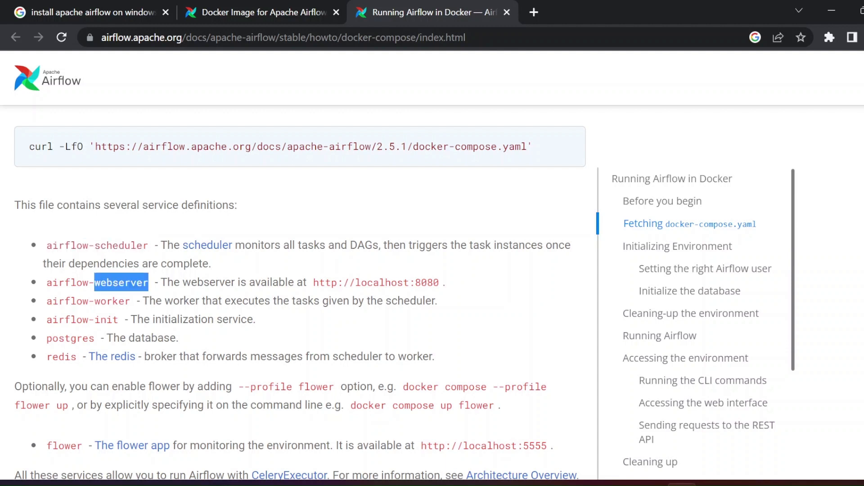
{"action": "double_click", "coordinate": [111, 300]}
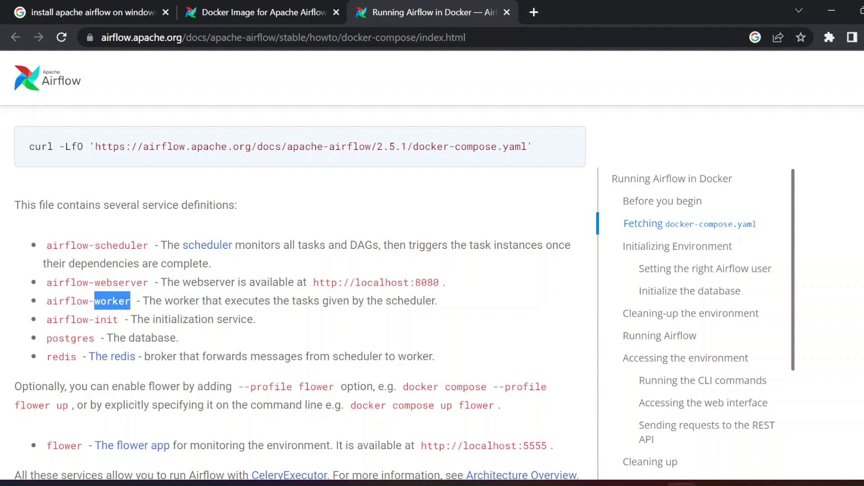
{"action": "double_click", "coordinate": [61, 356]}
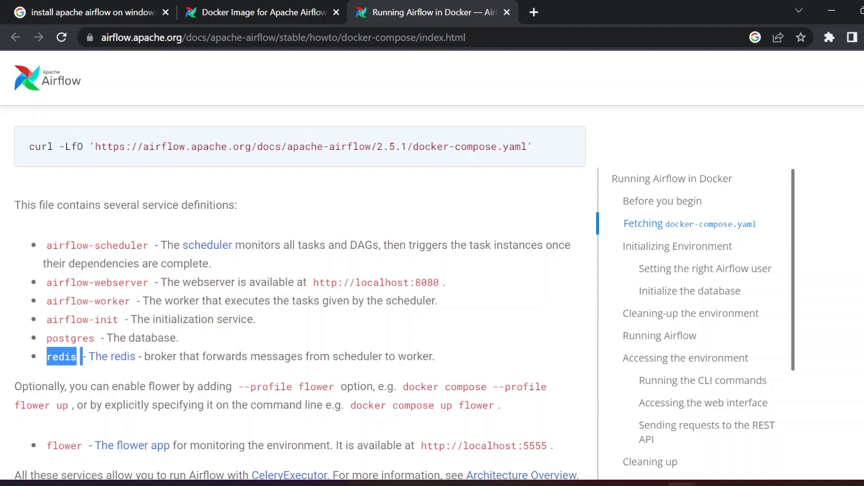
{"action": "double_click", "coordinate": [70, 338]}
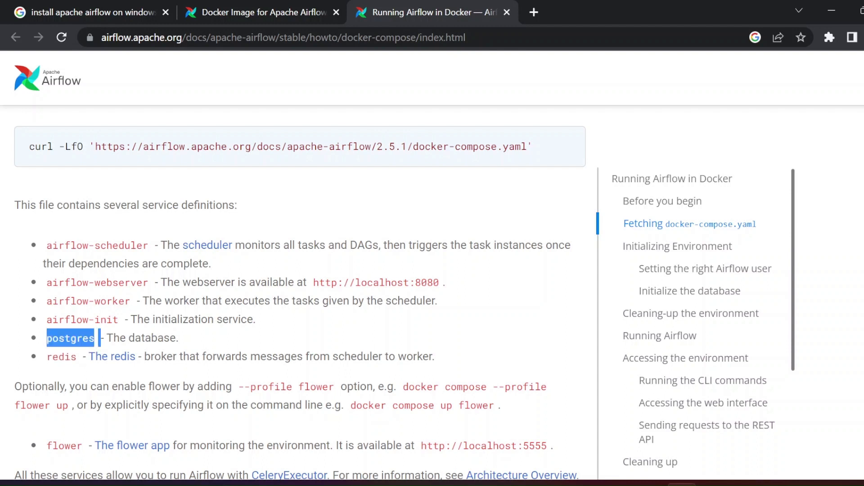
{"action": "scroll", "scroll_direction": "down", "scroll_amount": 3}
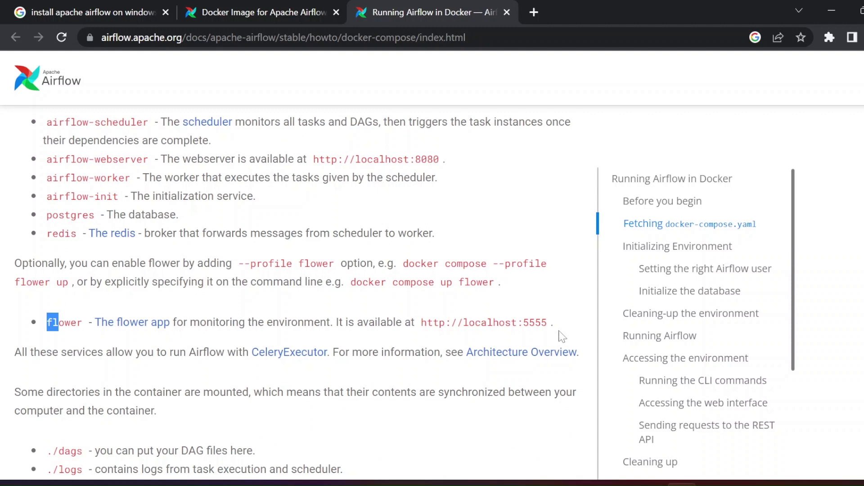
{"action": "mouse_move", "coordinate": [240, 336]}
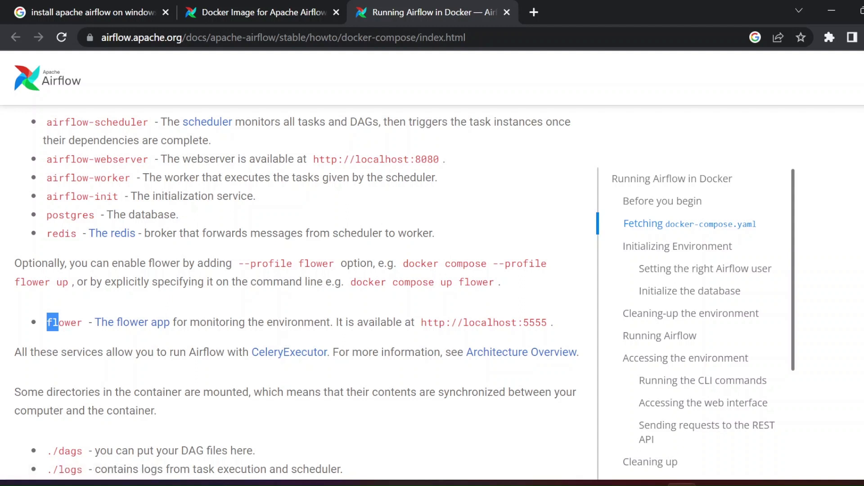
{"action": "mouse_move", "coordinate": [220, 364]}
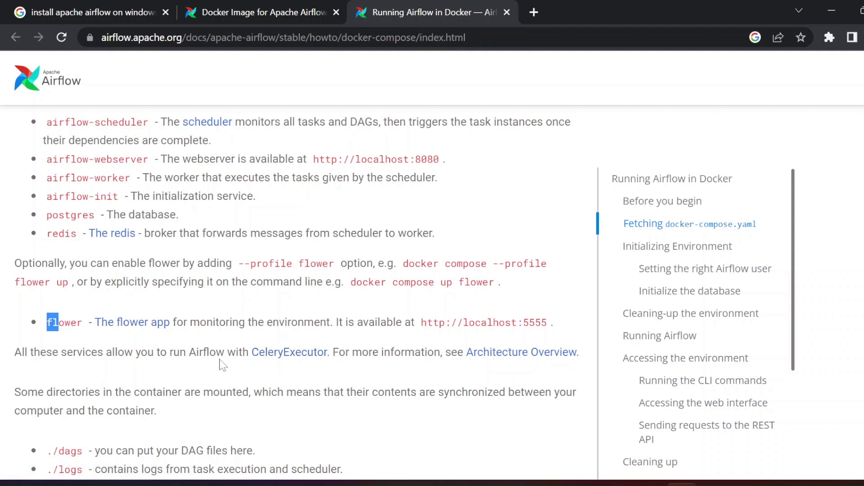
{"action": "mouse_move", "coordinate": [462, 346]}
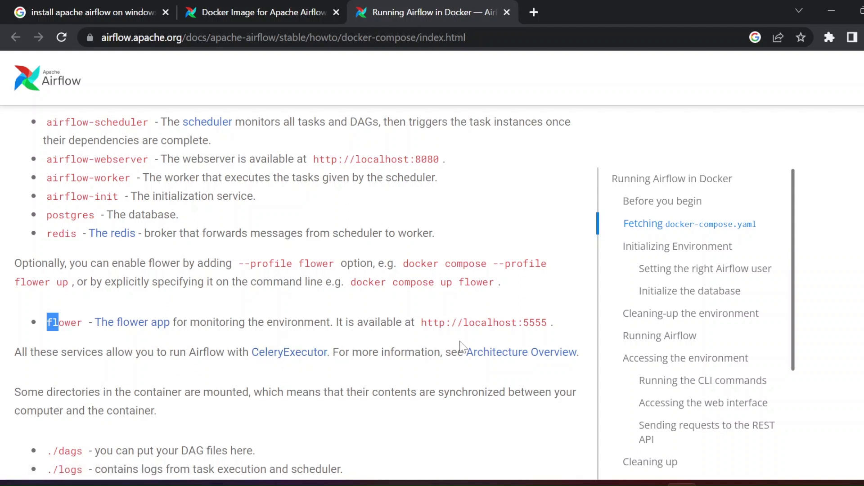
{"action": "mouse_move", "coordinate": [515, 356]}
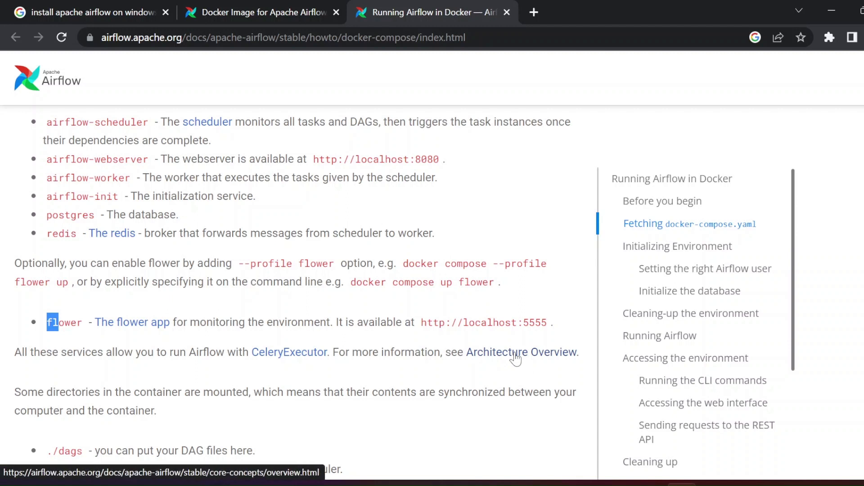
{"action": "scroll", "scroll_direction": "down", "scroll_amount": 3}
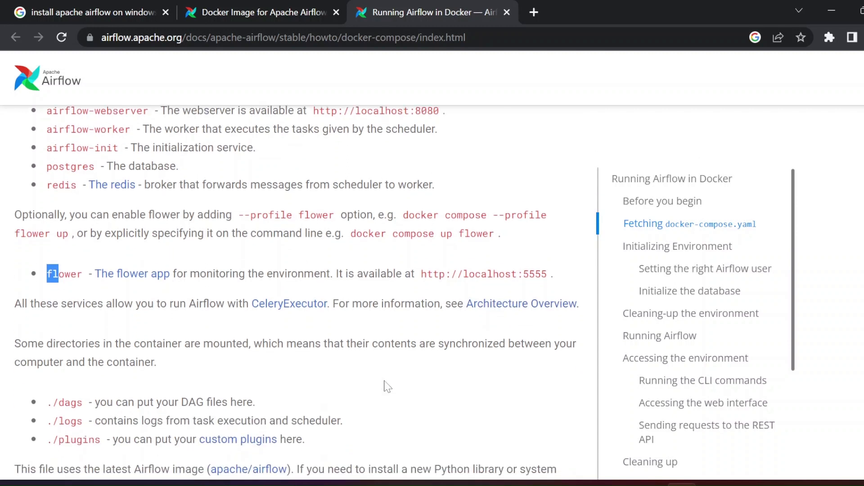
{"action": "scroll", "scroll_direction": "down", "scroll_amount": 3}
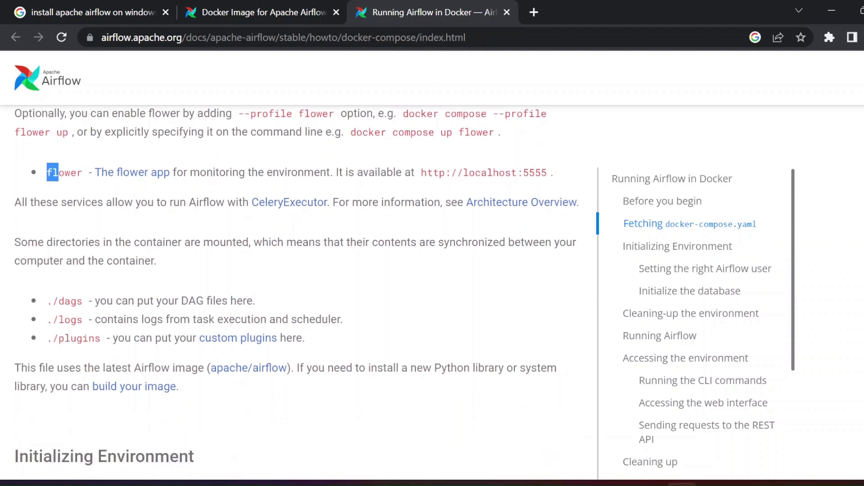
{"action": "scroll", "scroll_direction": "down", "scroll_amount": 3}
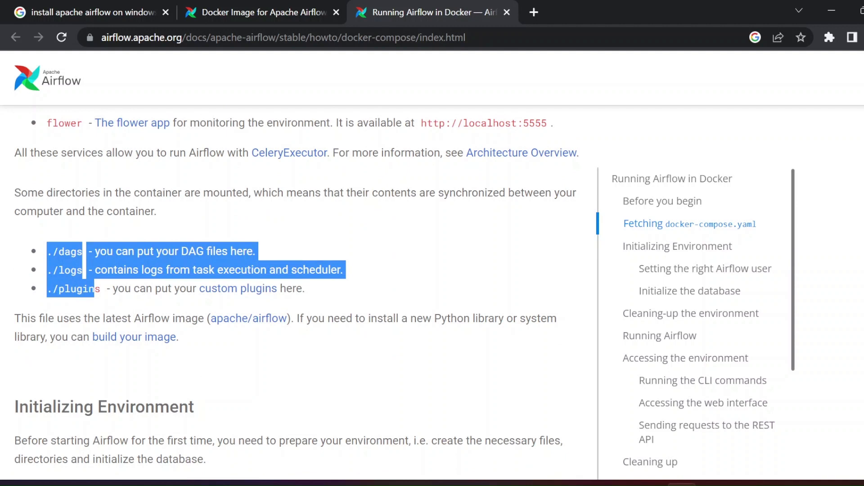
{"action": "scroll", "scroll_direction": "down", "scroll_amount": 3}
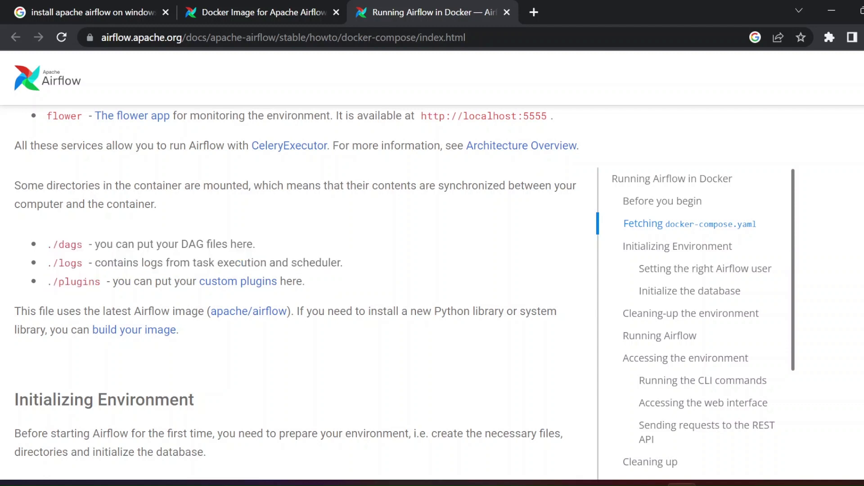
{"action": "double_click", "coordinate": [116, 263]}
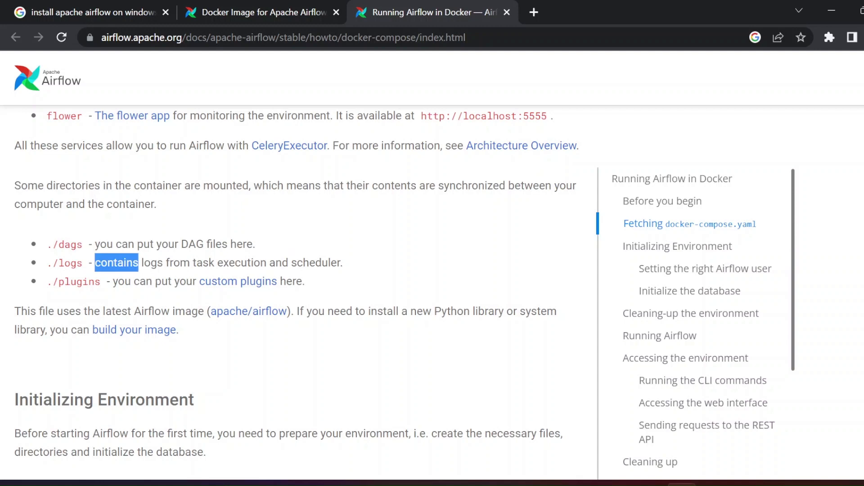
{"action": "mouse_move", "coordinate": [241, 400]}
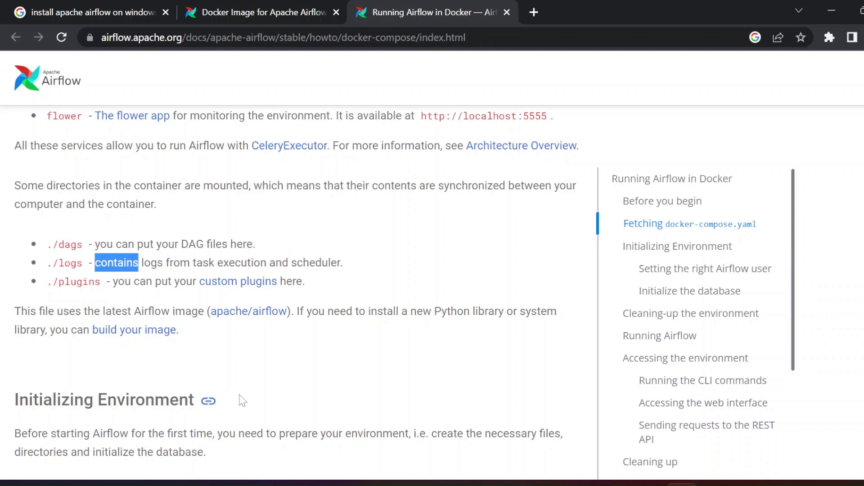
{"action": "scroll", "scroll_direction": "down", "scroll_amount": 3}
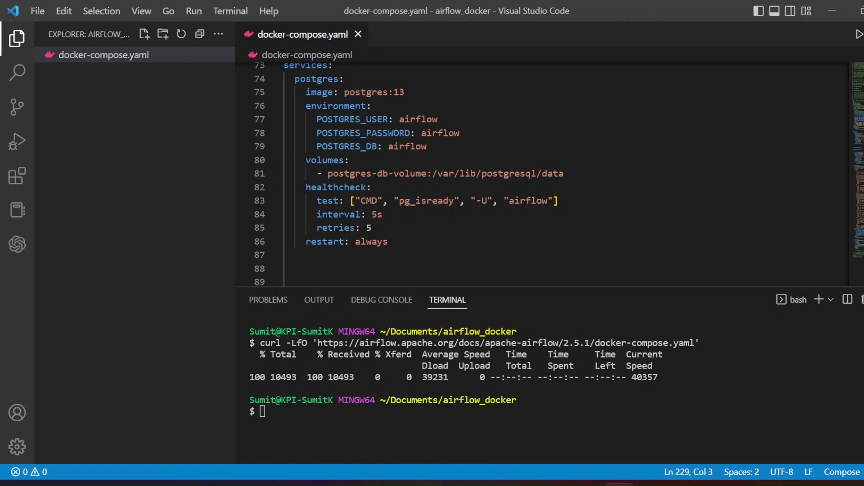
Create the dags, logs and plugins folders with mkdir -p, then check dags in the Explorer.
{"action": "type", "text": "mkdir -p ./dags ./logs ./plugins"}
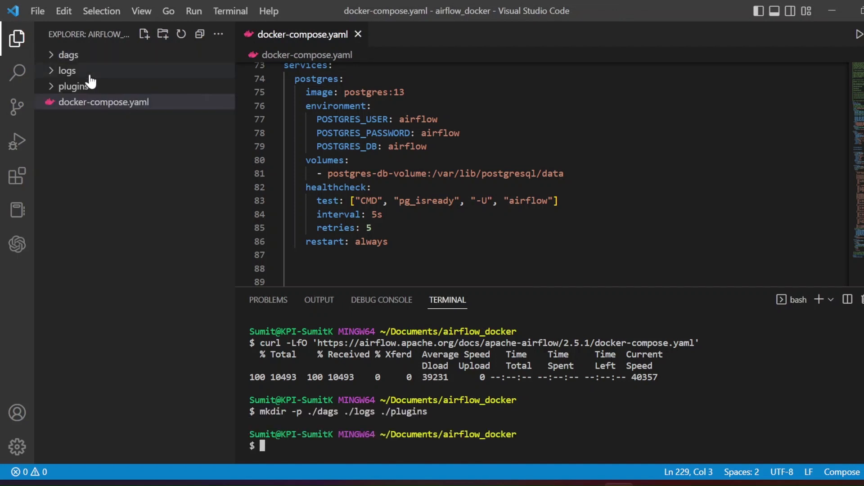
{"action": "left_click", "coordinate": [68, 55]}
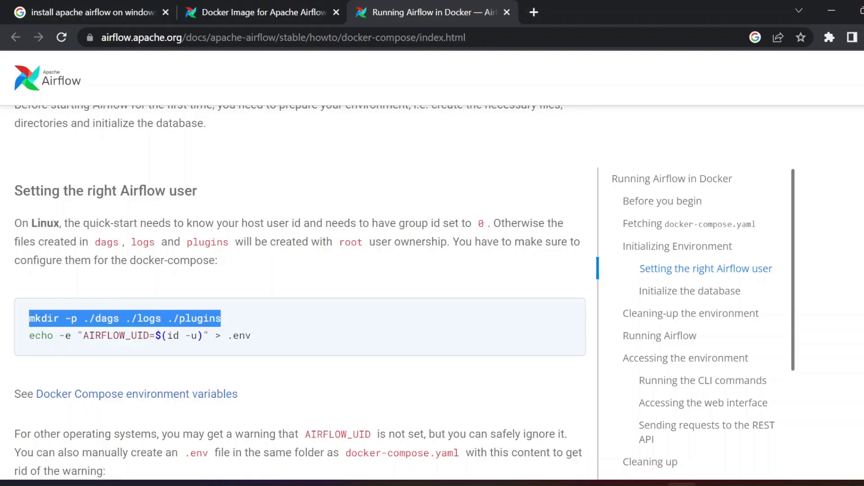
{"action": "scroll", "scroll_direction": "down", "scroll_amount": 3}
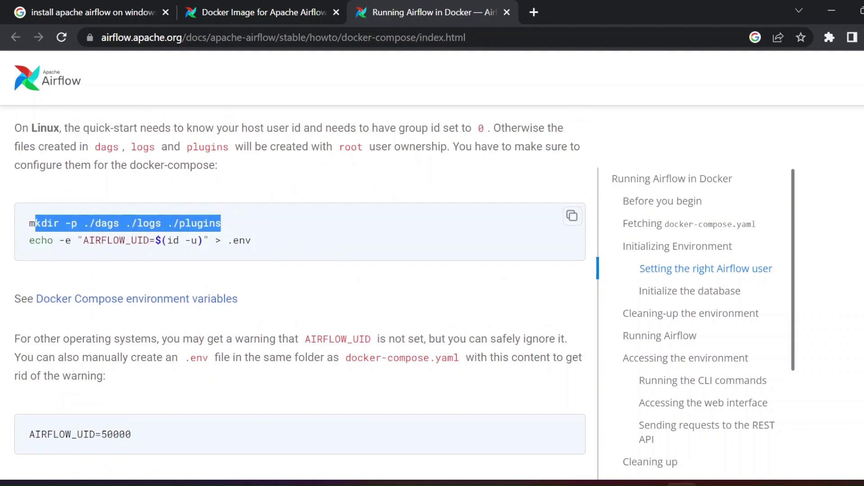
{"action": "scroll", "scroll_direction": "down", "scroll_amount": 3}
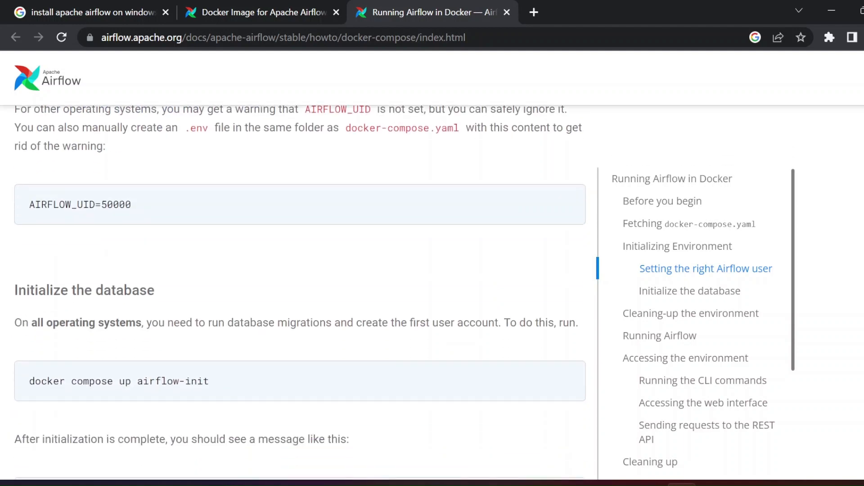
{"action": "scroll", "scroll_direction": "down", "scroll_amount": 3}
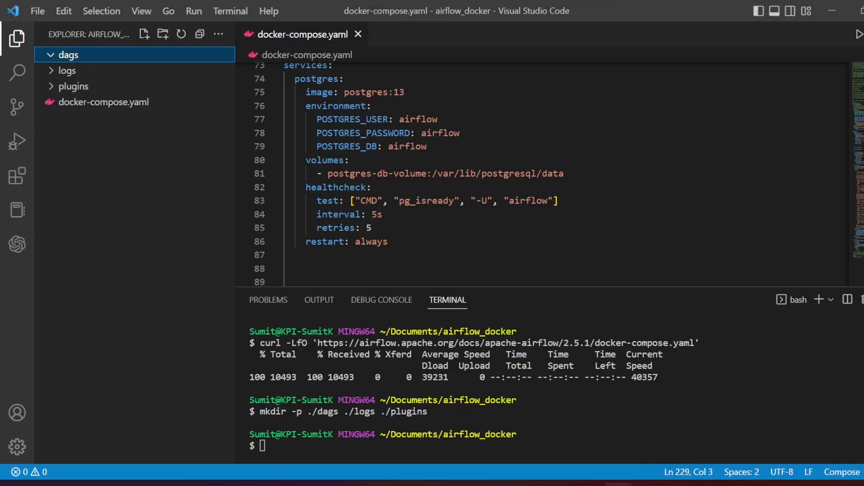
Run docker compose up airflow-init, highlight its directory-sharing error, and list containers with docker ps.
{"action": "type", "text": "cl"}
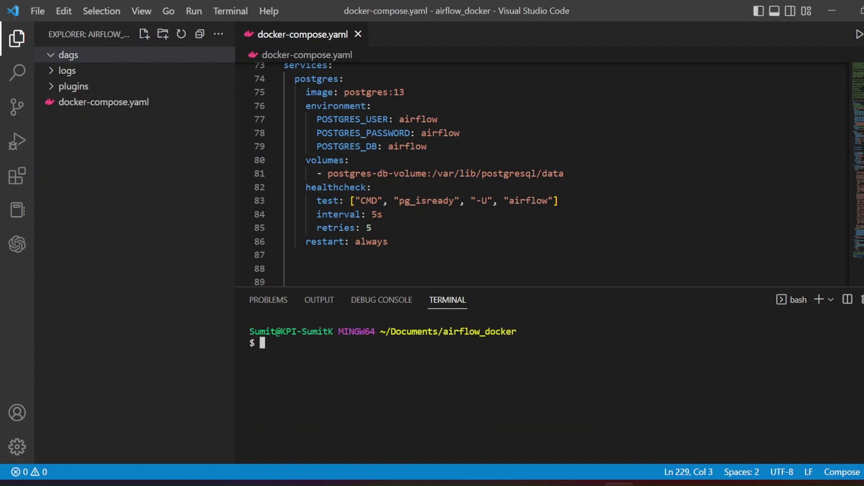
{"action": "type", "text": "docker compose up airflow-init"}
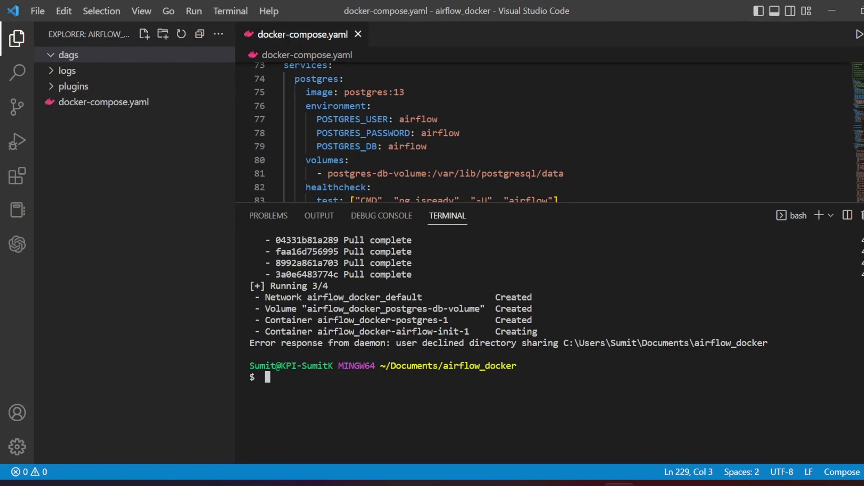
{"action": "triple_click", "coordinate": [496, 343]}
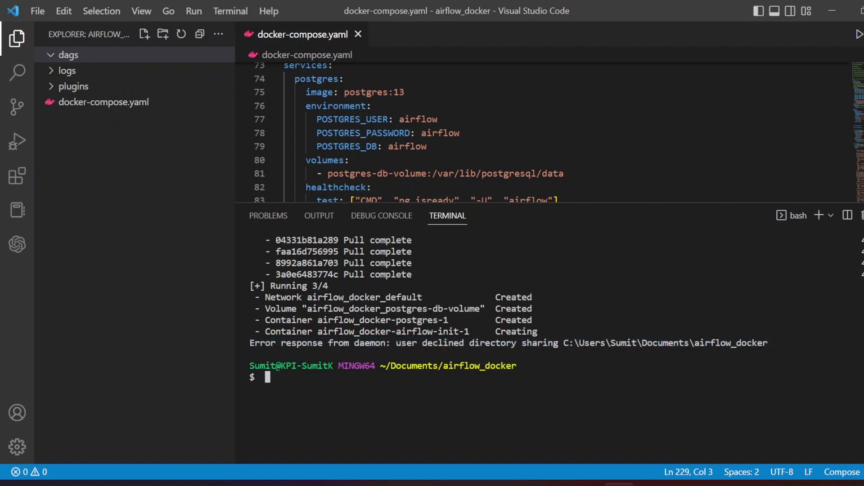
{"action": "type", "text": "docker"}
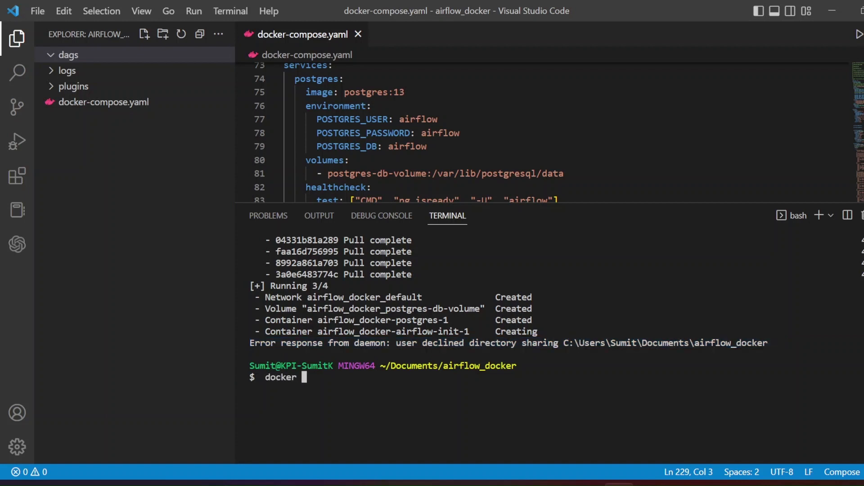
{"action": "type", "text": "ps"}
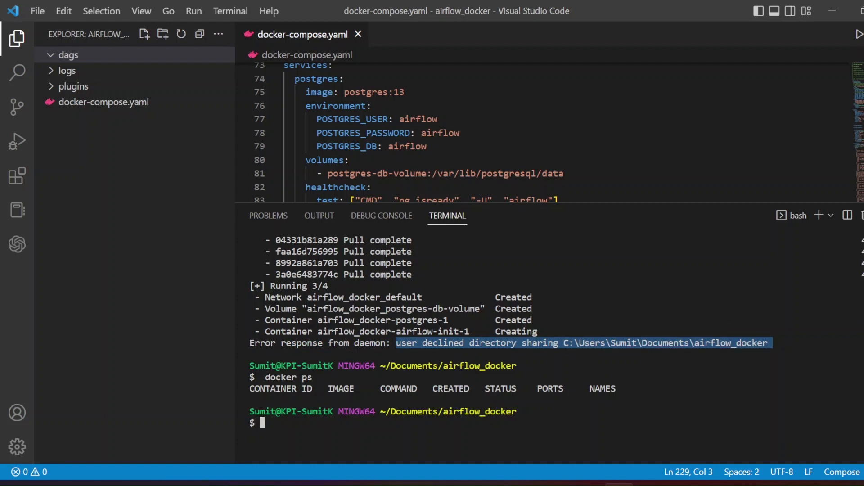
Clear the terminal, change directory and list the contents with ls -ltr.
{"action": "type", "text": "clear"}
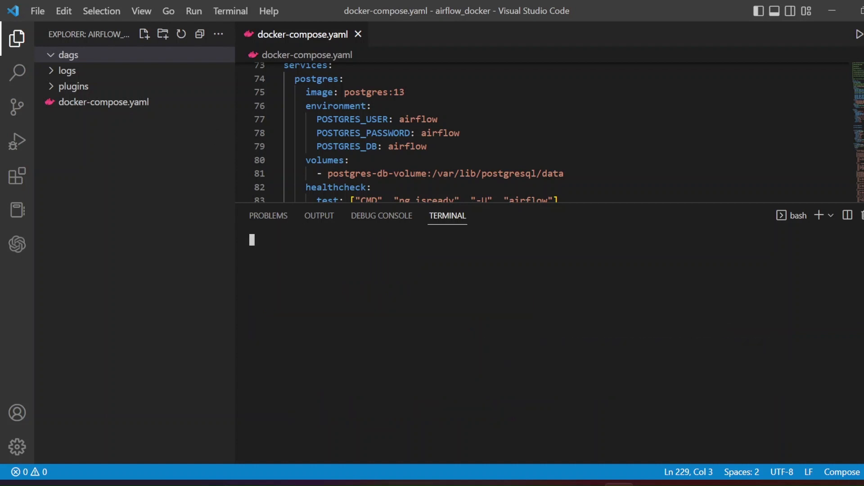
{"action": "type", "text": "cd .."}
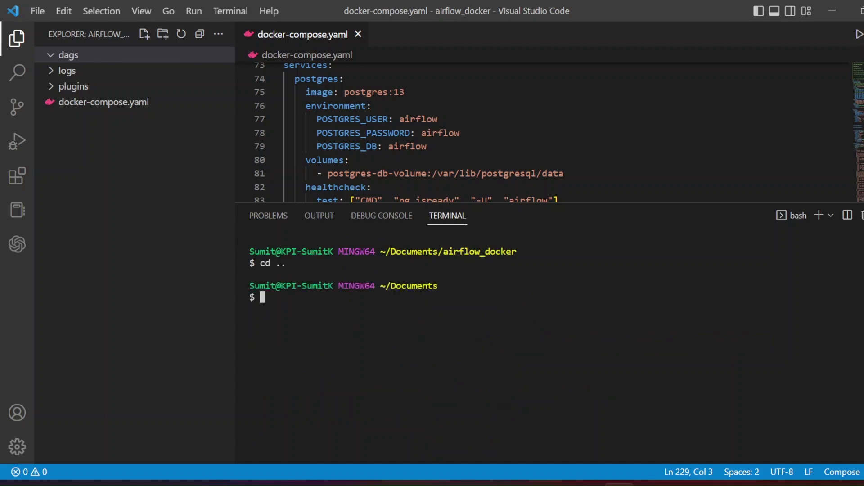
{"action": "type", "text": "ls -ltr"}
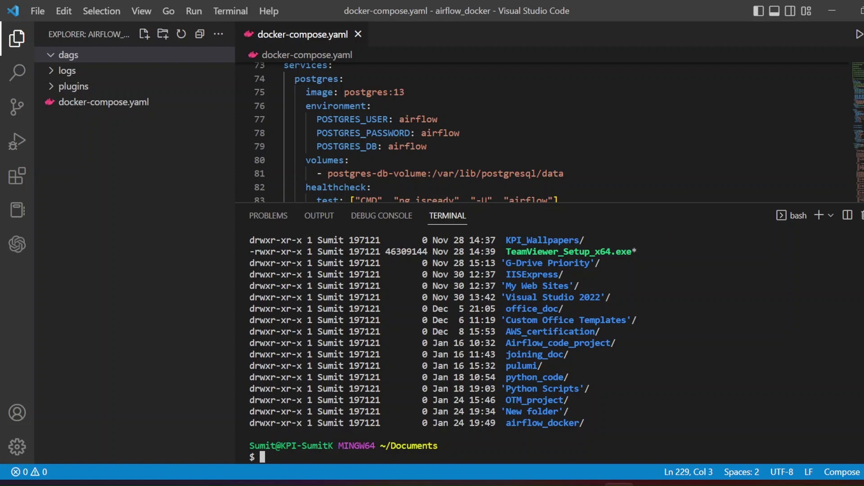
Apply chmod 777 to airflow_docker after fixing the 'chmode' typo, then list files with ls.
{"action": "type", "text": "c"}
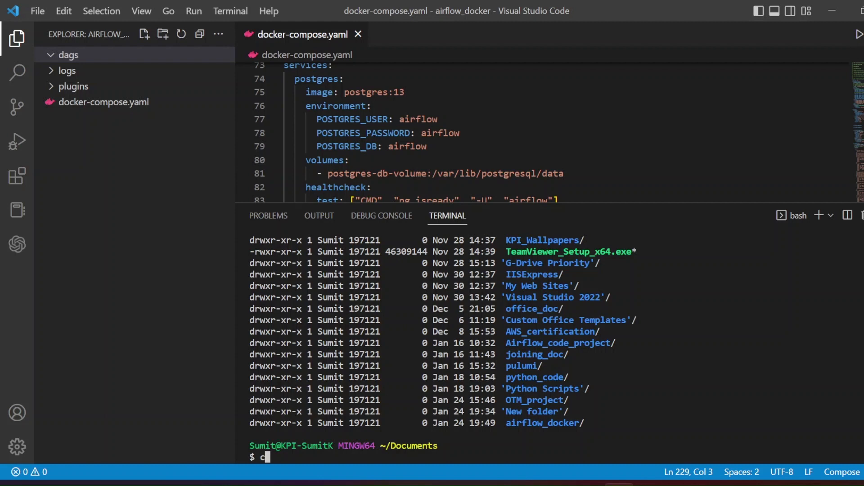
{"action": "double_click", "coordinate": [541, 422]}
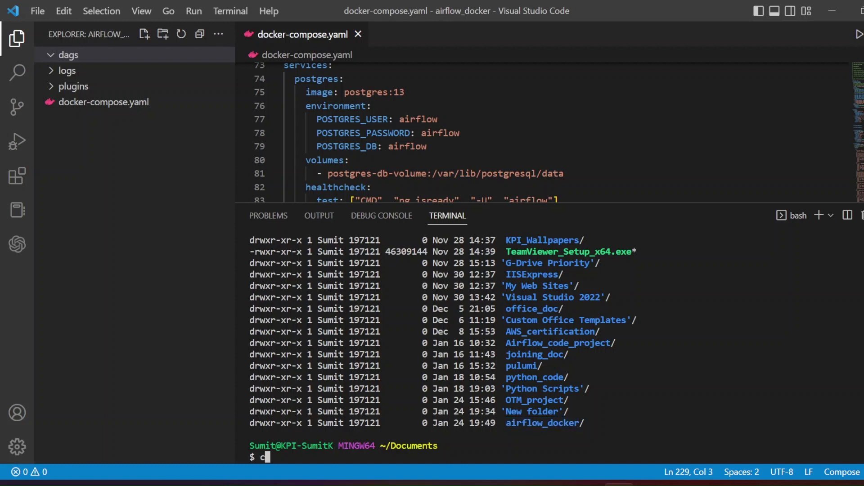
{"action": "type", "text": "hmod"}
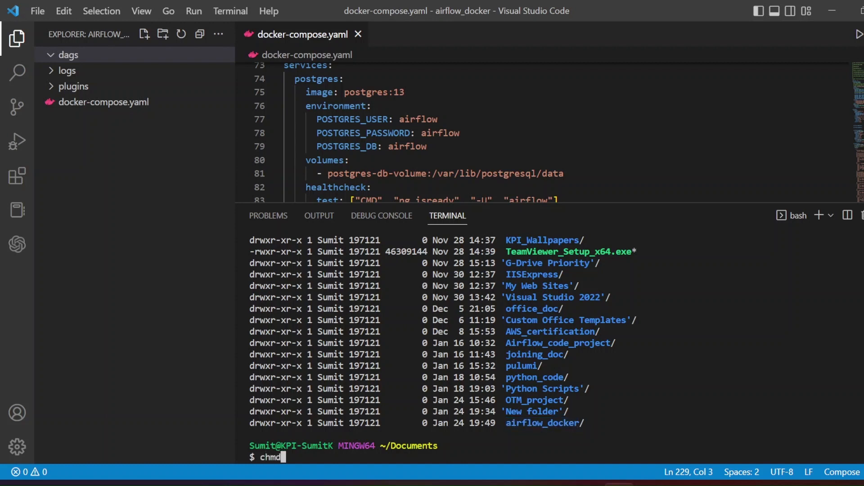
{"action": "type", "text": "o"}
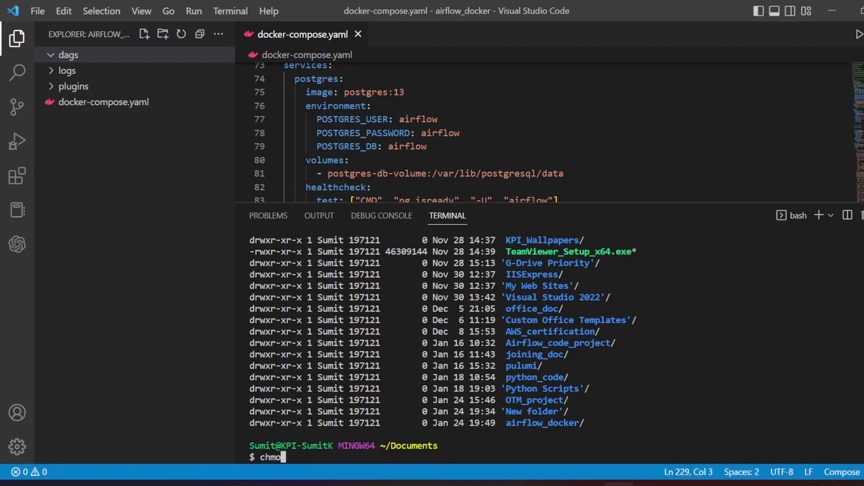
{"action": "type", "text": "de 7"}
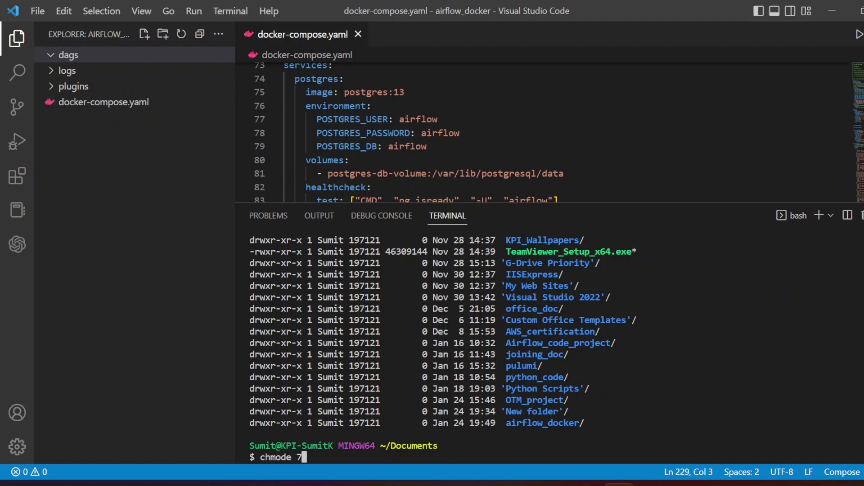
{"action": "type", "text": "77 airflow_docker"}
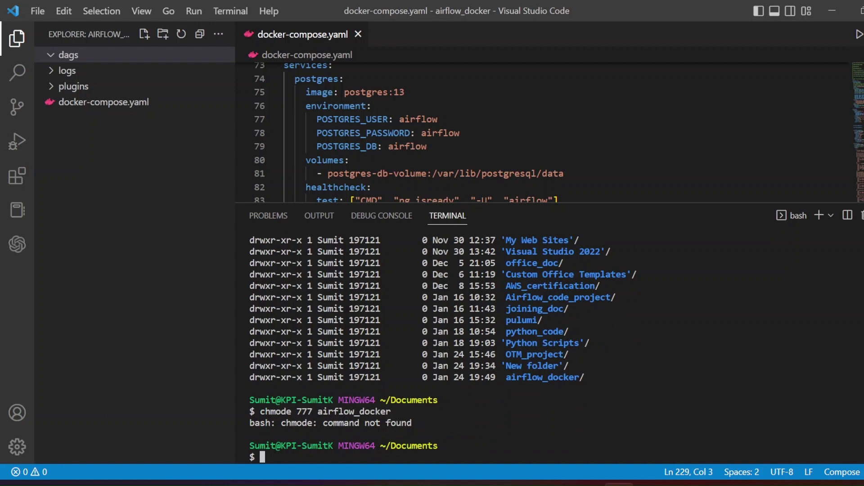
{"action": "type", "text": "chmod"}
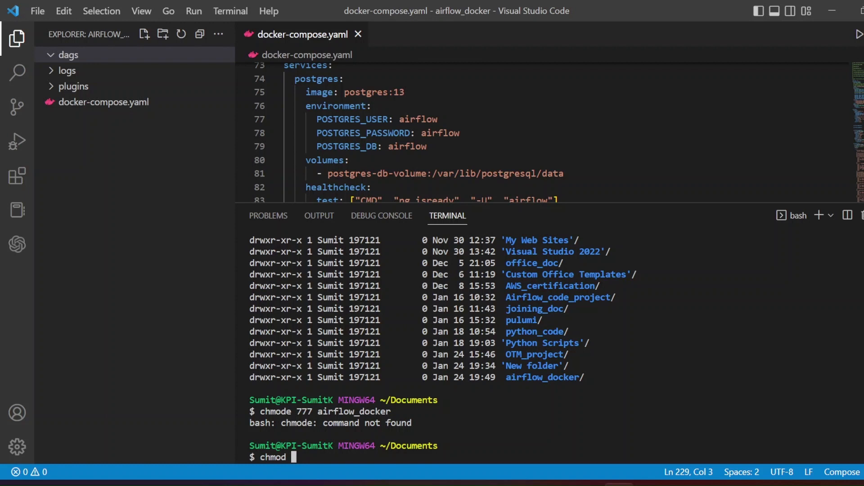
{"action": "type", "text": "777"}
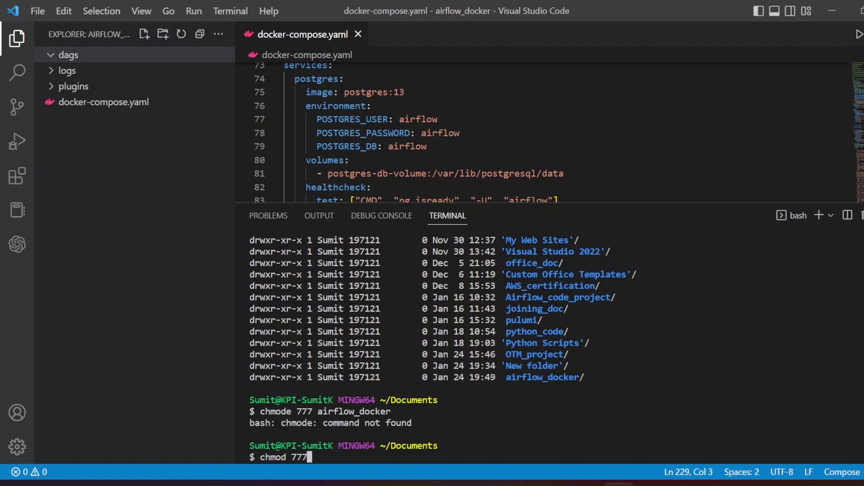
{"action": "type", "text": "airflow_docker"}
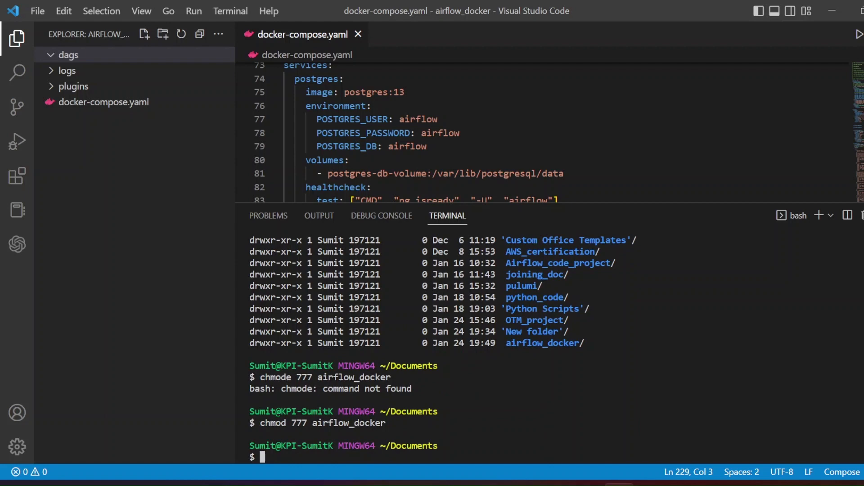
{"action": "type", "text": "ls"}
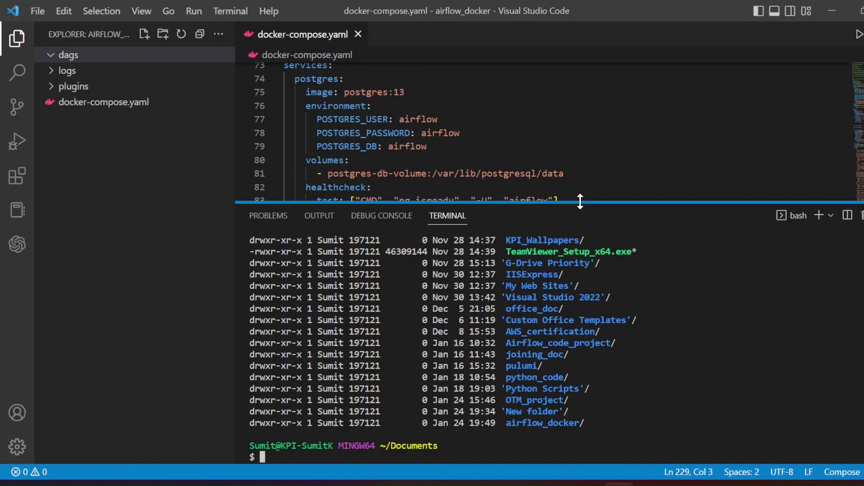
Clear the terminal, list files, and run docker compose up airflow-init from Documents.
{"action": "type", "text": "clea"}
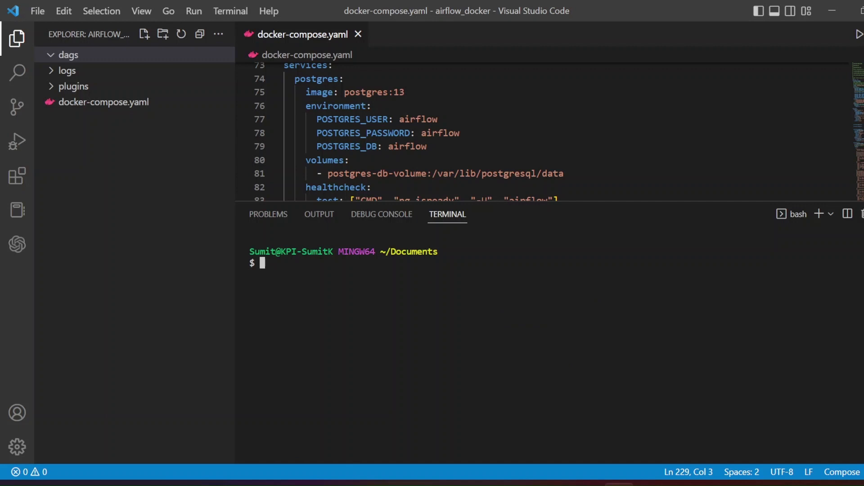
{"action": "type", "text": "ls -ltr"}
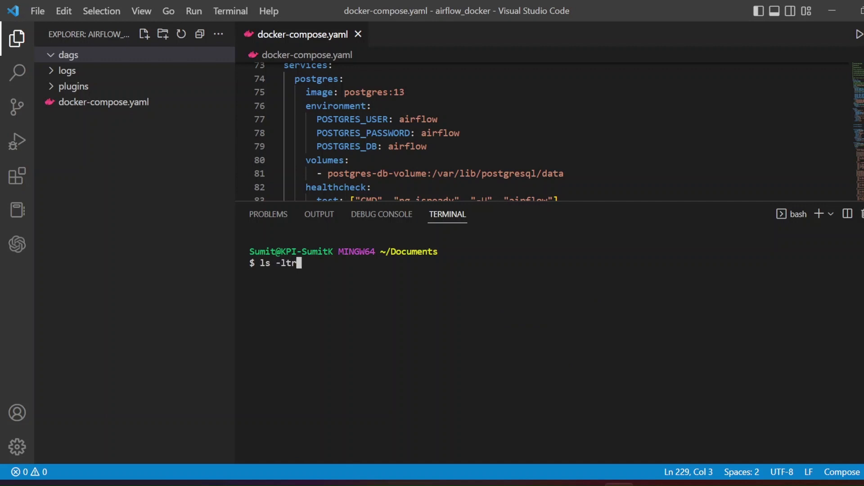
{"action": "type", "text": "clear"}
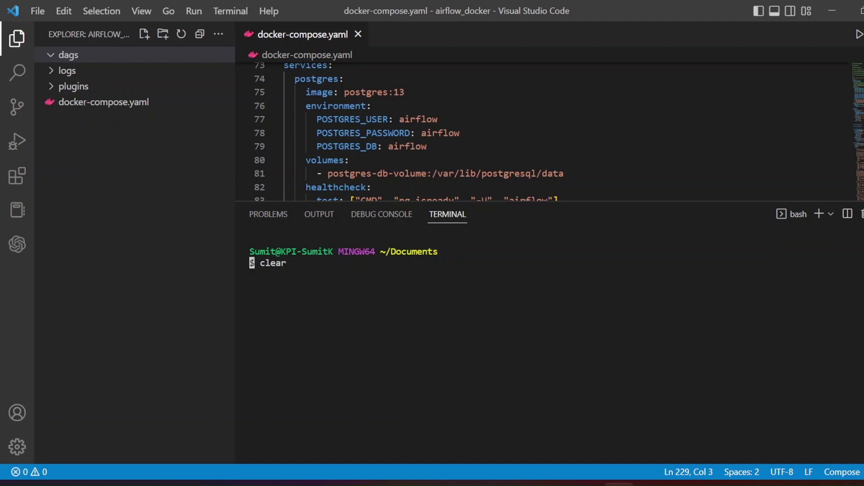
{"action": "type", "text": "docker compose up airflow-init"}
{"action": "type", "text": "cd"}
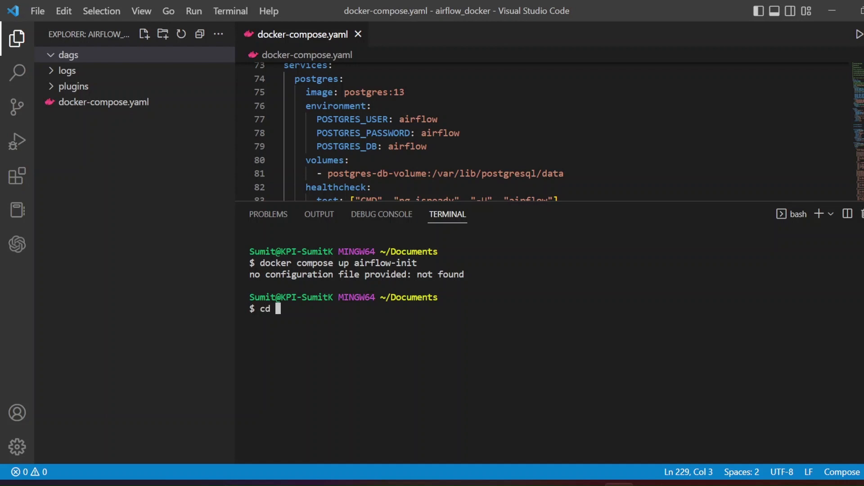
Move the terminal into the project folder with cd airflow_docker/.
{"action": "type", "text": "airf"}
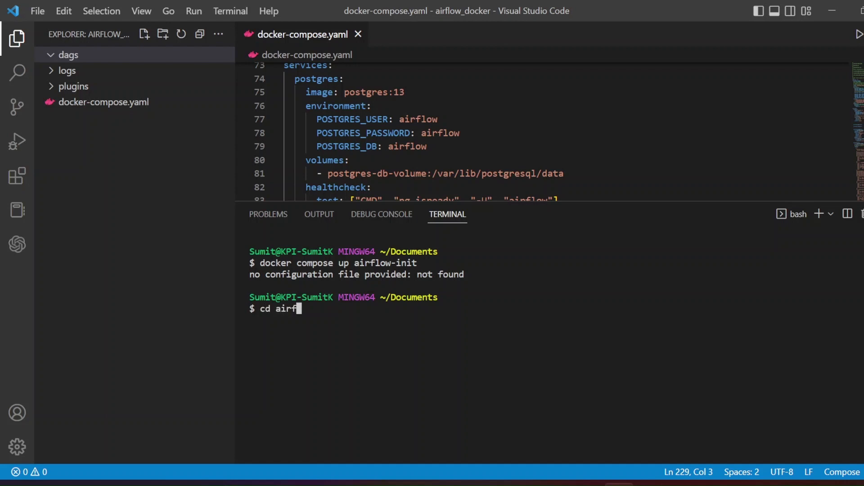
{"action": "type", "text": "low_docker/"}
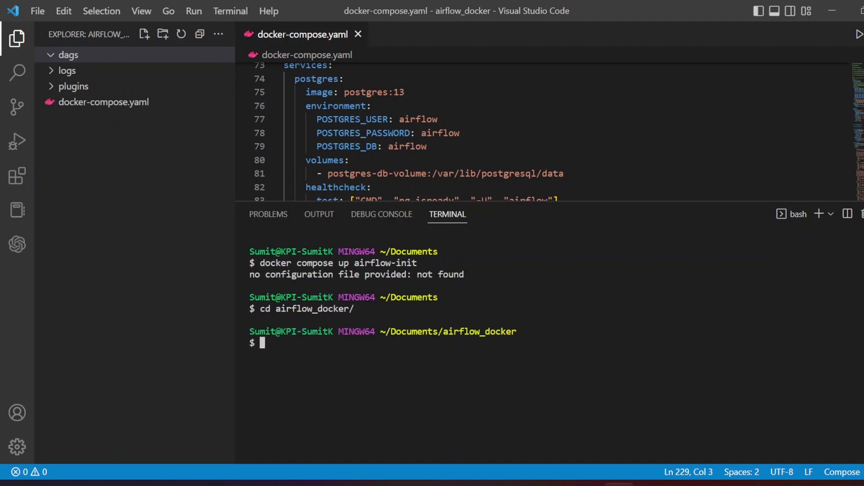
{"action": "type", "text": "cd airflow_docker/"}
{"action": "type", "text": "docker compose up airflow-init"}
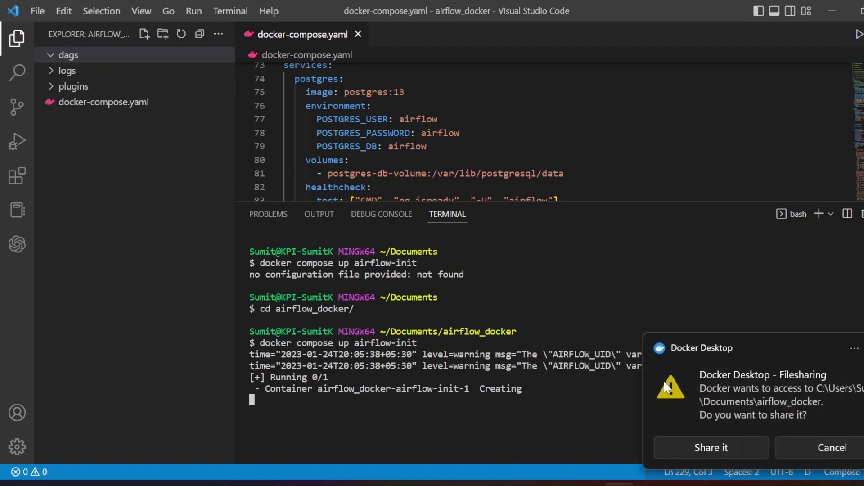
{"action": "mouse_move", "coordinate": [702, 375]}
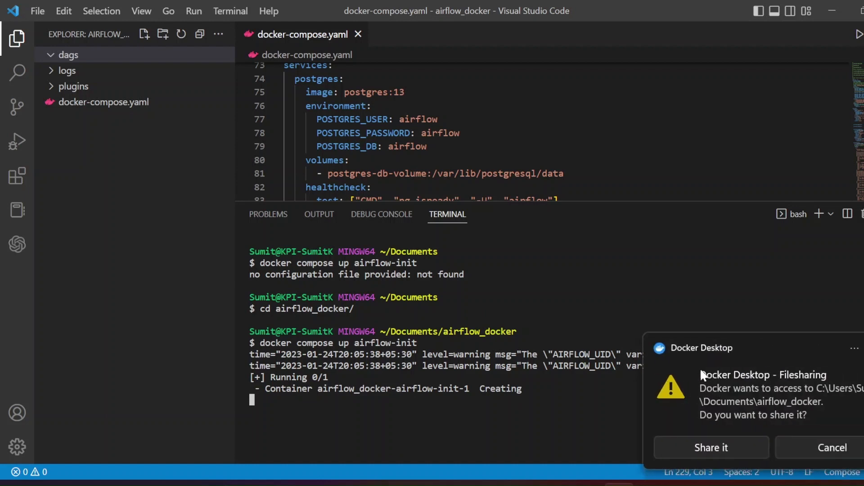
{"action": "mouse_move", "coordinate": [765, 430]}
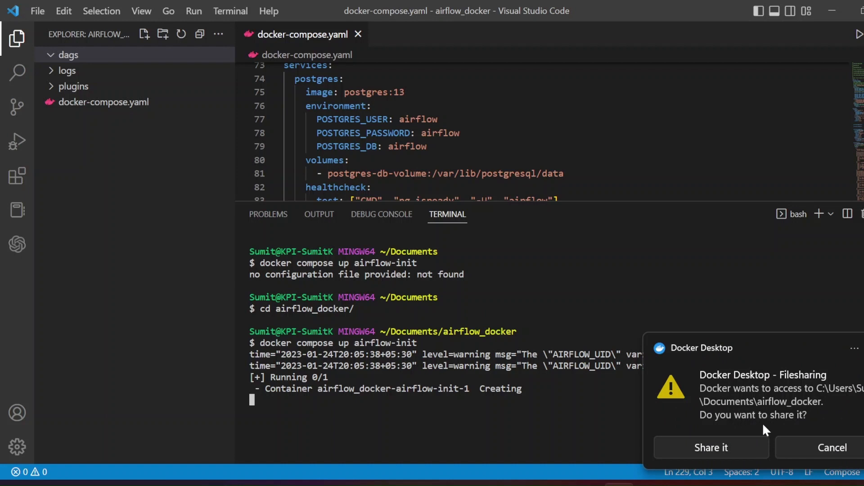
{"action": "mouse_move", "coordinate": [724, 447]}
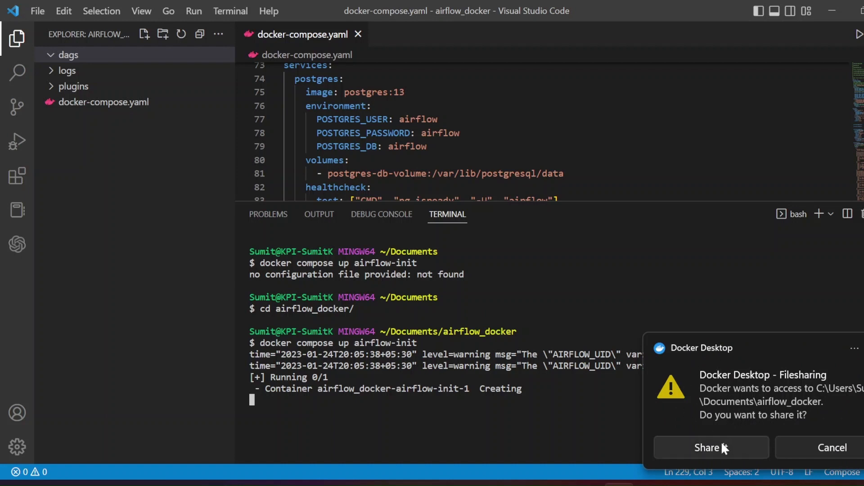
Share the airflow_docker folder with Docker Desktop so airflow-init exits with code 0.
{"action": "left_click", "coordinate": [710, 447]}
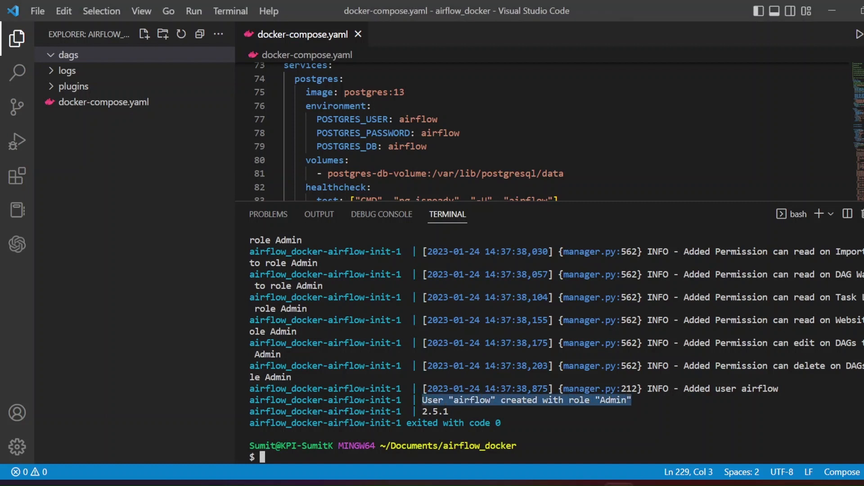
{"action": "type", "text": "c"}
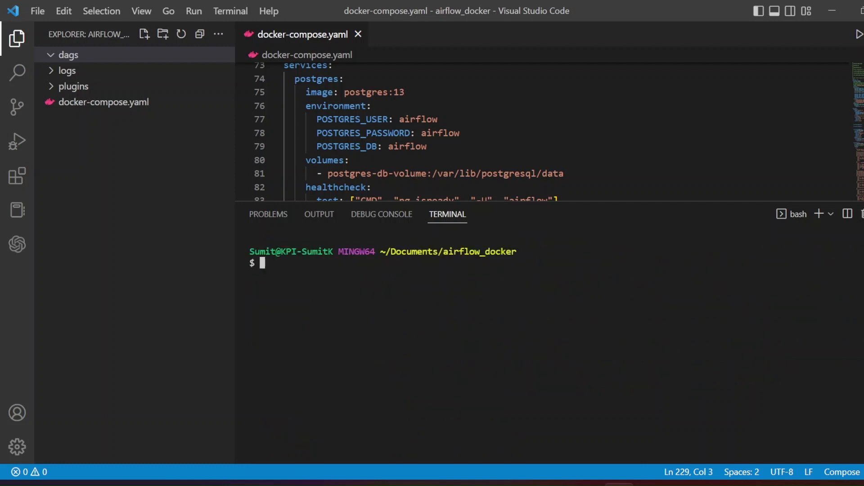
Run docker ps to confirm the healthy postgres:13 container is running.
{"action": "type", "text": "dock"}
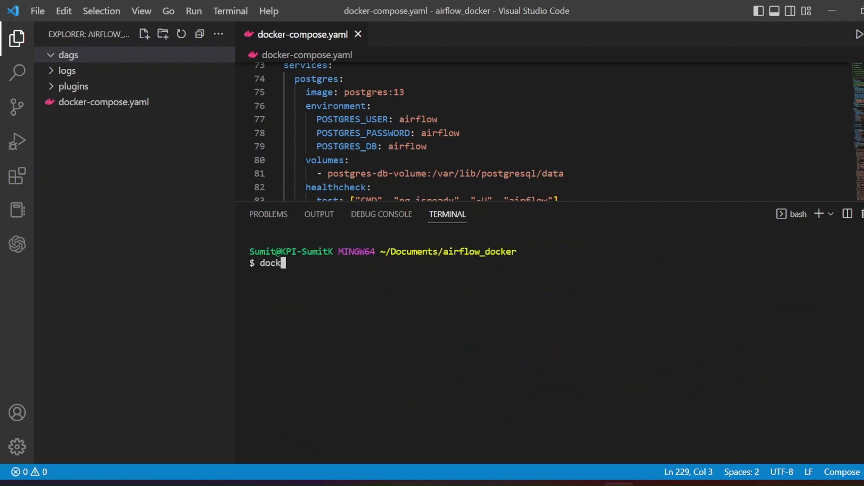
{"action": "type", "text": "er ps"}
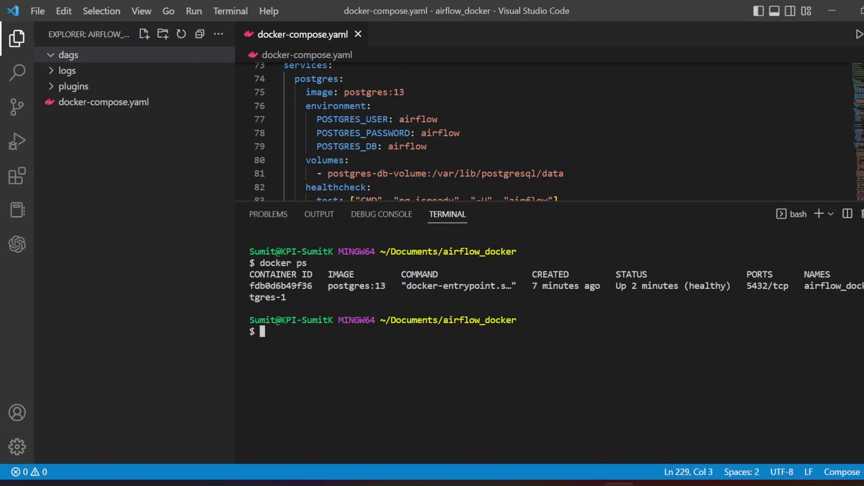
{"action": "double_click", "coordinate": [356, 285]}
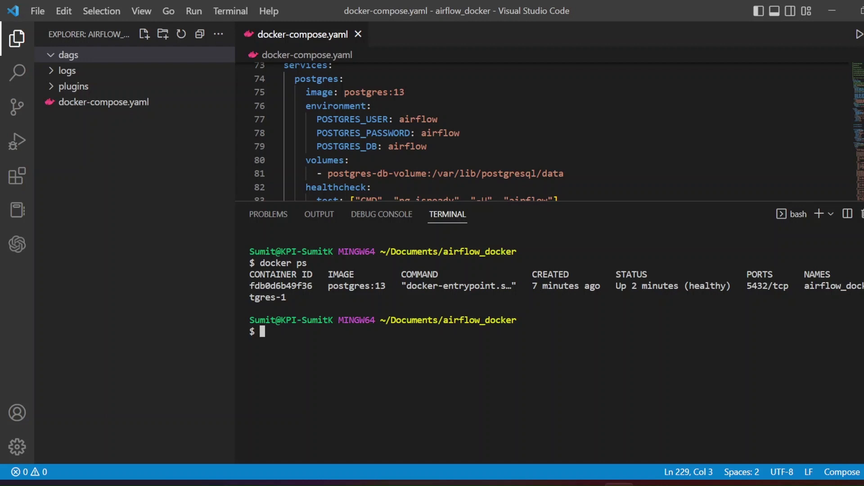
{"action": "type", "text": "docker"}
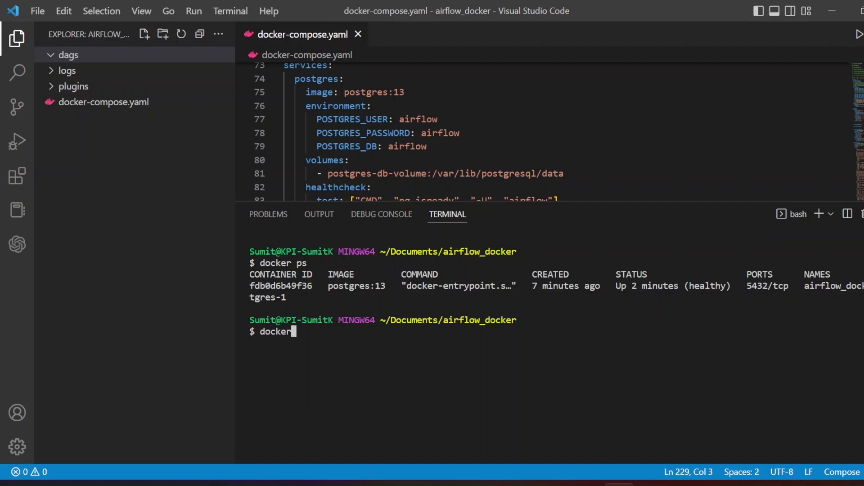
Start the Airflow containers with docker-compose up -d while scrolling through docker-compose.yaml.
{"action": "type", "text": "-compose"}
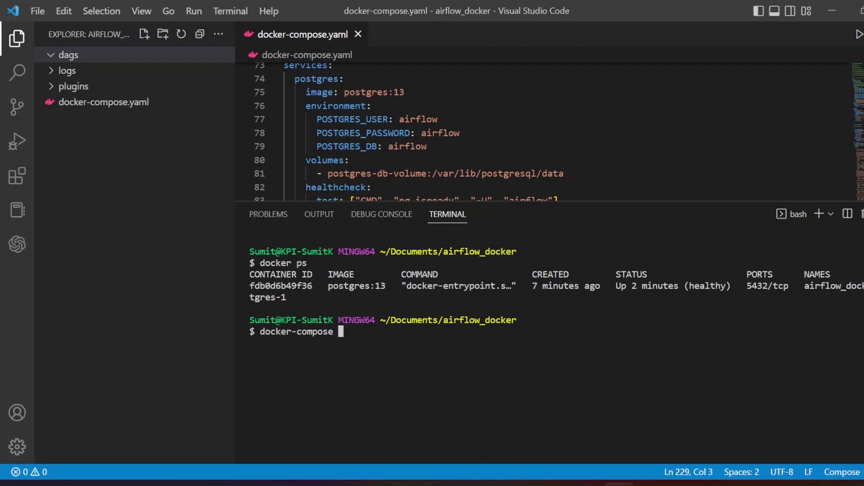
{"action": "type", "text": "up -d"}
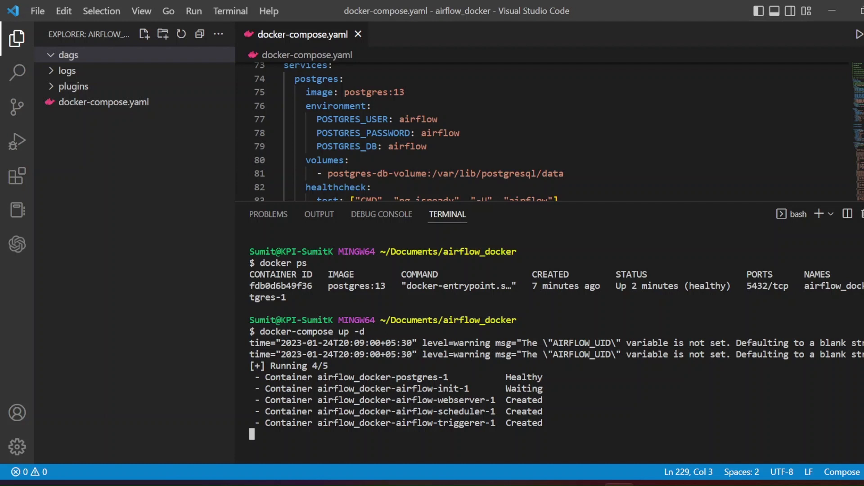
{"action": "scroll", "scroll_direction": "down", "scroll_amount": 3}
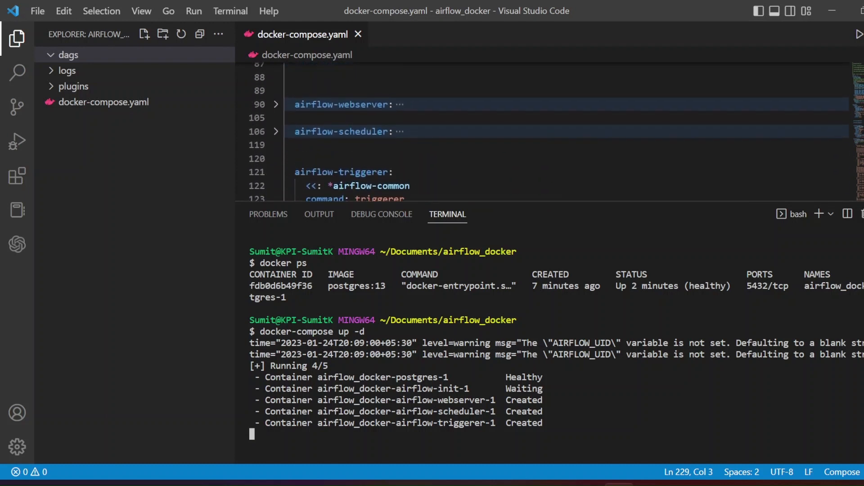
{"action": "scroll", "scroll_direction": "down", "scroll_amount": 3}
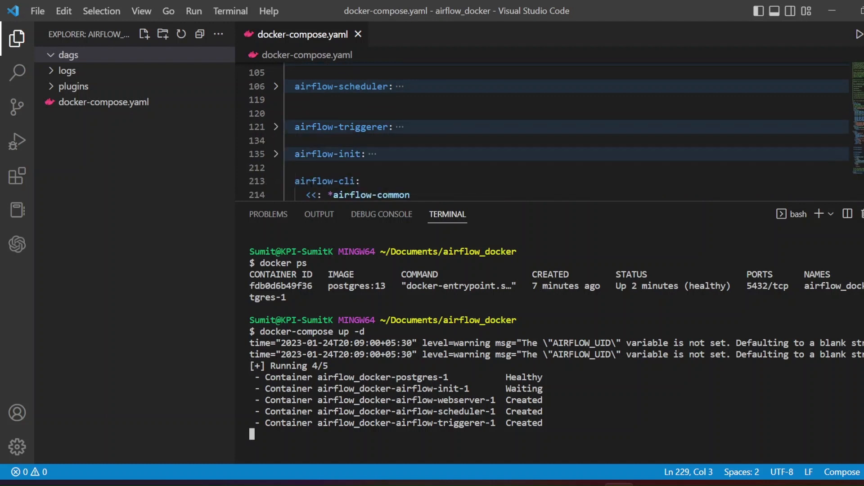
{"action": "scroll", "scroll_direction": "down", "scroll_amount": 3}
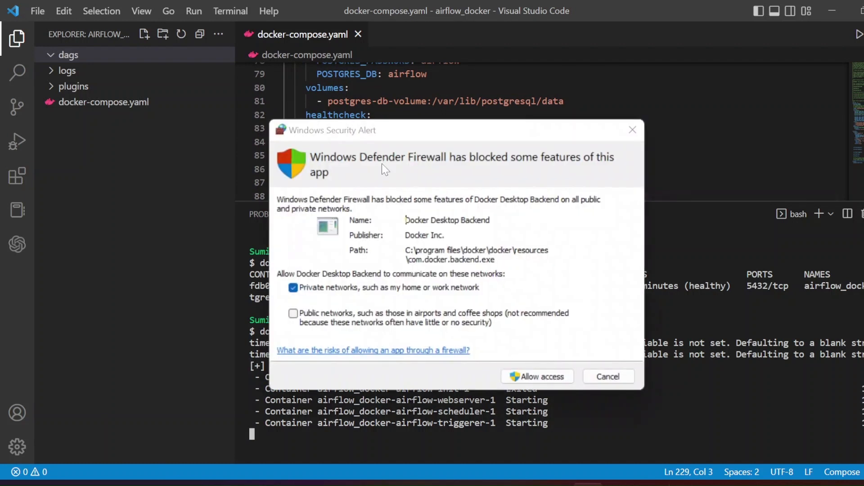
{"action": "mouse_move", "coordinate": [552, 401]}
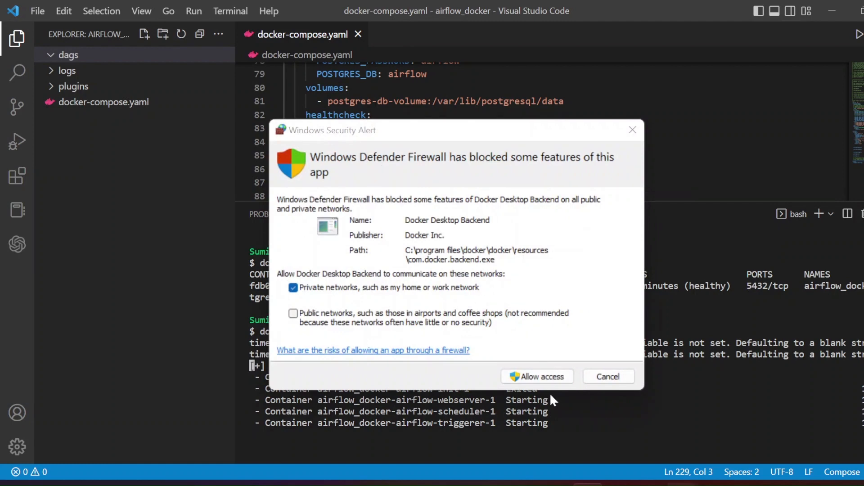
Allow Docker Desktop Backend through the firewall on private networks and wait for Running 5/5.
{"action": "left_click", "coordinate": [537, 376]}
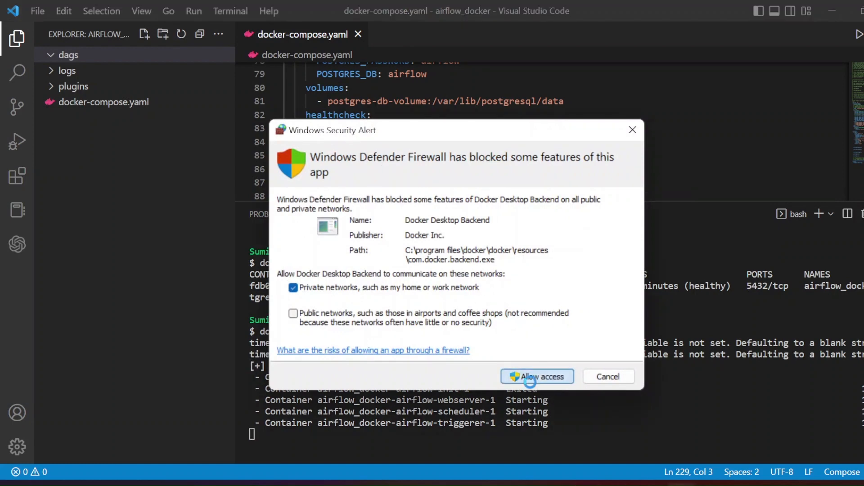
{"action": "mouse_move", "coordinate": [532, 386]}
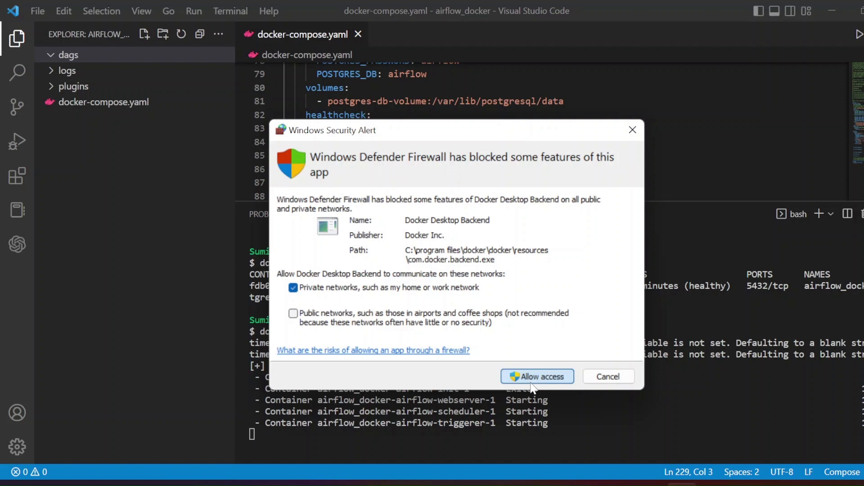
{"action": "mouse_move", "coordinate": [535, 378]}
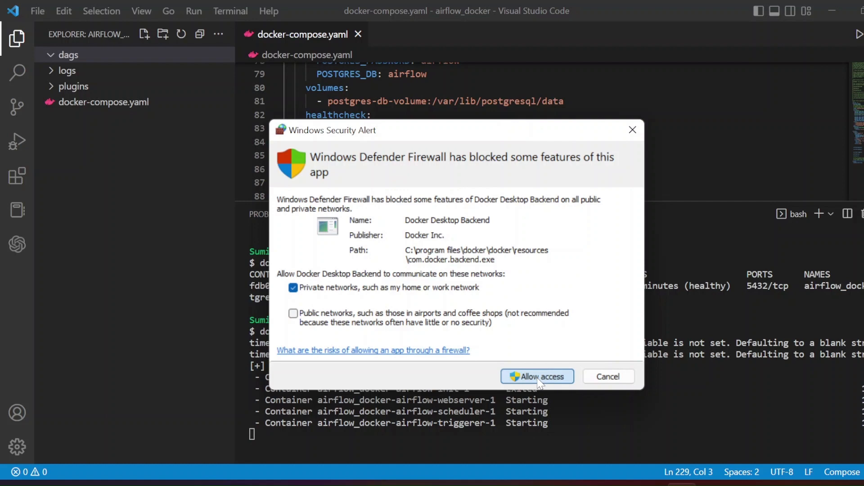
{"action": "left_click", "coordinate": [536, 376]}
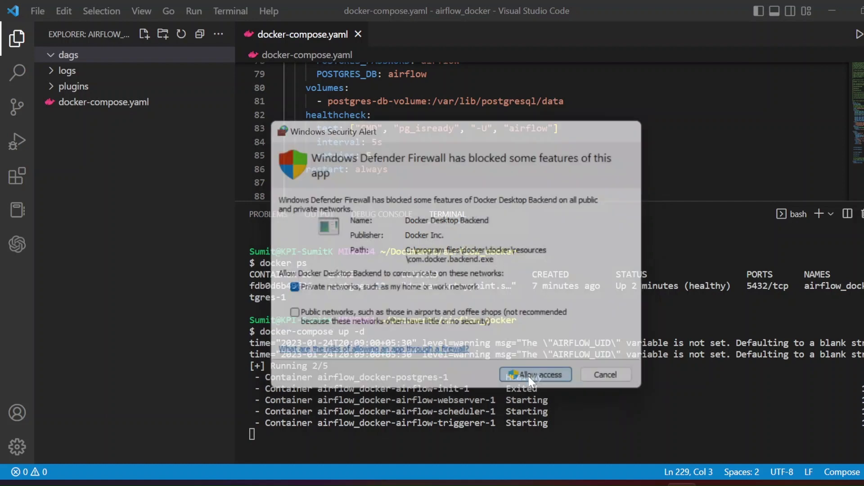
{"action": "left_click", "coordinate": [535, 375]}
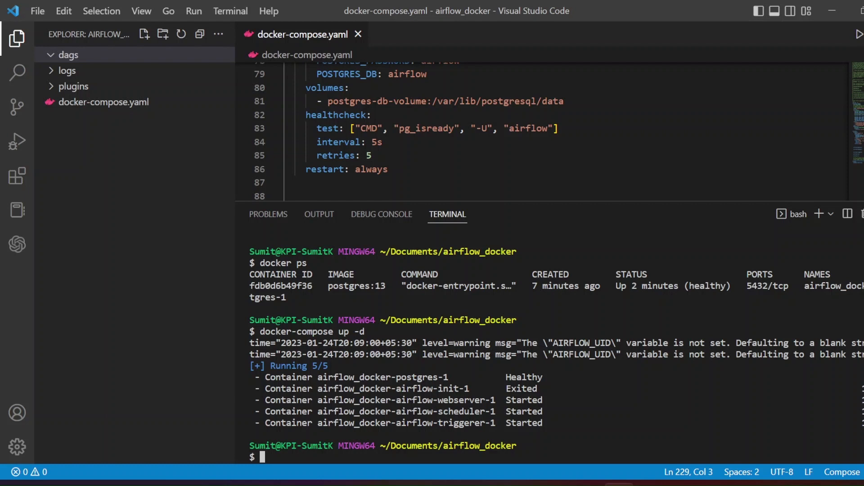
Clear the terminal, run docker ps, and highlight the triggerer and other container names.
{"action": "type", "text": "clear"}
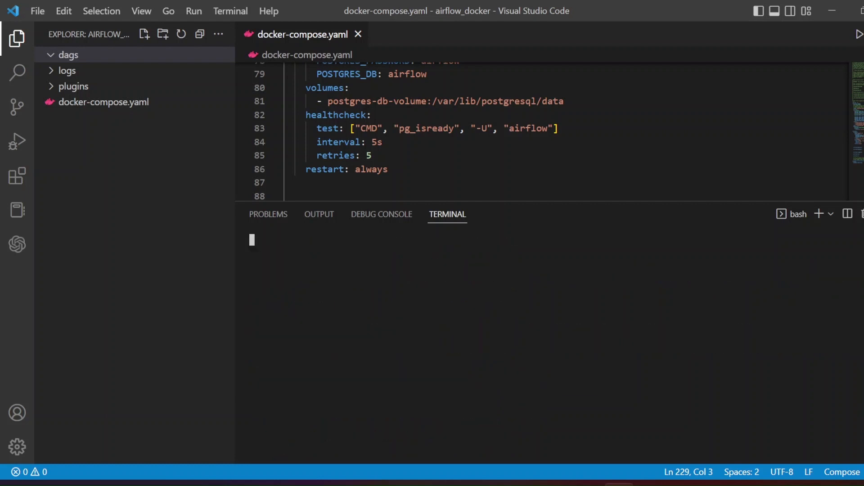
{"action": "type", "text": "docker ps"}
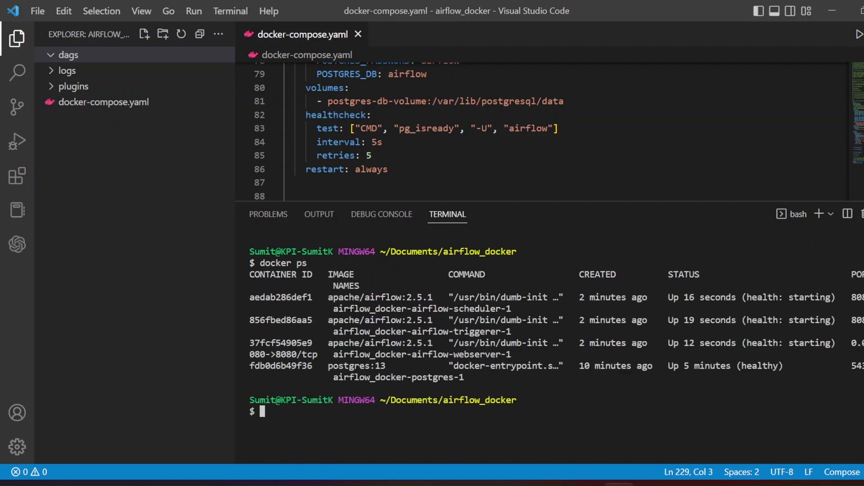
{"action": "double_click", "coordinate": [421, 309]}
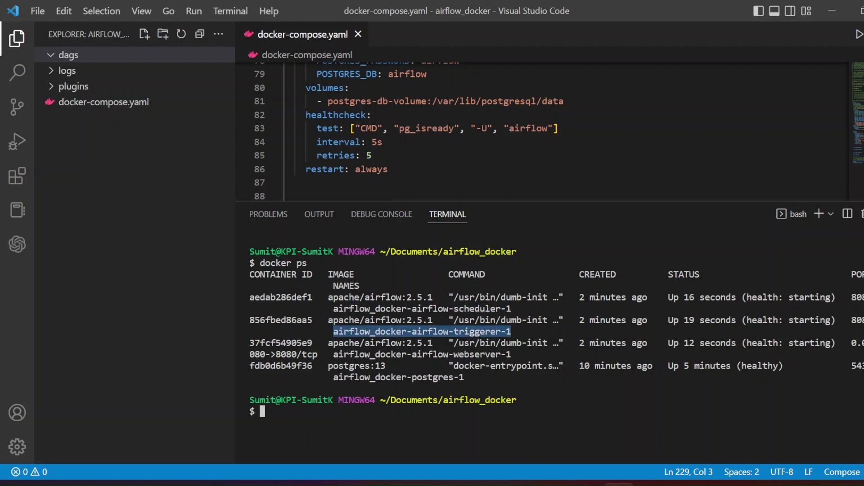
{"action": "double_click", "coordinate": [421, 354]}
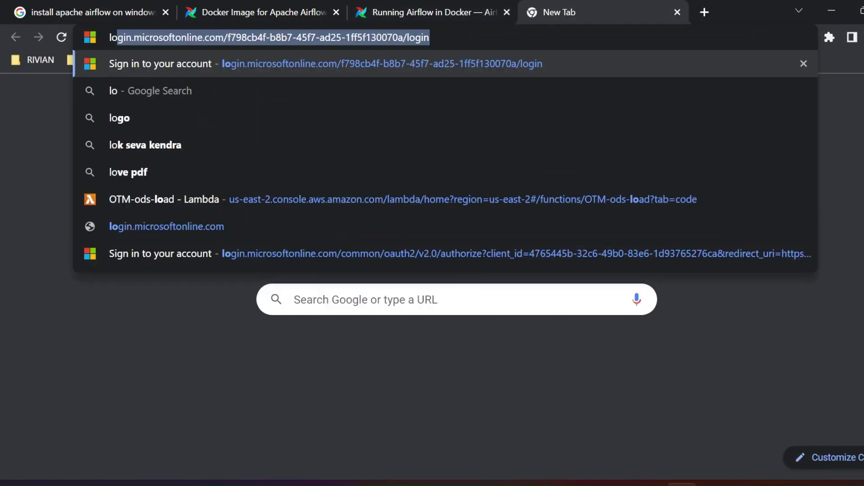
Load localhost:8080 in a new Chrome tab, reloading after the empty first response.
{"action": "type", "text": "local"}
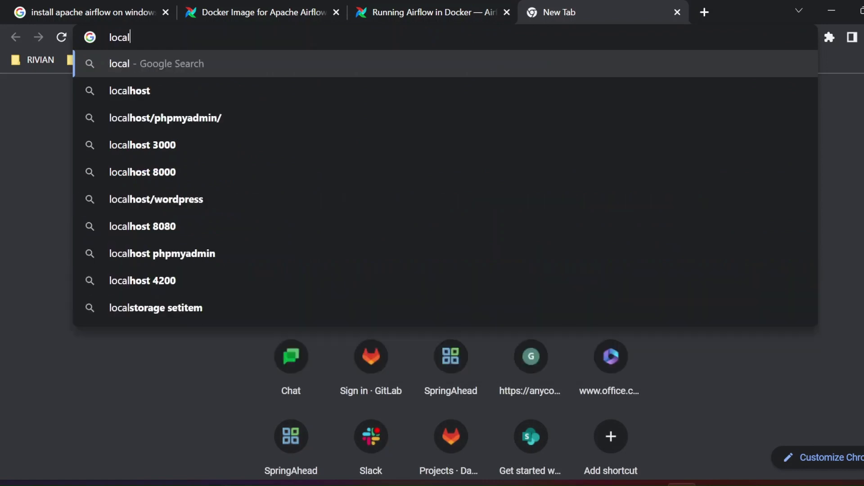
{"action": "key", "text": "Down"}
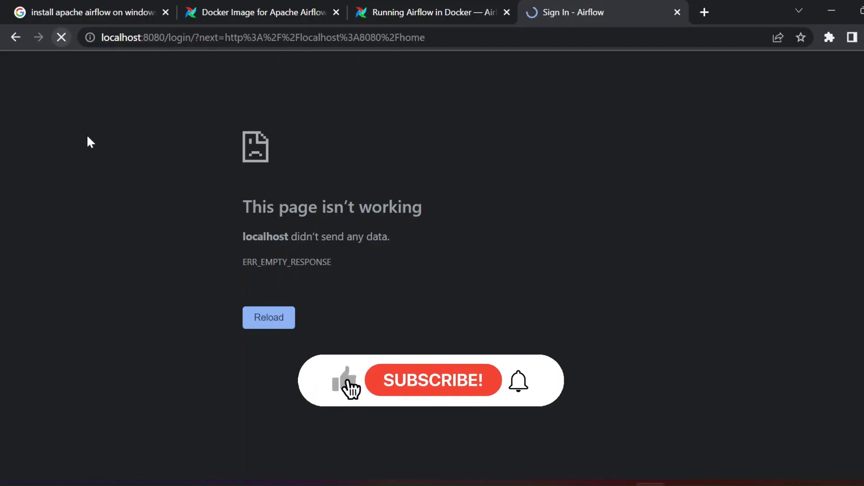
{"action": "left_click", "coordinate": [268, 318]}
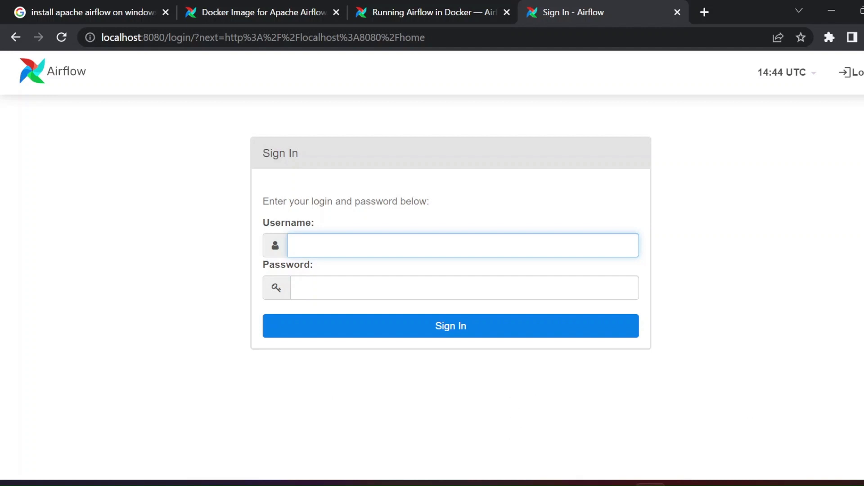
{"action": "left_click", "coordinate": [450, 326]}
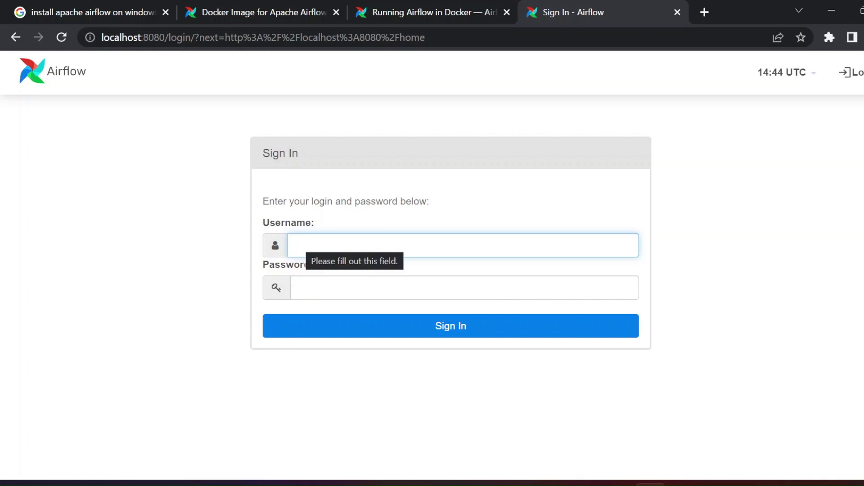
{"action": "type", "text": "airflow"}
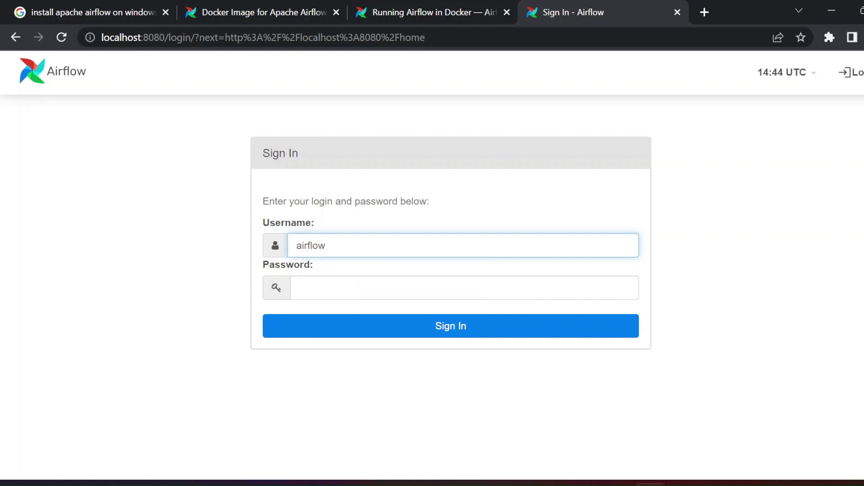
{"action": "left_click", "coordinate": [463, 287]}
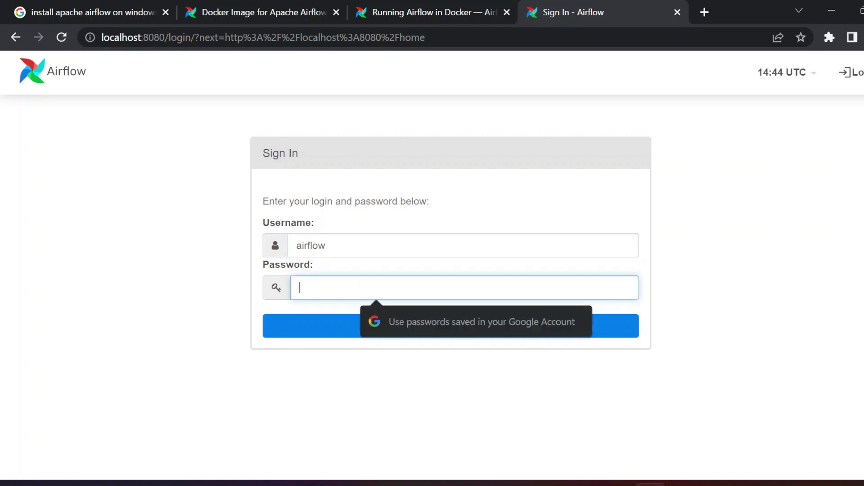
{"action": "type", "text": "•••"}
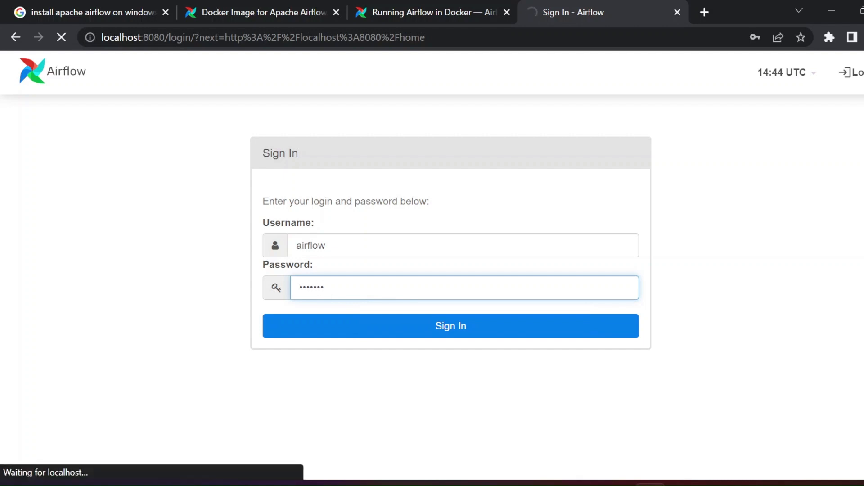
Sign in and dismiss Chrome's password breach warning.
{"action": "left_click", "coordinate": [450, 326]}
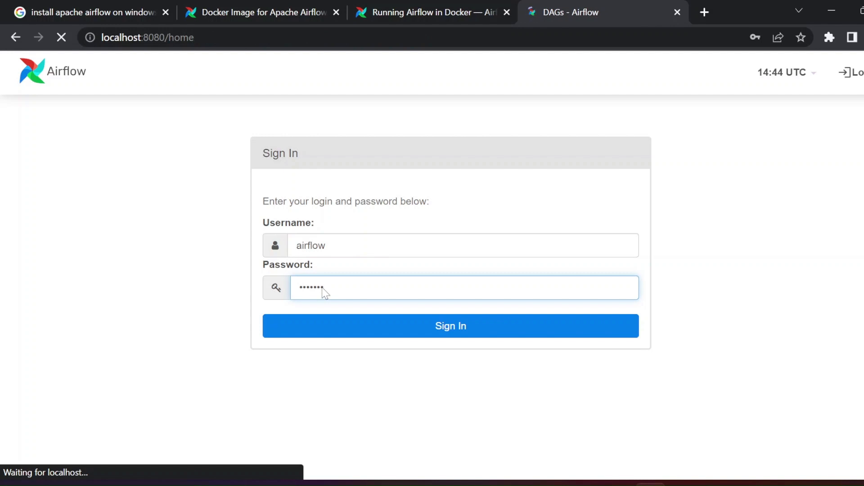
{"action": "left_click", "coordinate": [450, 326]}
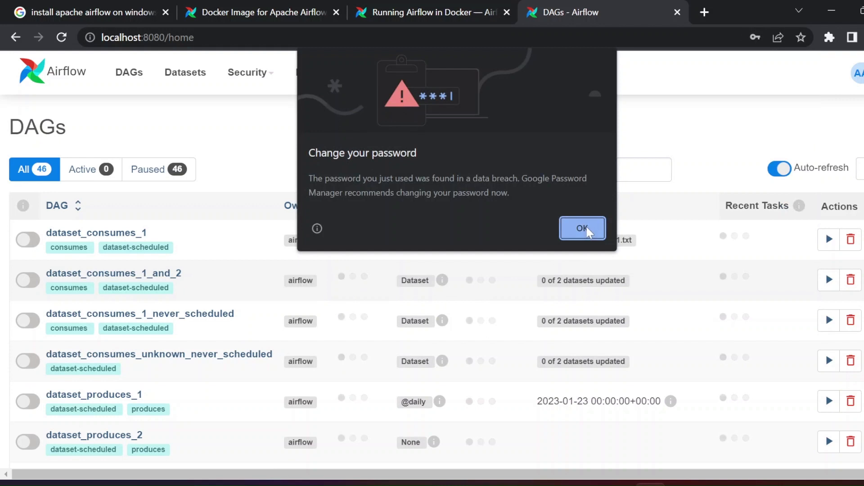
{"action": "left_click", "coordinate": [582, 228]}
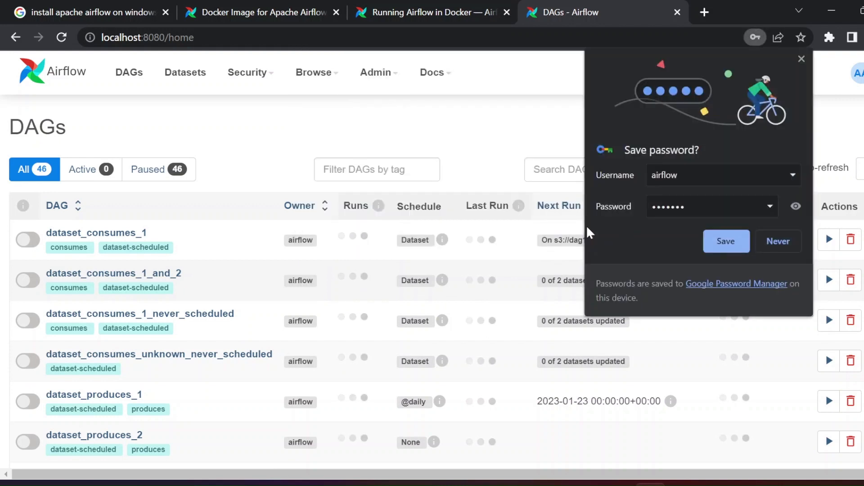